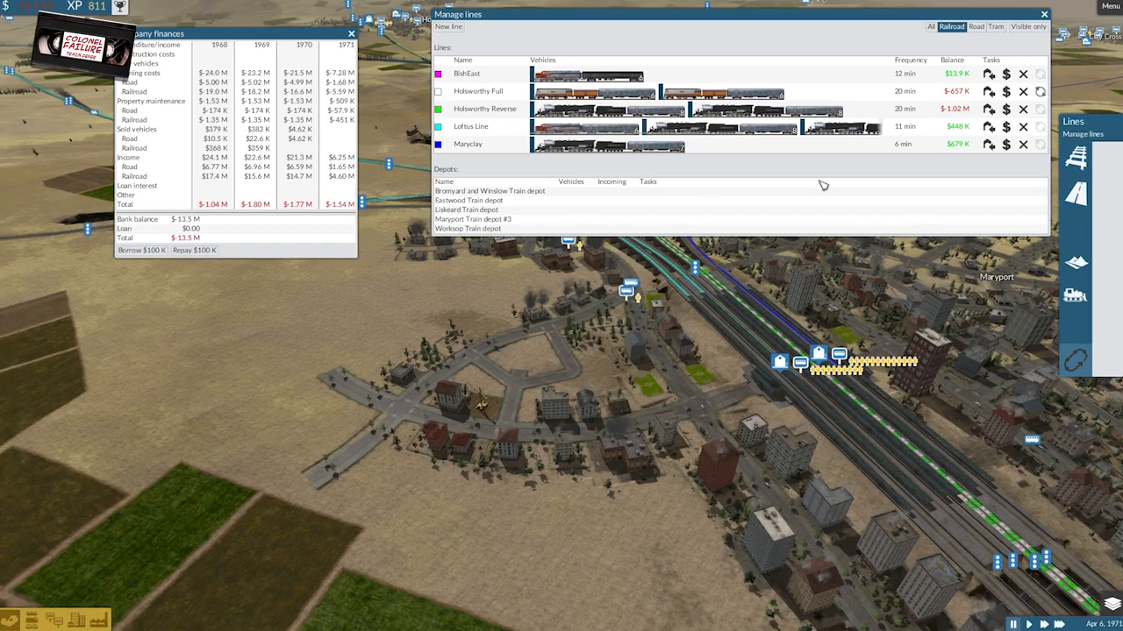
Show the lines of every transport type with the All filter and look through the list.
left_click(930, 27)
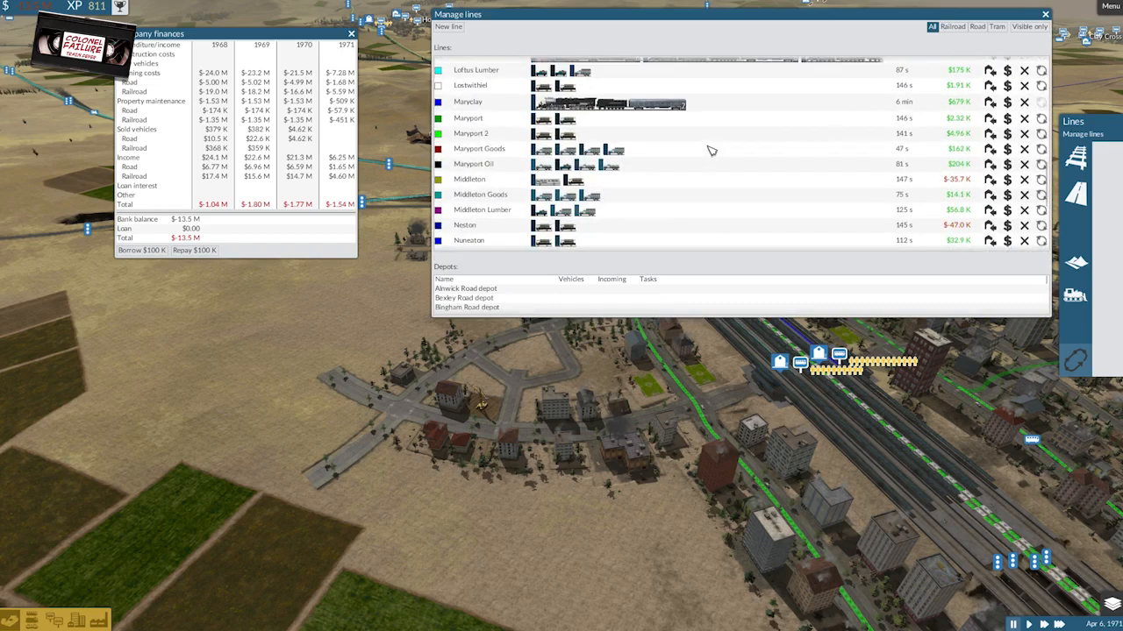
scroll("down", 3)
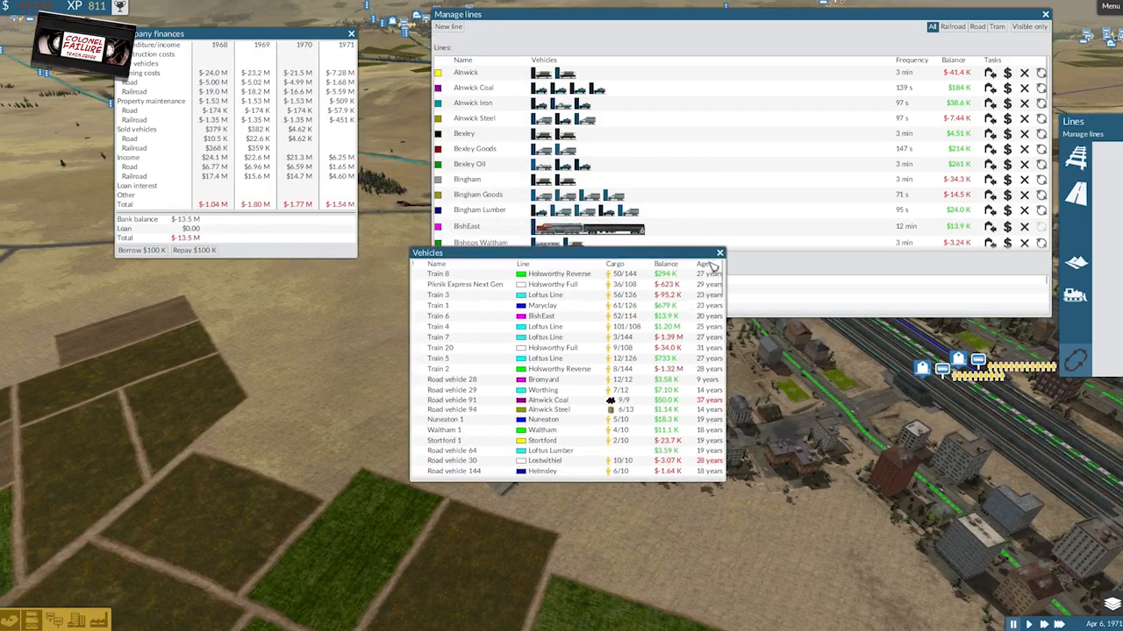
Sort the vehicle list by the Age column so the 38-year-old road vehicles come first.
left_click(705, 263)
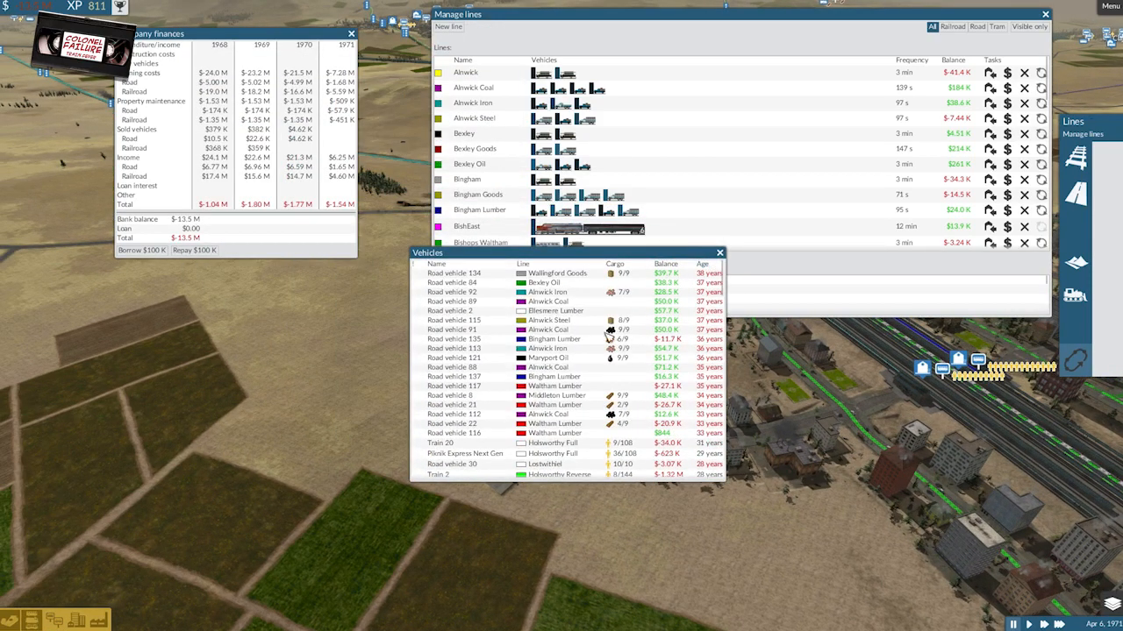
mouse_move(715, 440)
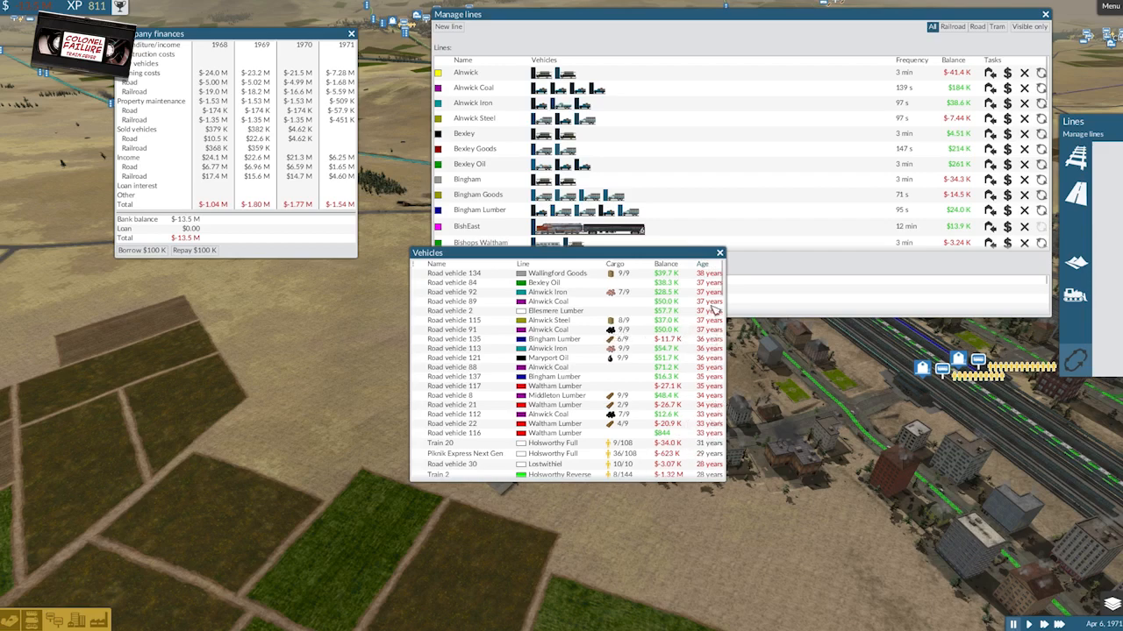
mouse_move(614, 517)
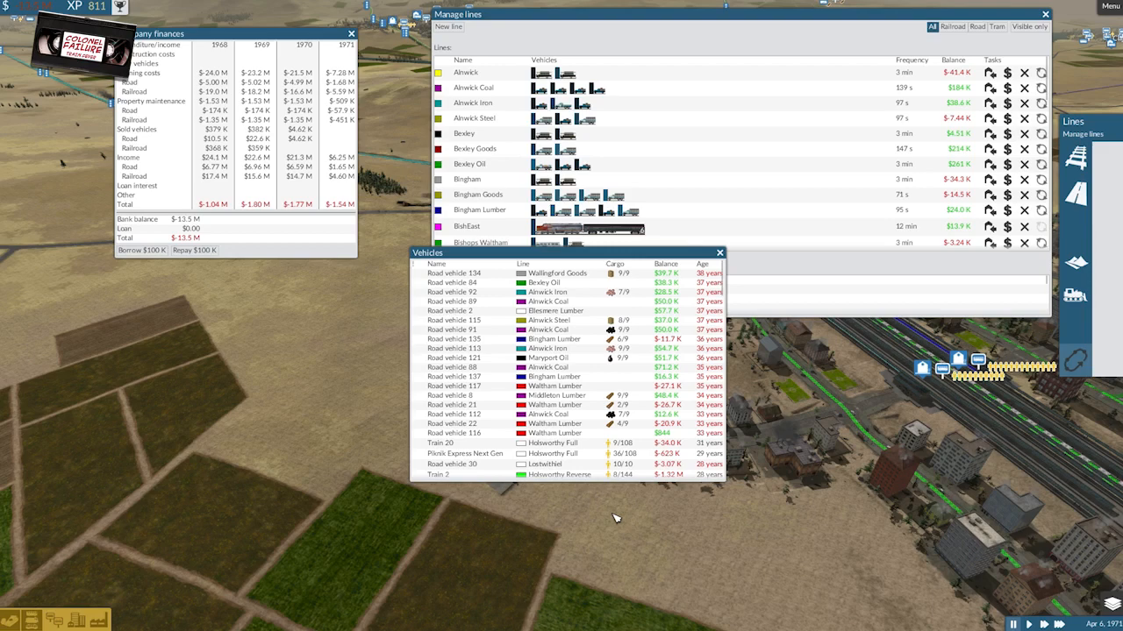
mouse_move(596, 257)
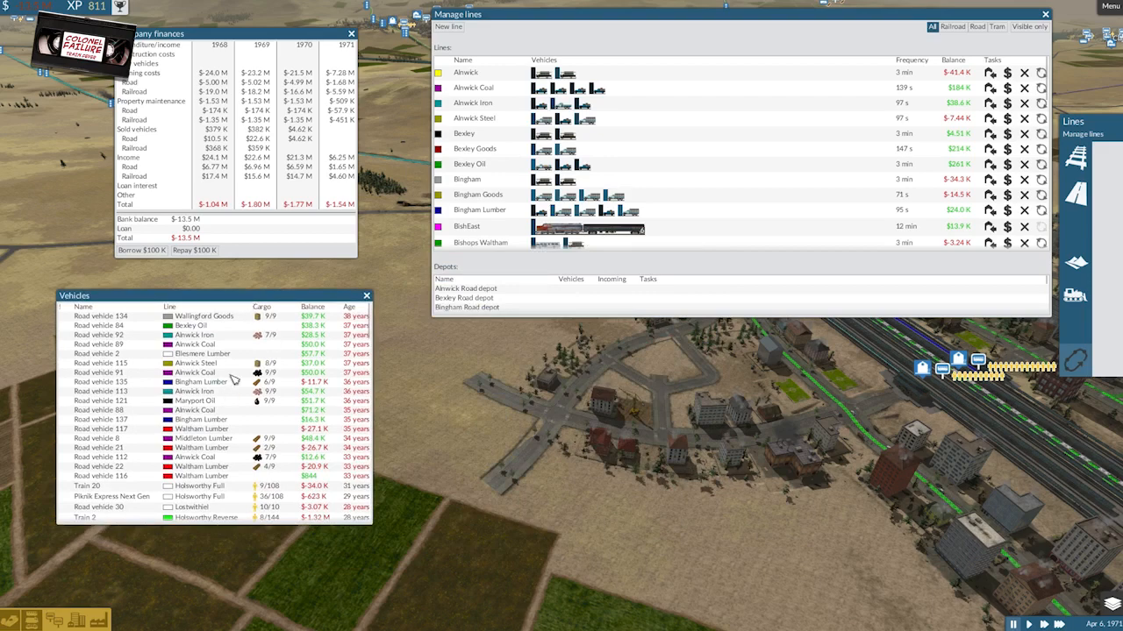
Sort the vehicle list by Balance so the money-losing trains come to the top.
left_click(312, 307)
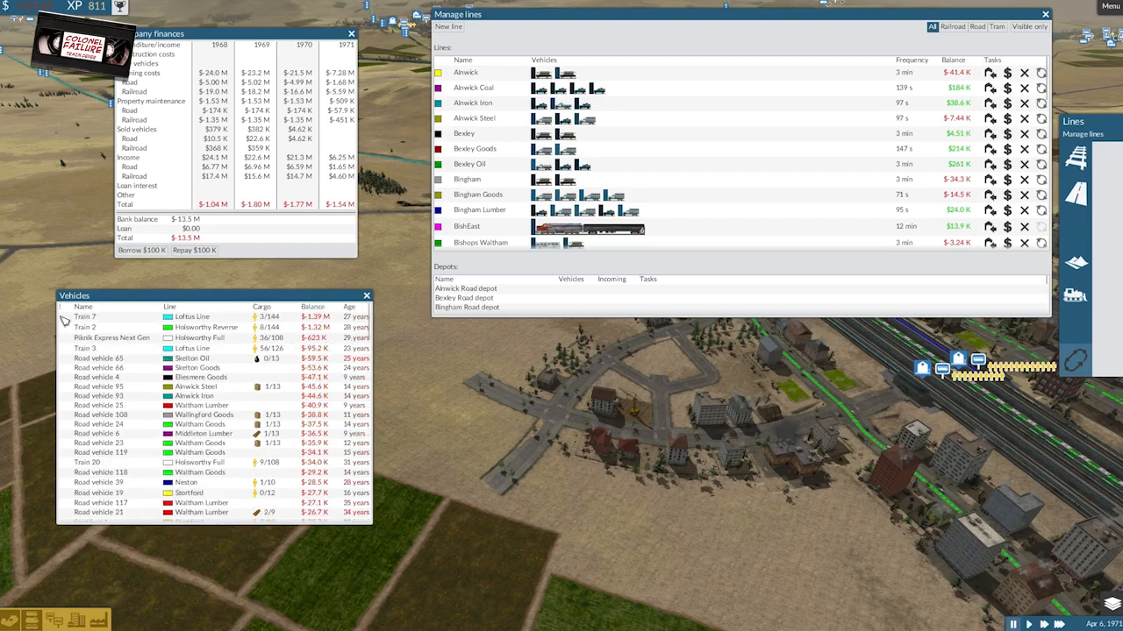
mouse_move(225, 354)
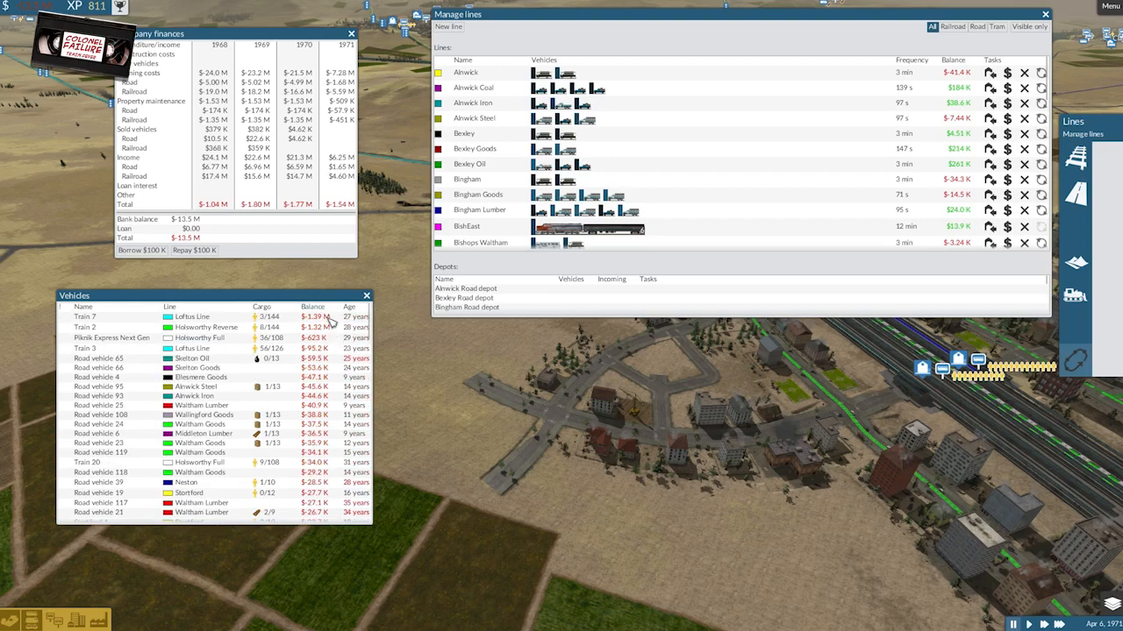
mouse_move(333, 354)
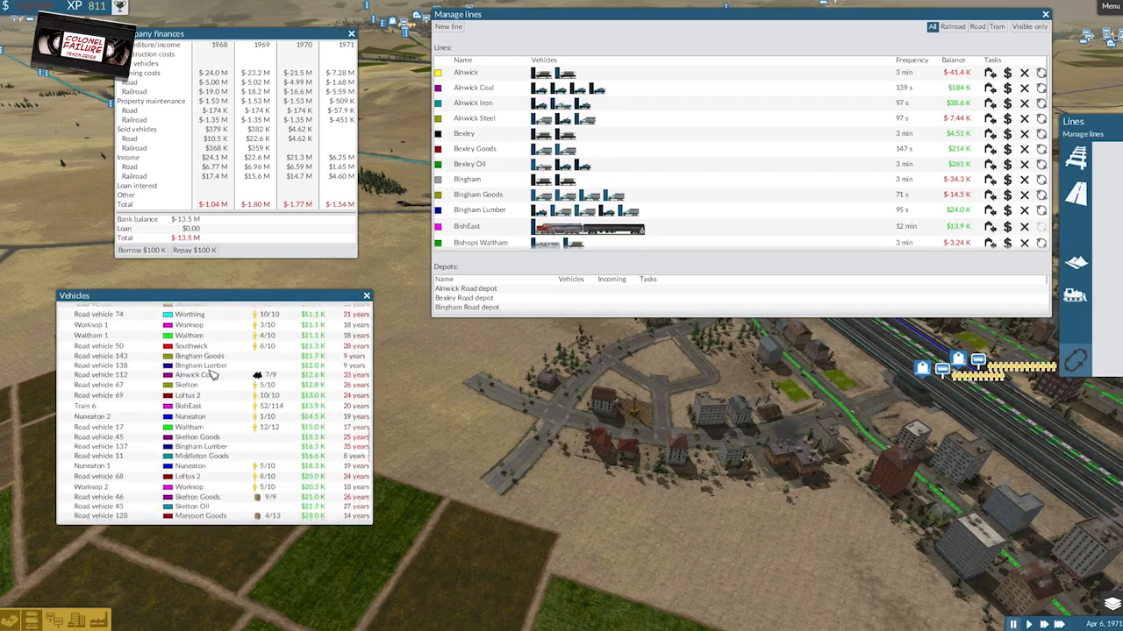
scroll("down", 3)
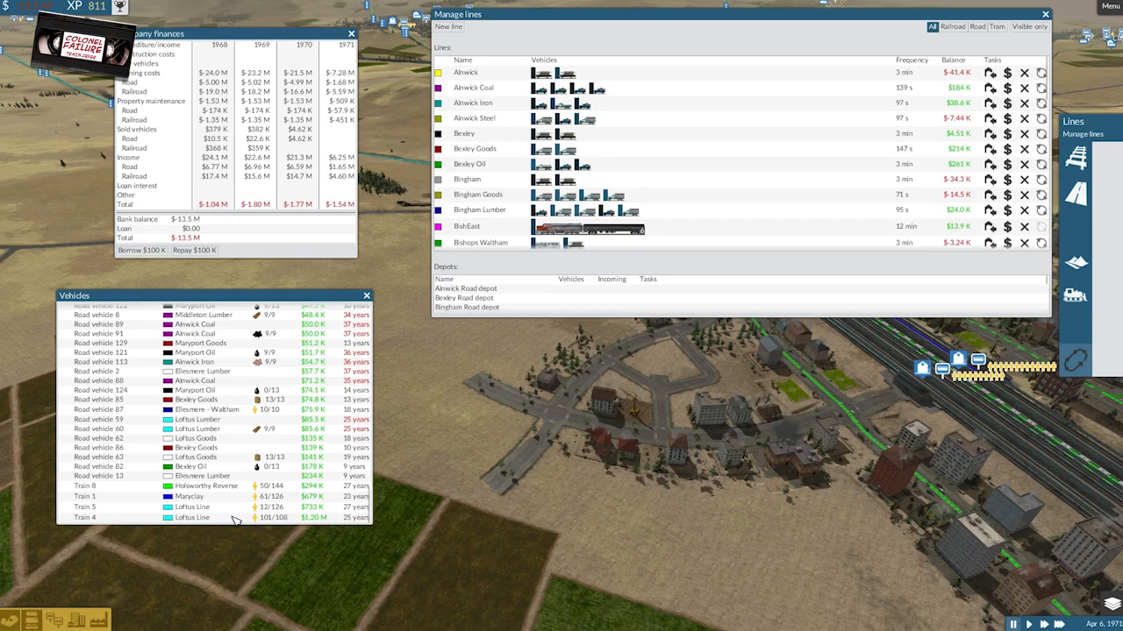
mouse_move(967, 46)
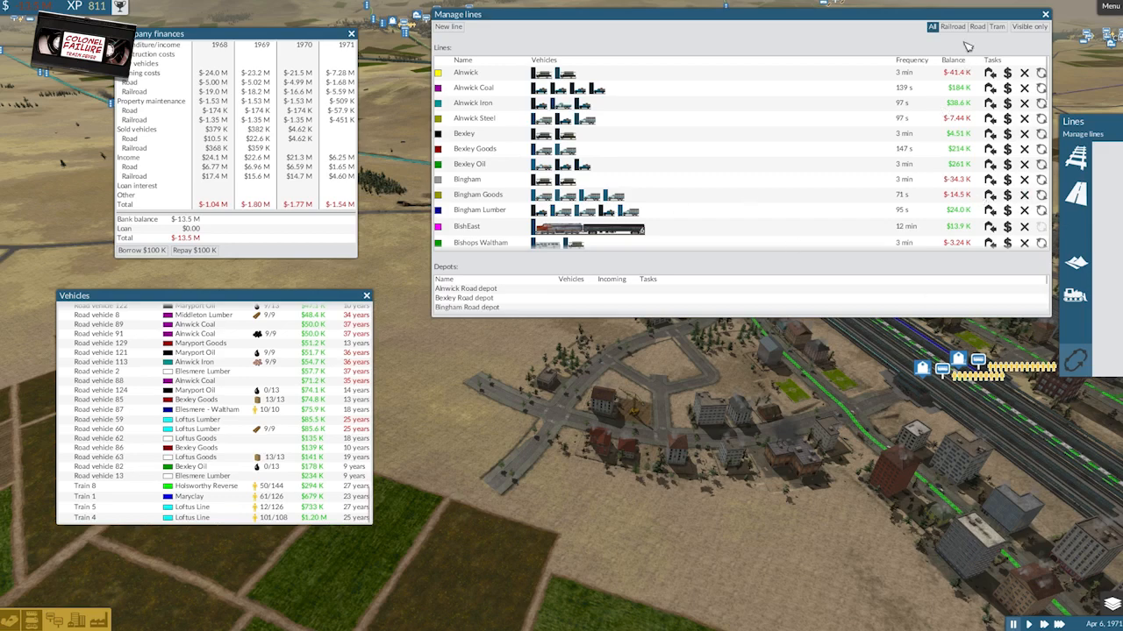
Close the Finances, Manage lines and Vehicles windows, leaving the map overview.
left_click(950, 27)
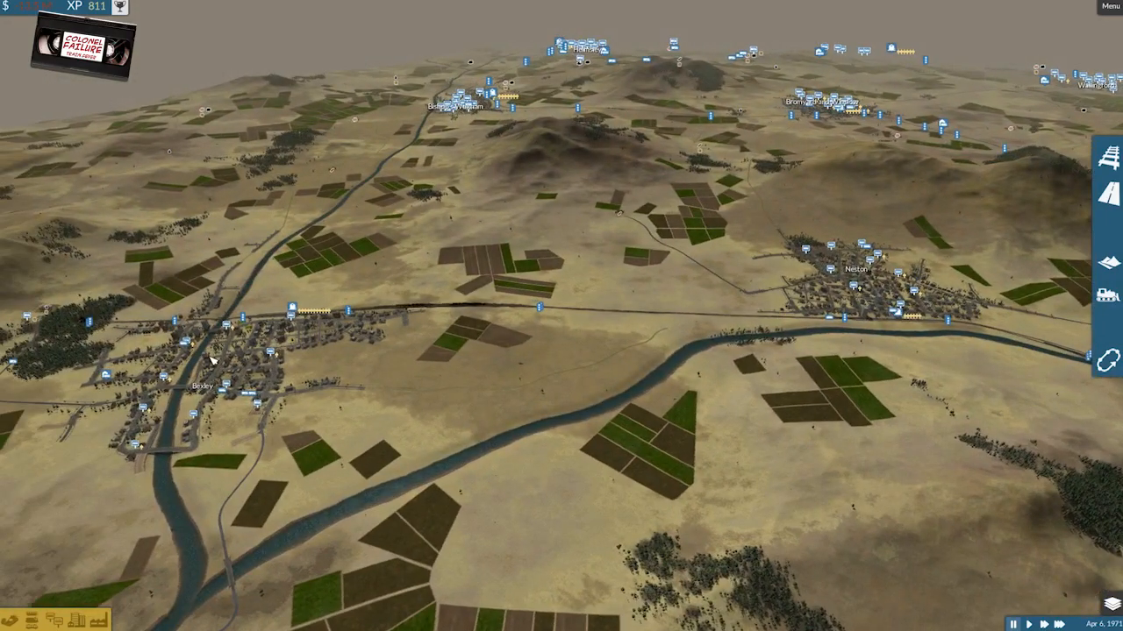
mouse_move(471, 355)
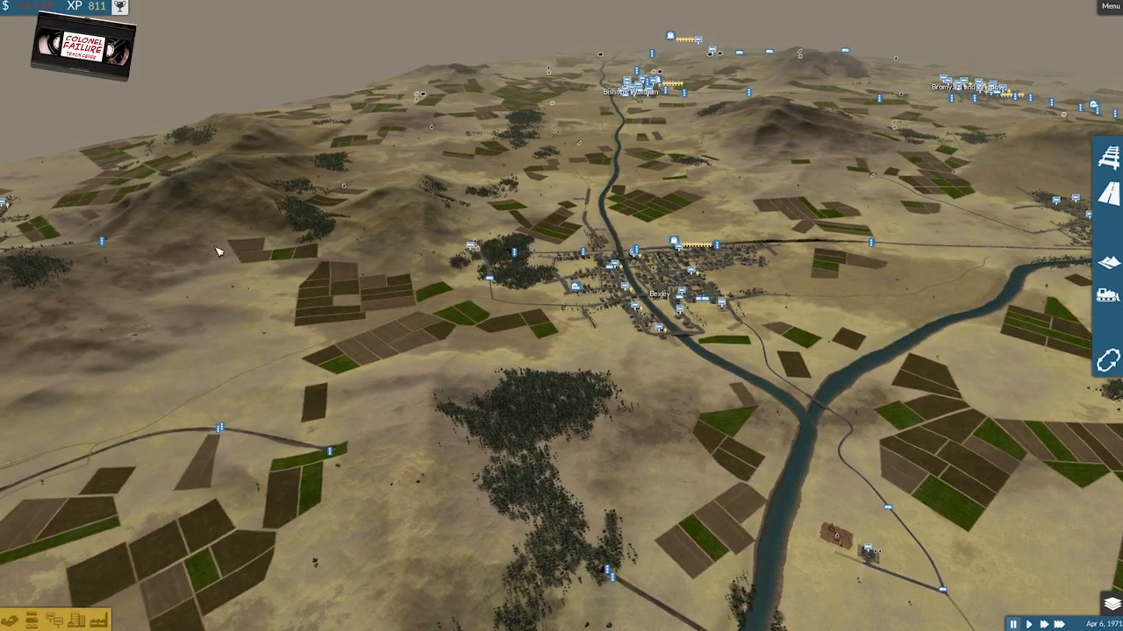
mouse_move(394, 172)
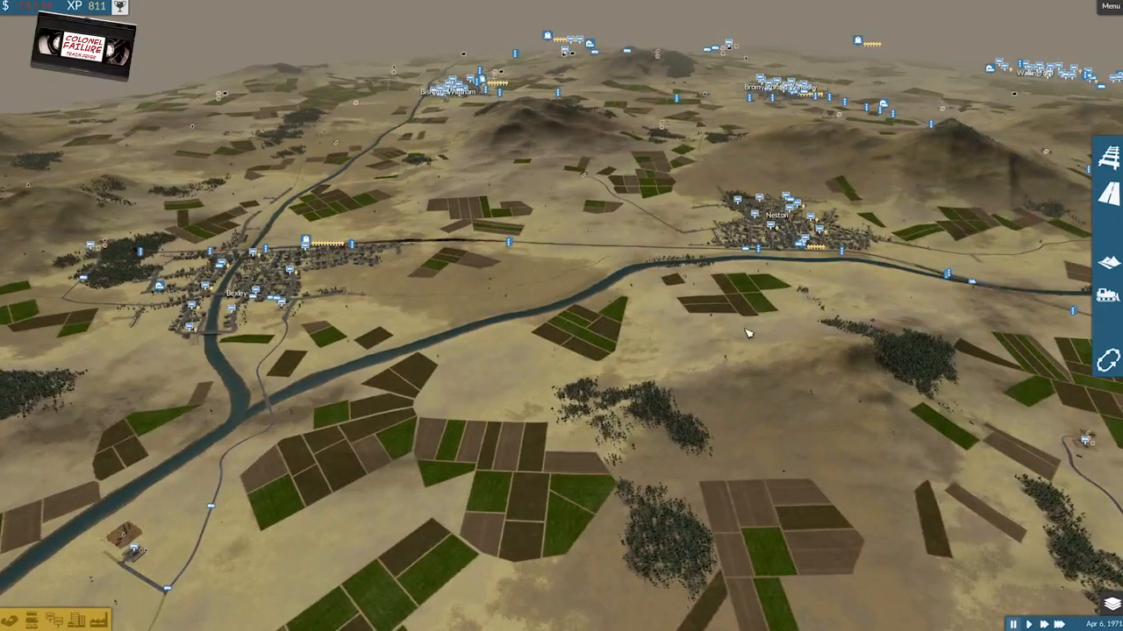
mouse_move(785, 318)
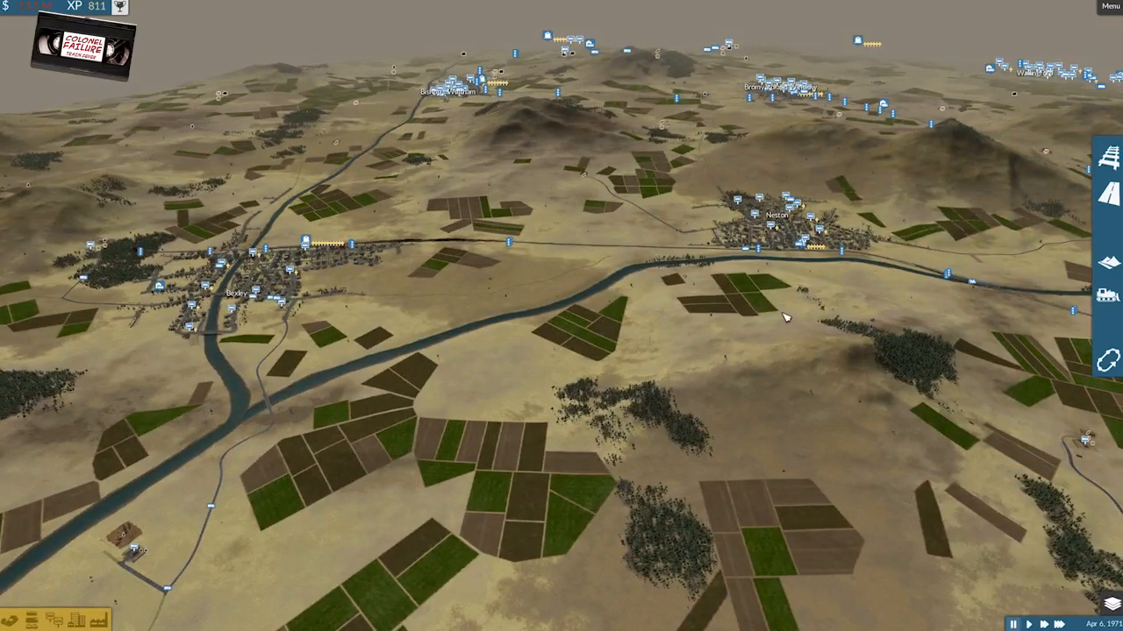
mouse_move(908, 218)
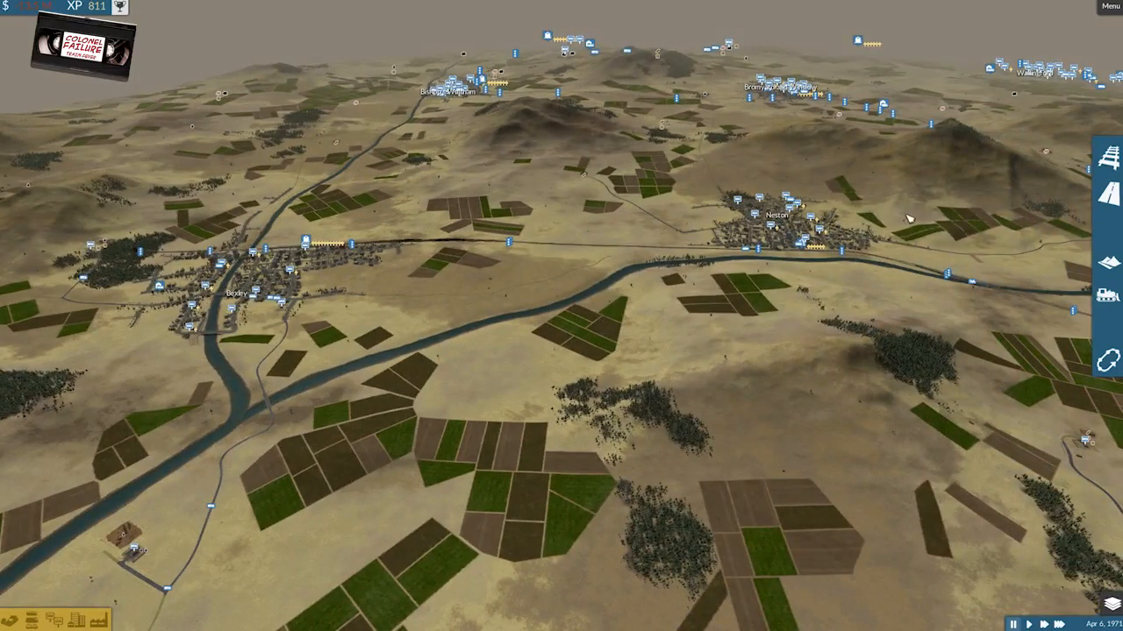
mouse_move(809, 263)
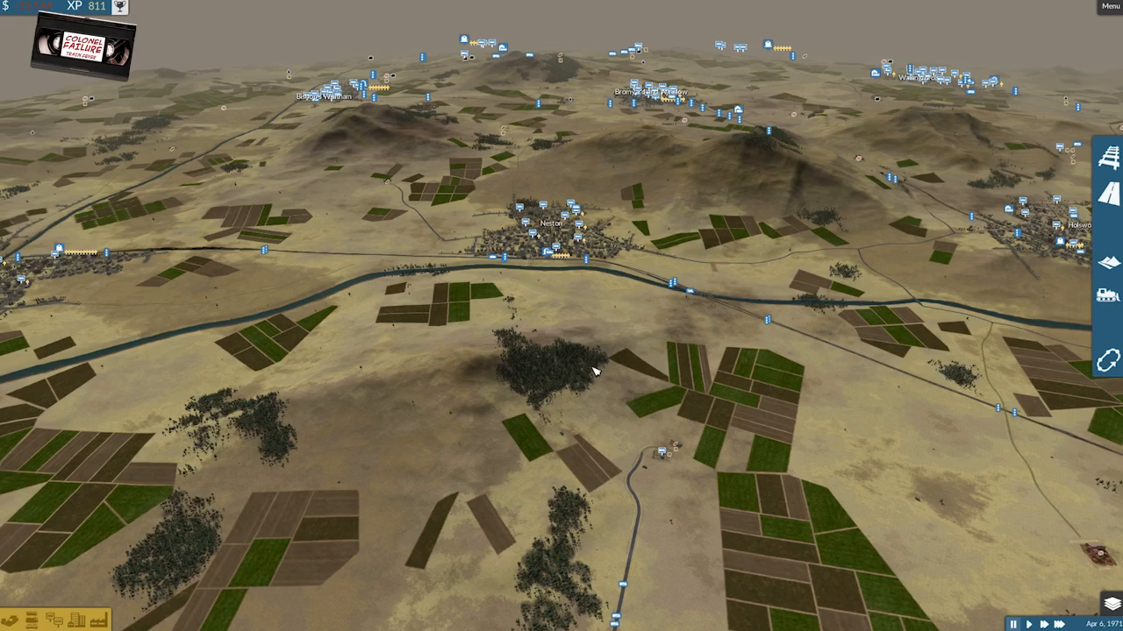
mouse_move(681, 343)
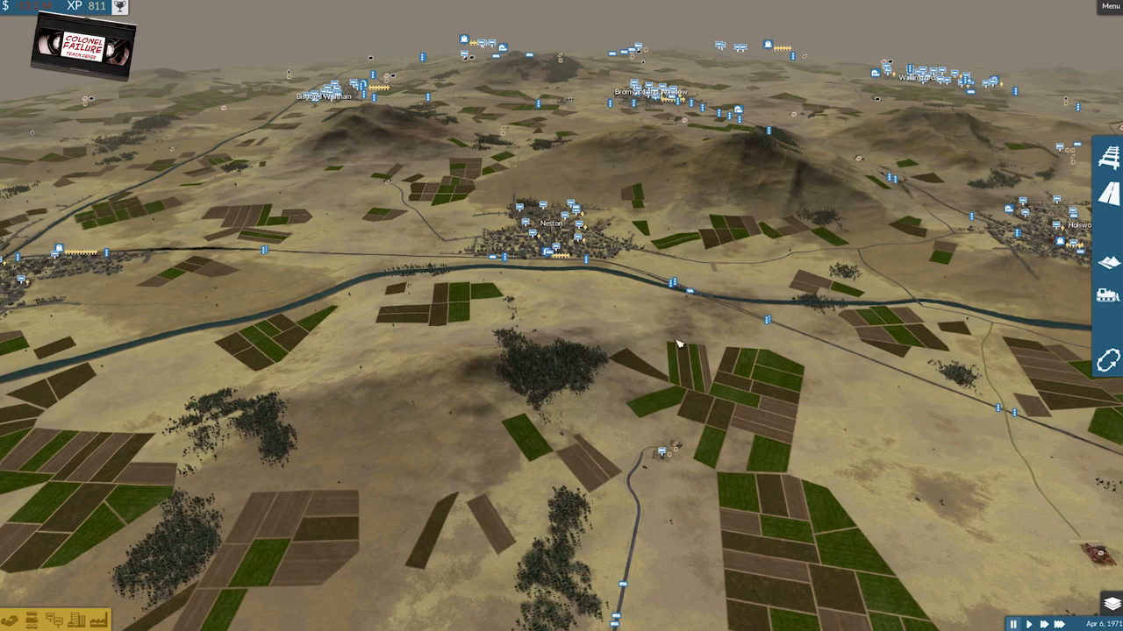
Bring up Manage lines with the Railroad filter showing the five train lines and depots.
left_click(1073, 158)
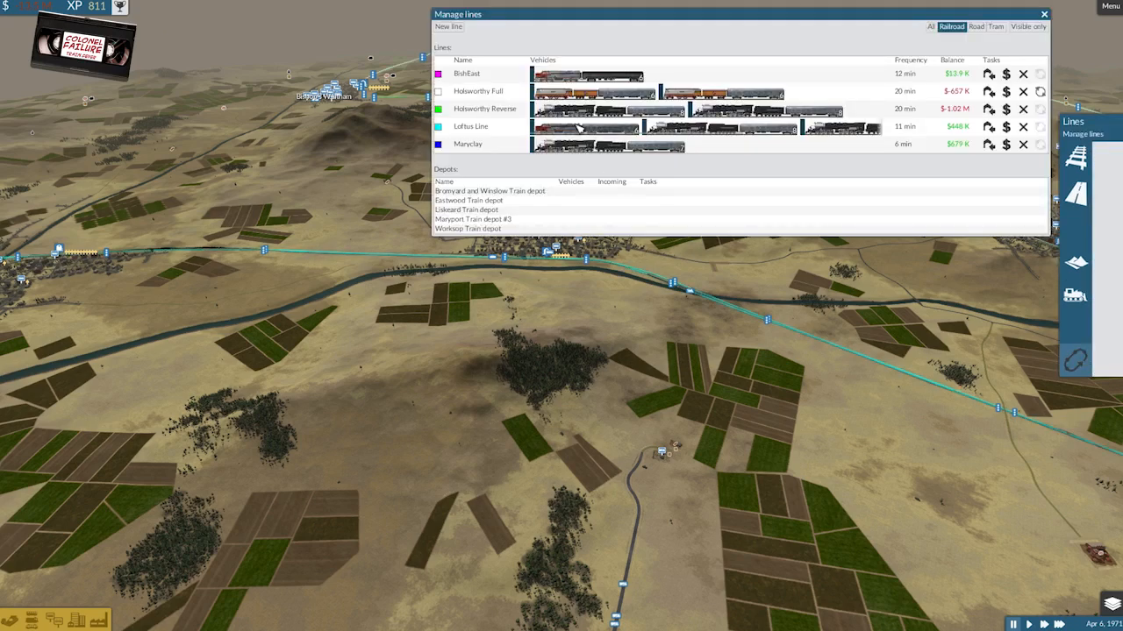
mouse_move(578, 108)
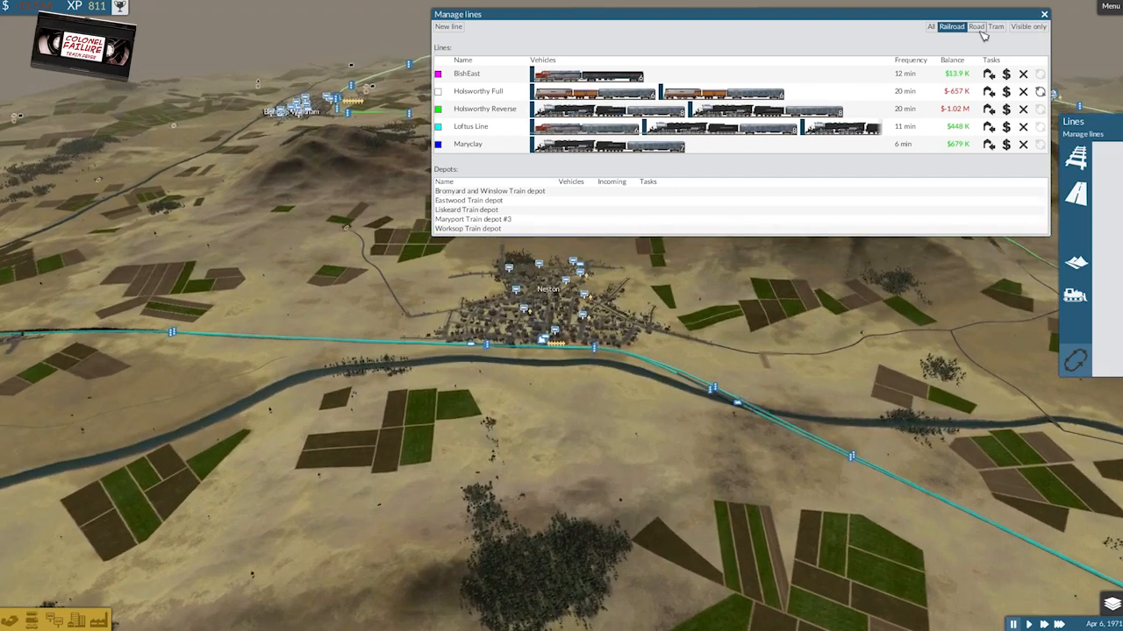
Filter Manage lines to Road and read through to the end of the list of balances.
left_click(975, 26)
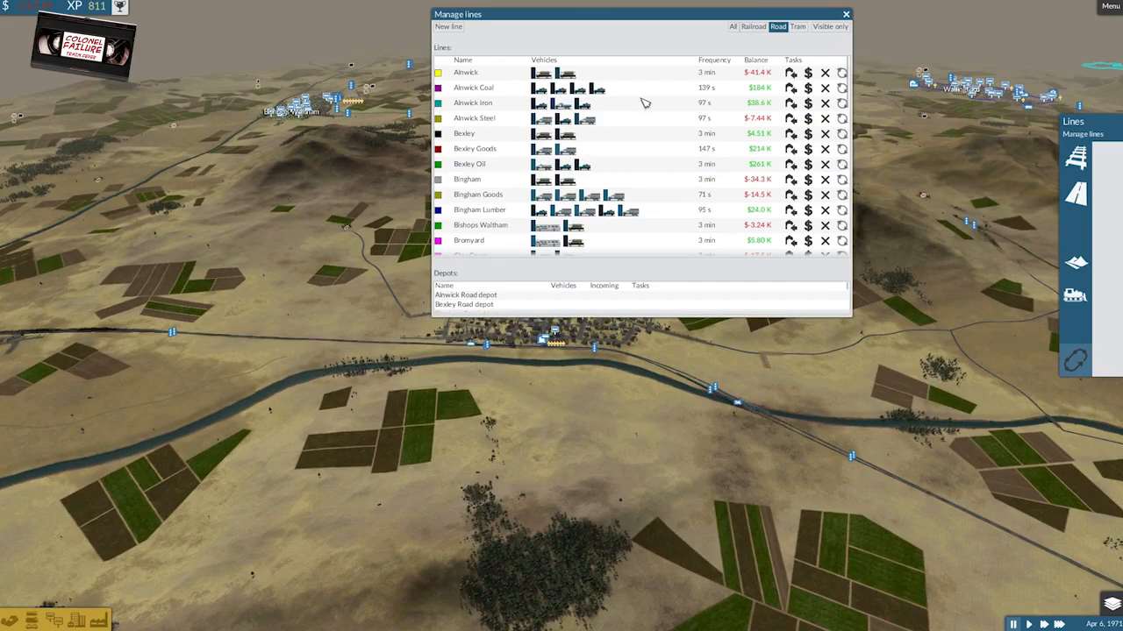
scroll("down", 3)
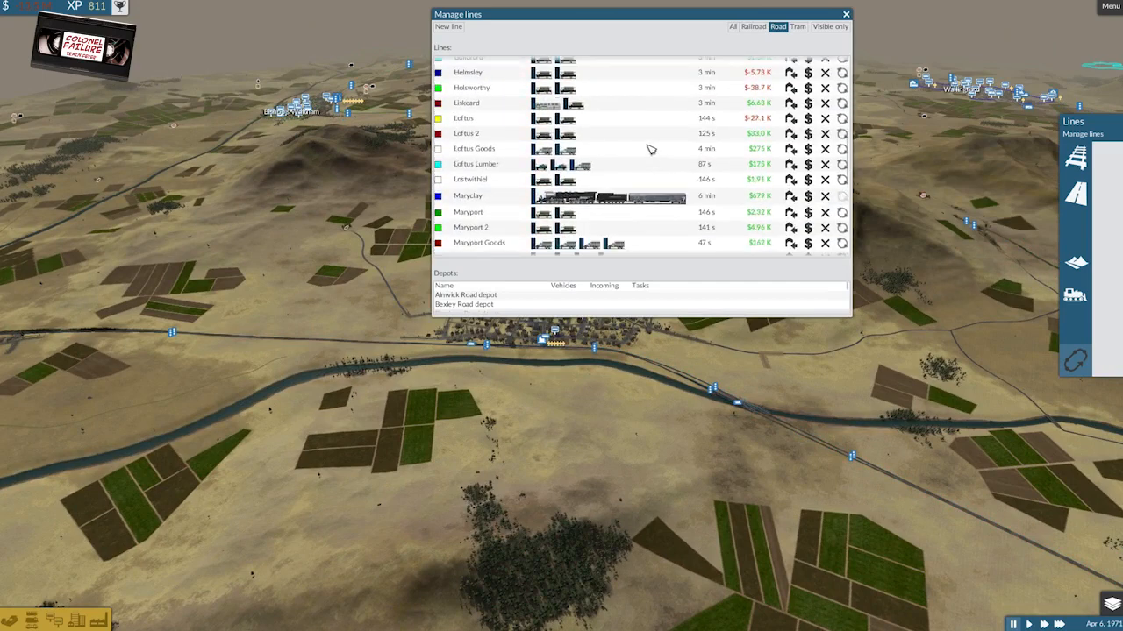
scroll("down", 3)
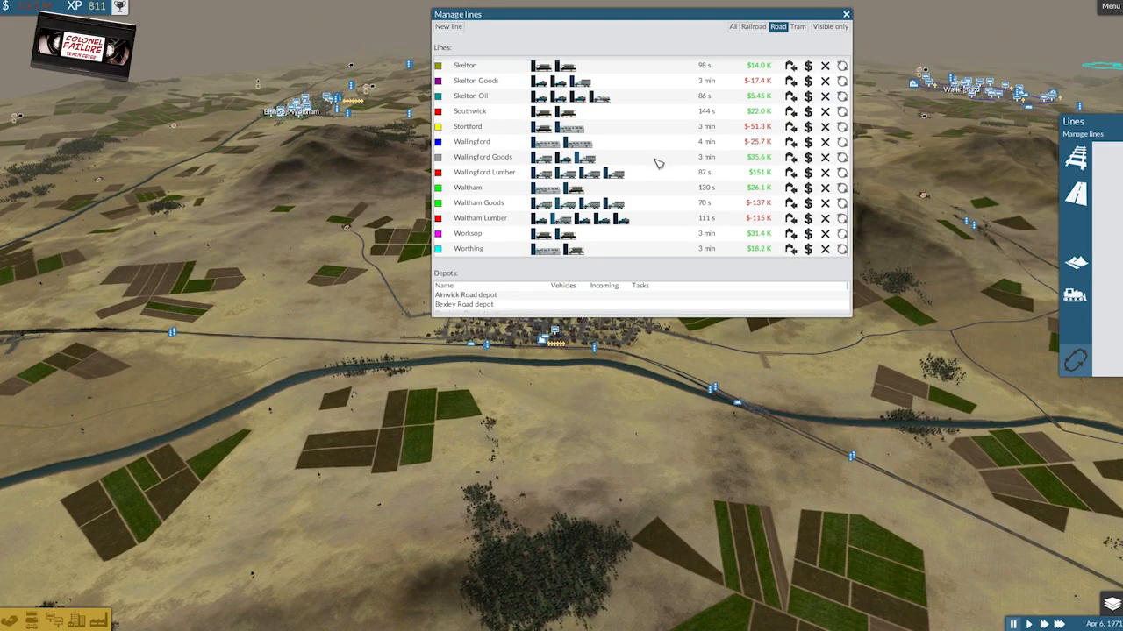
mouse_move(663, 158)
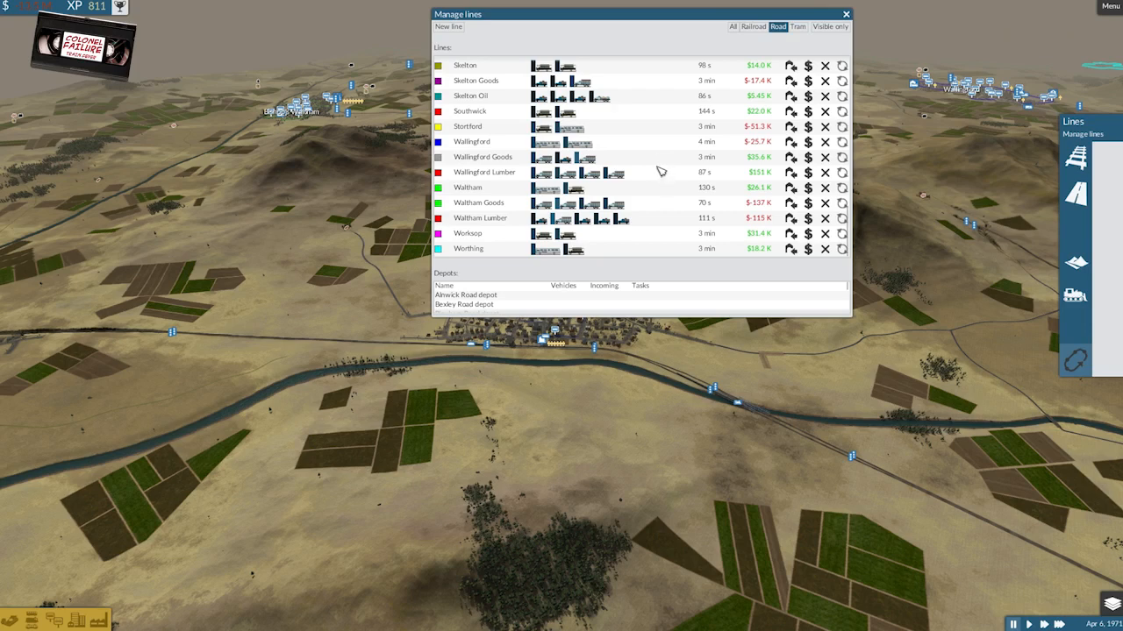
mouse_move(659, 169)
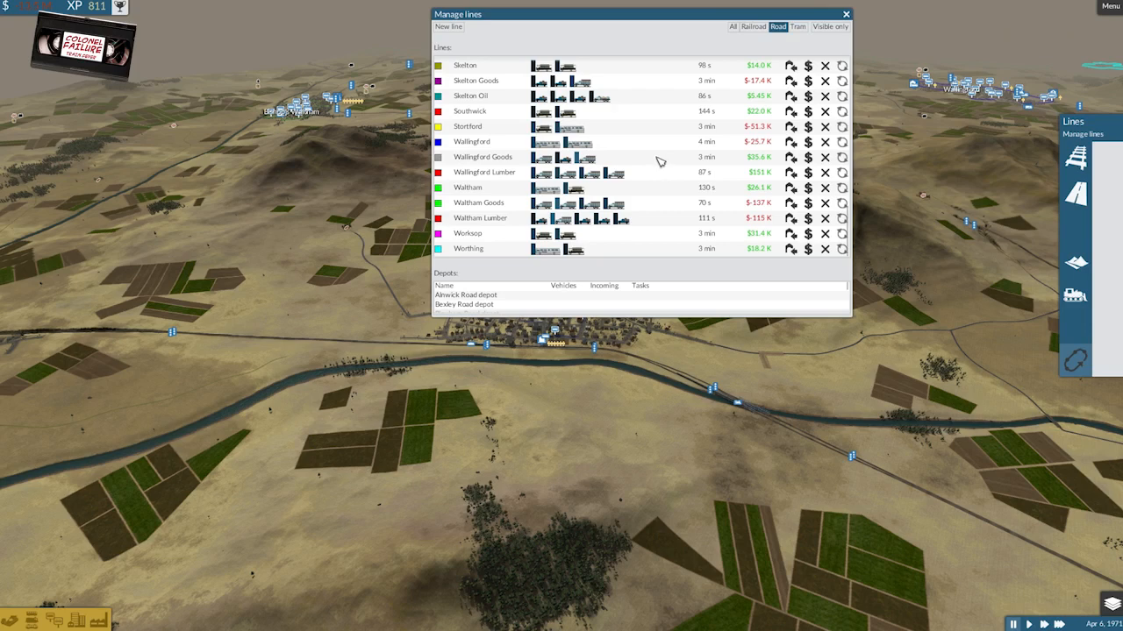
mouse_move(666, 177)
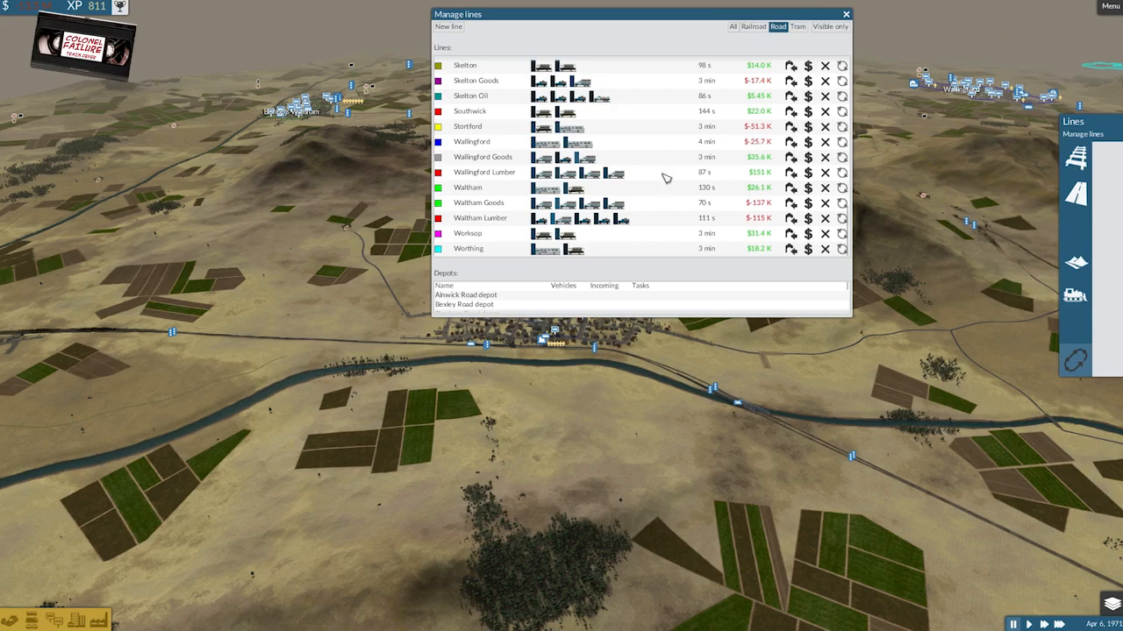
mouse_move(845, 15)
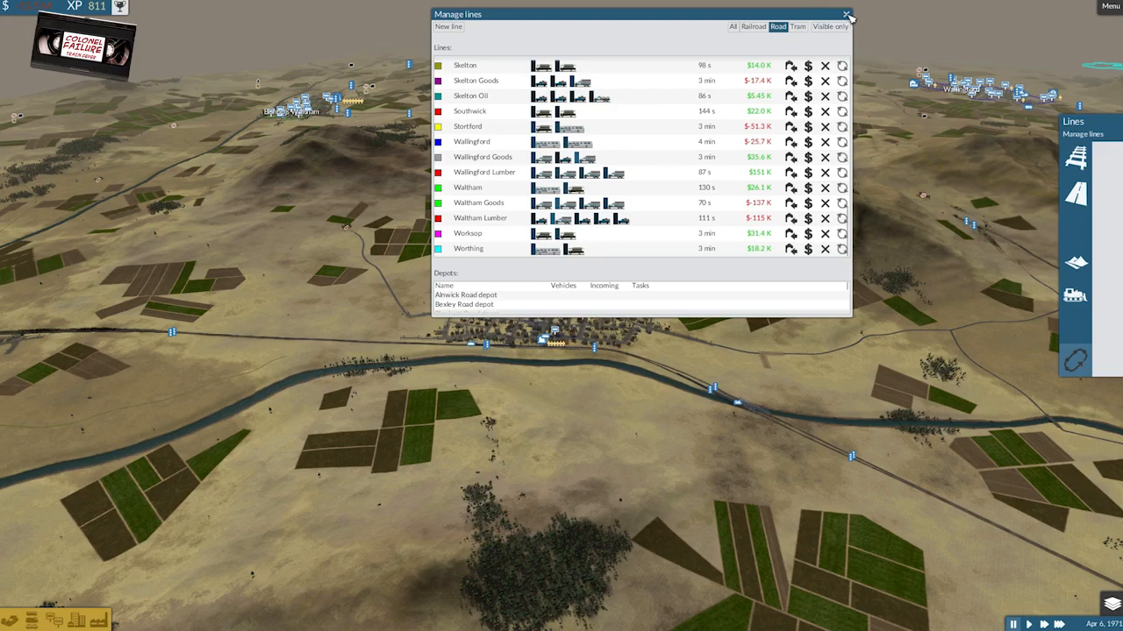
Close Manage lines and bring up the Holsworthy Road depot's info panel in town.
left_click(845, 14)
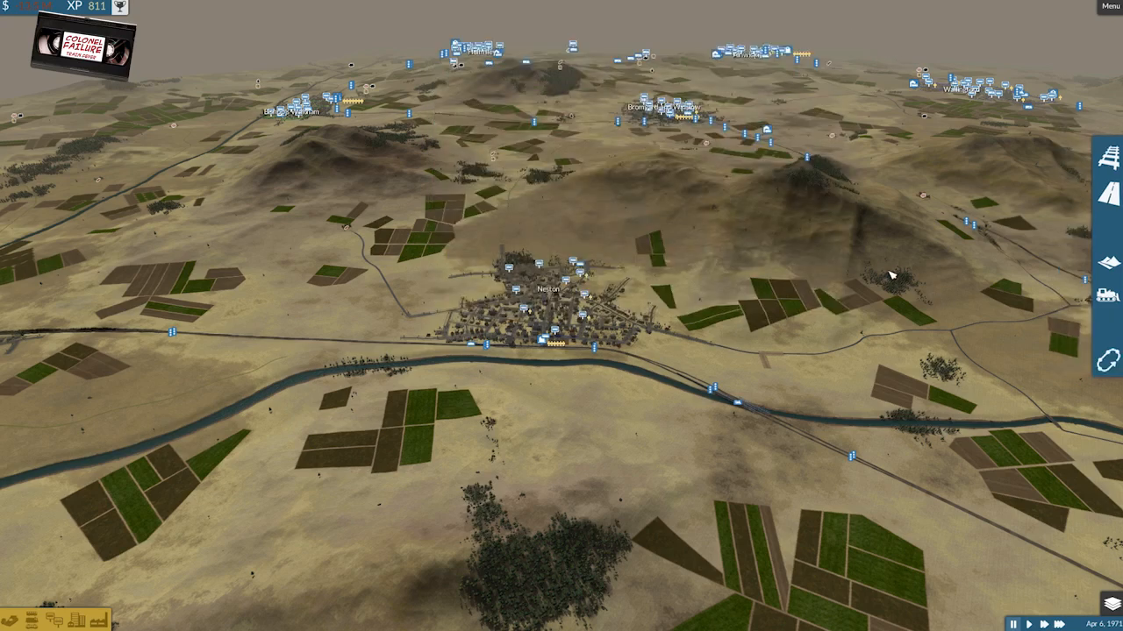
mouse_move(604, 393)
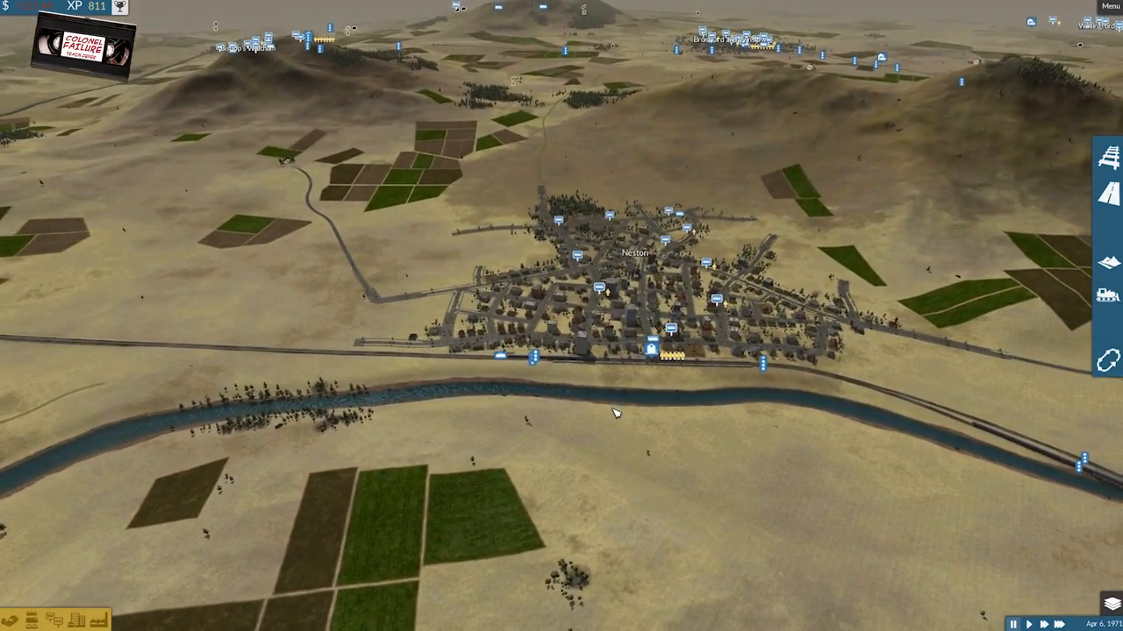
scroll("down", 3)
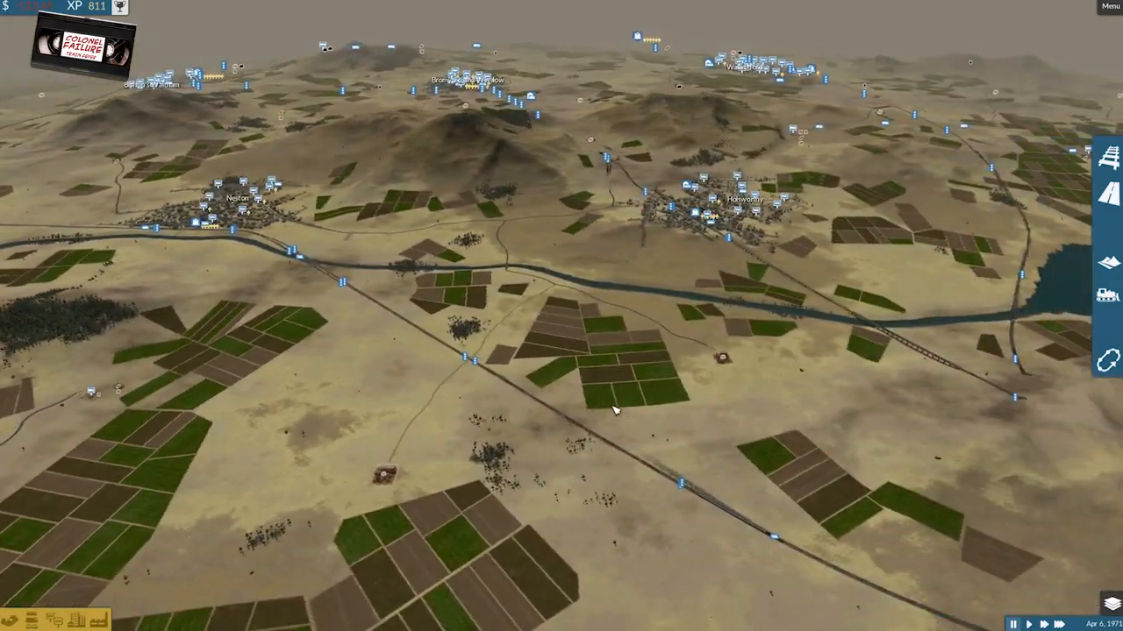
scroll("down", 3)
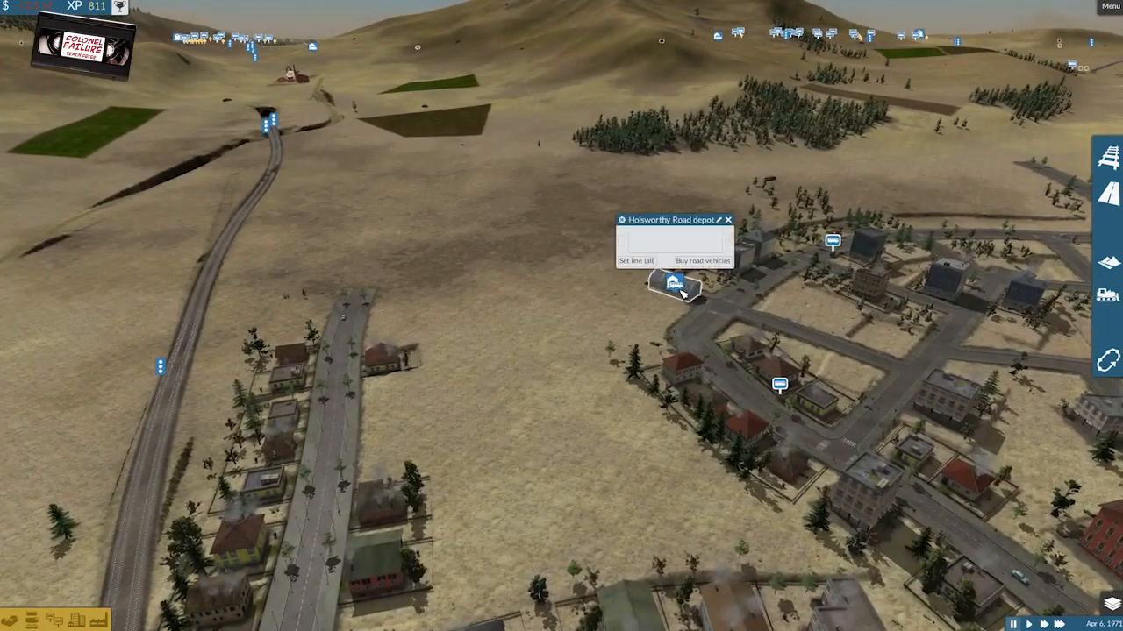
Compare trucks in the depot's Buy road vehicles list and select the Peterbilt 359.
left_click(701, 260)
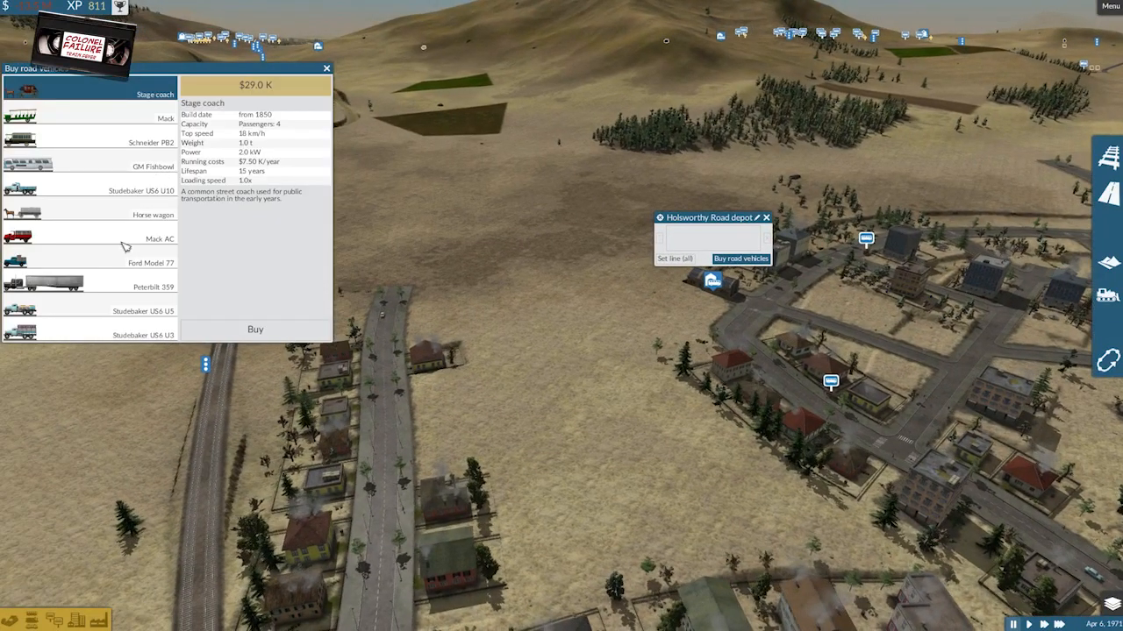
left_click(88, 288)
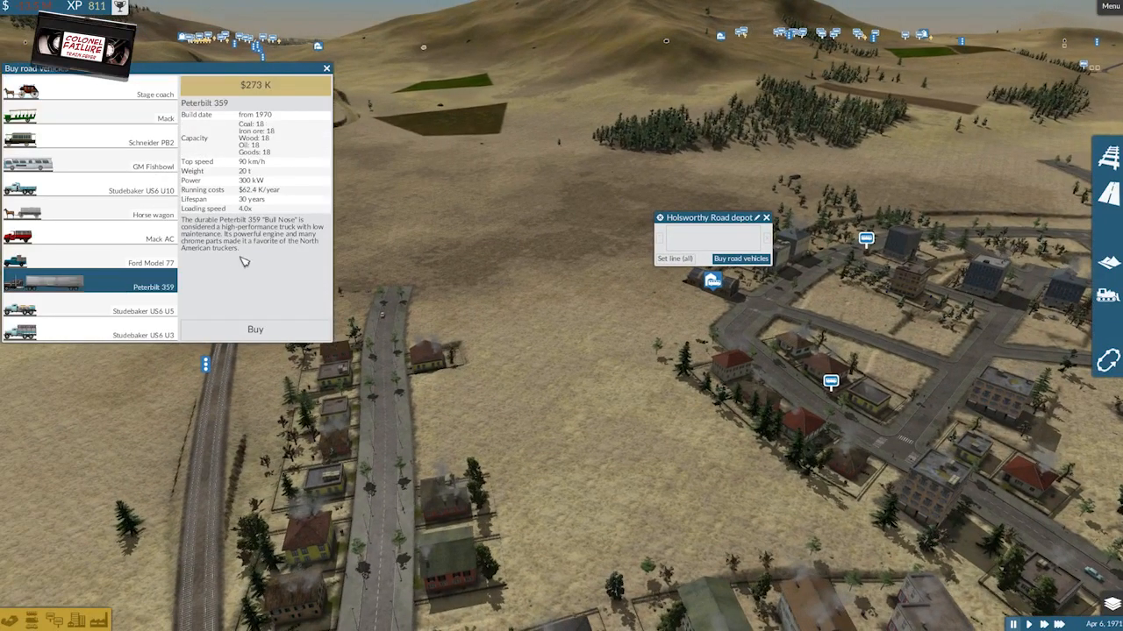
mouse_move(316, 308)
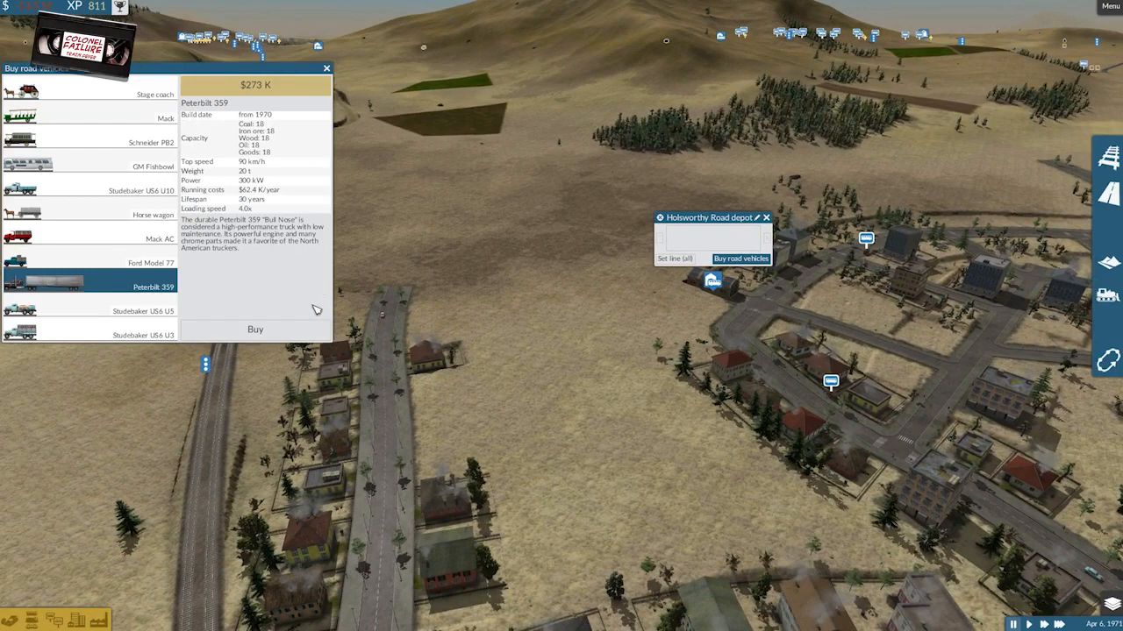
mouse_move(274, 165)
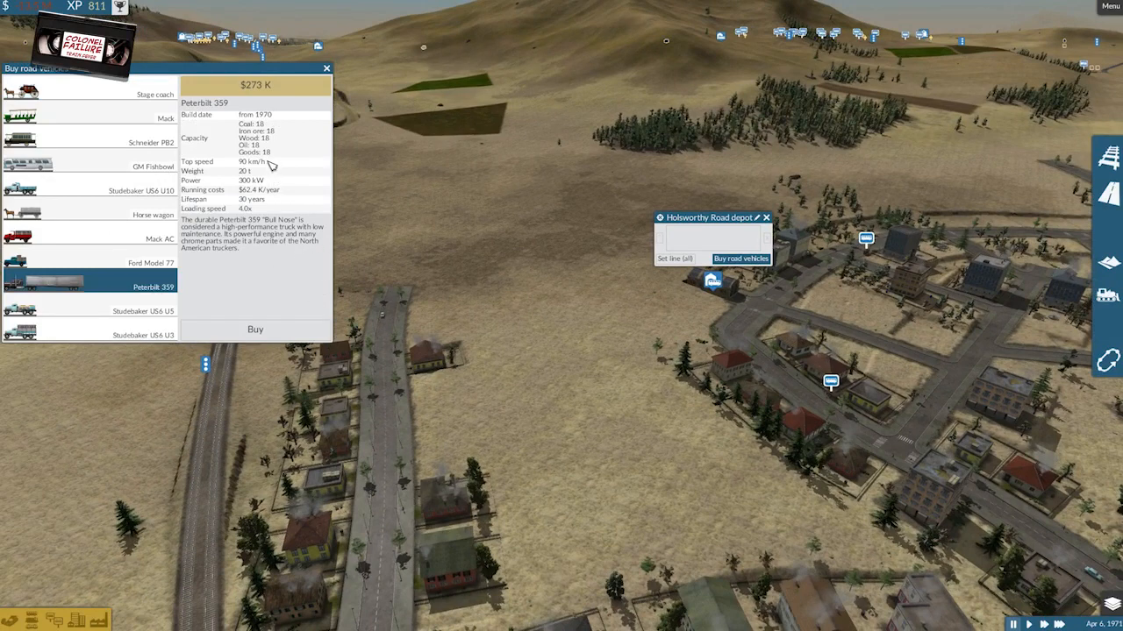
mouse_move(263, 290)
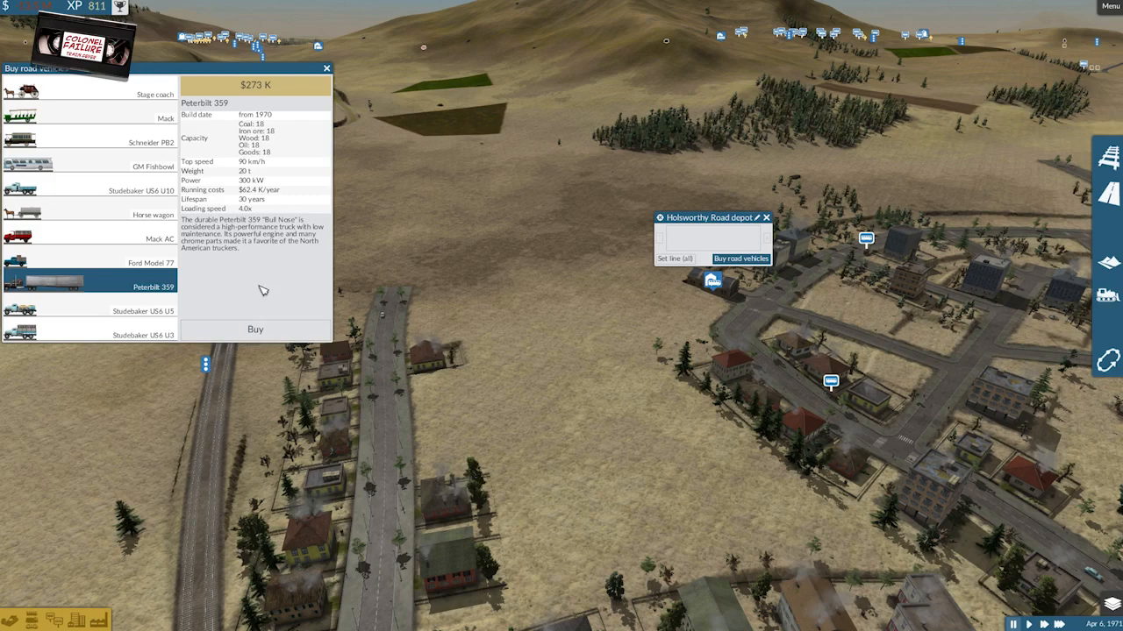
mouse_move(69, 238)
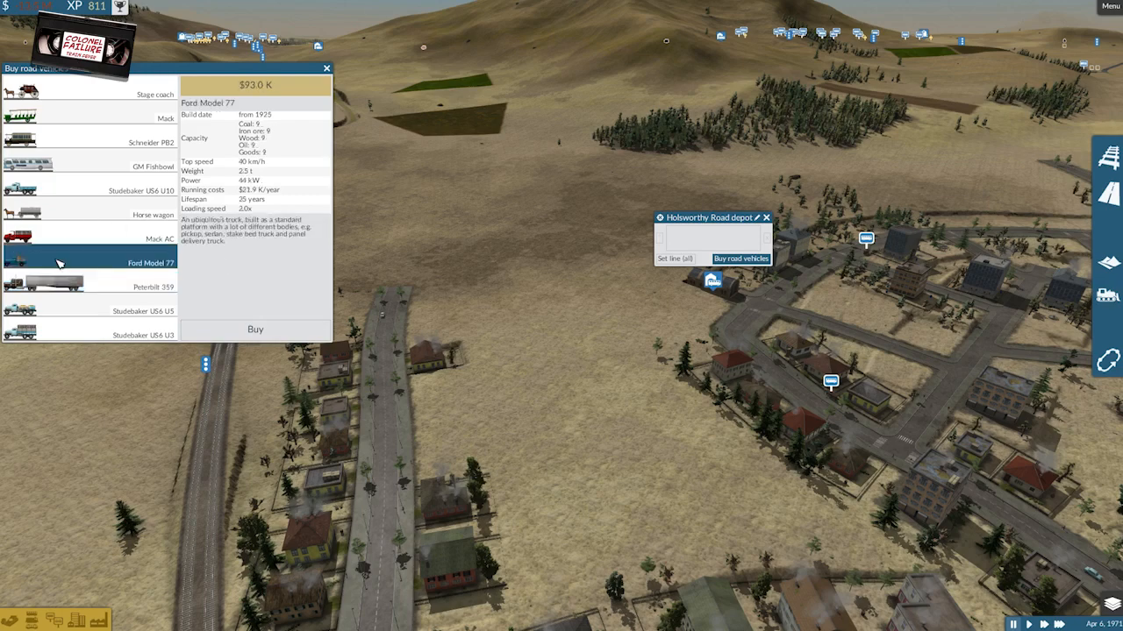
mouse_move(77, 191)
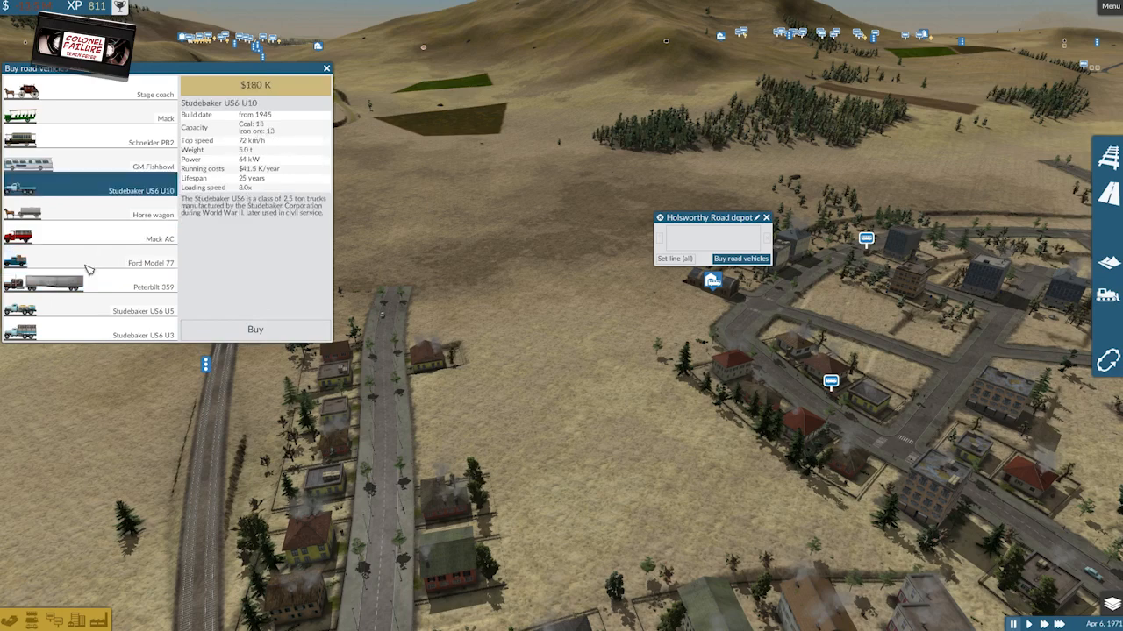
mouse_move(88, 267)
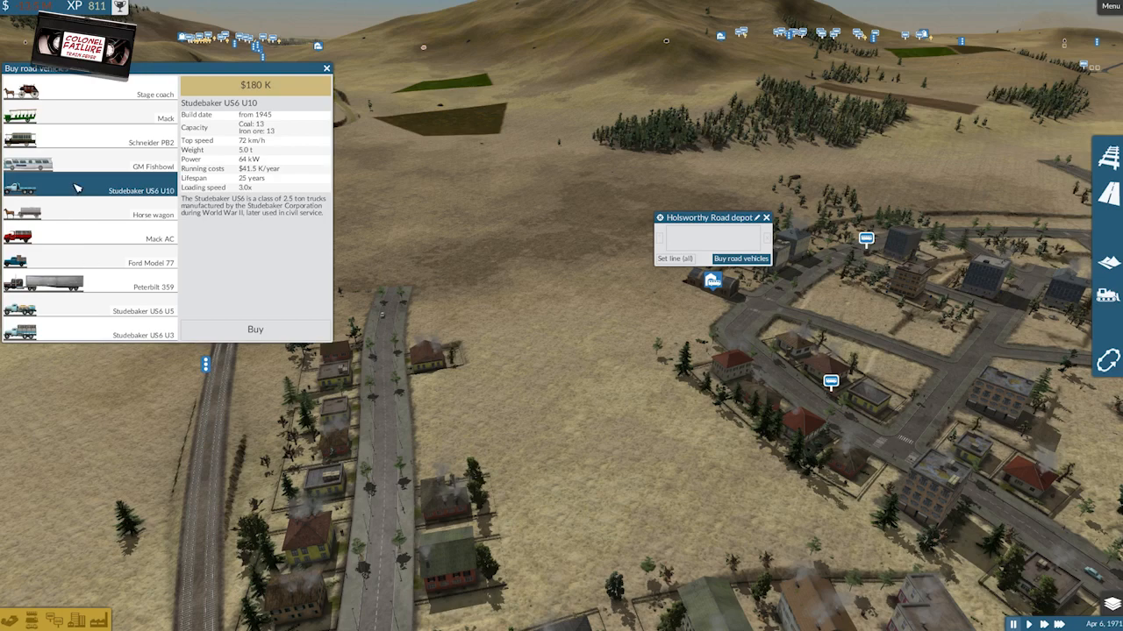
mouse_move(79, 189)
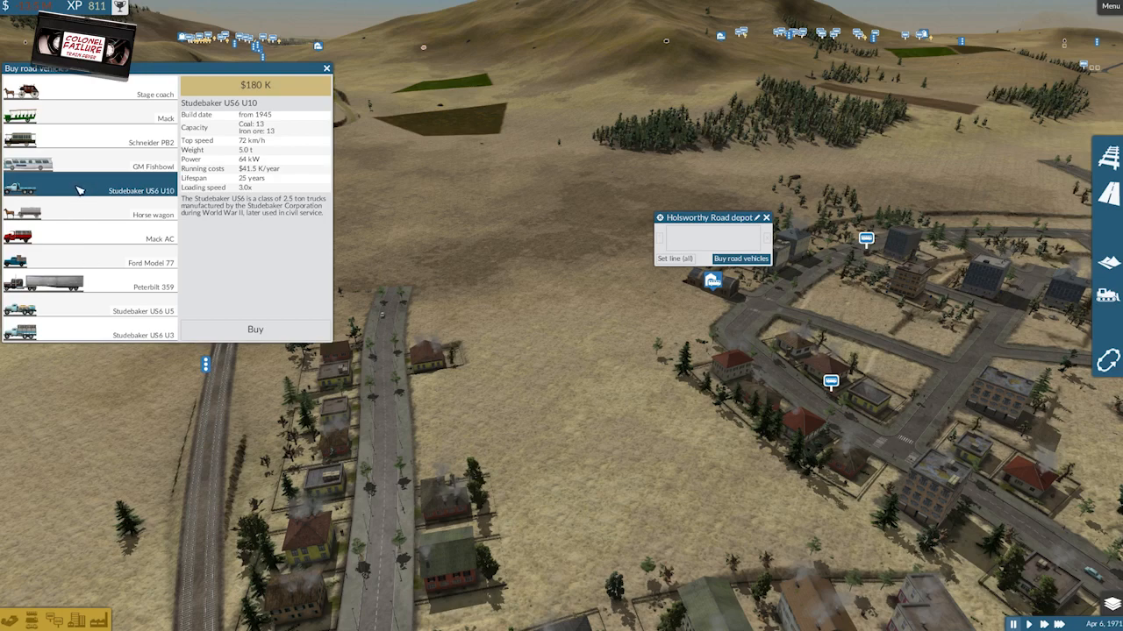
mouse_move(97, 298)
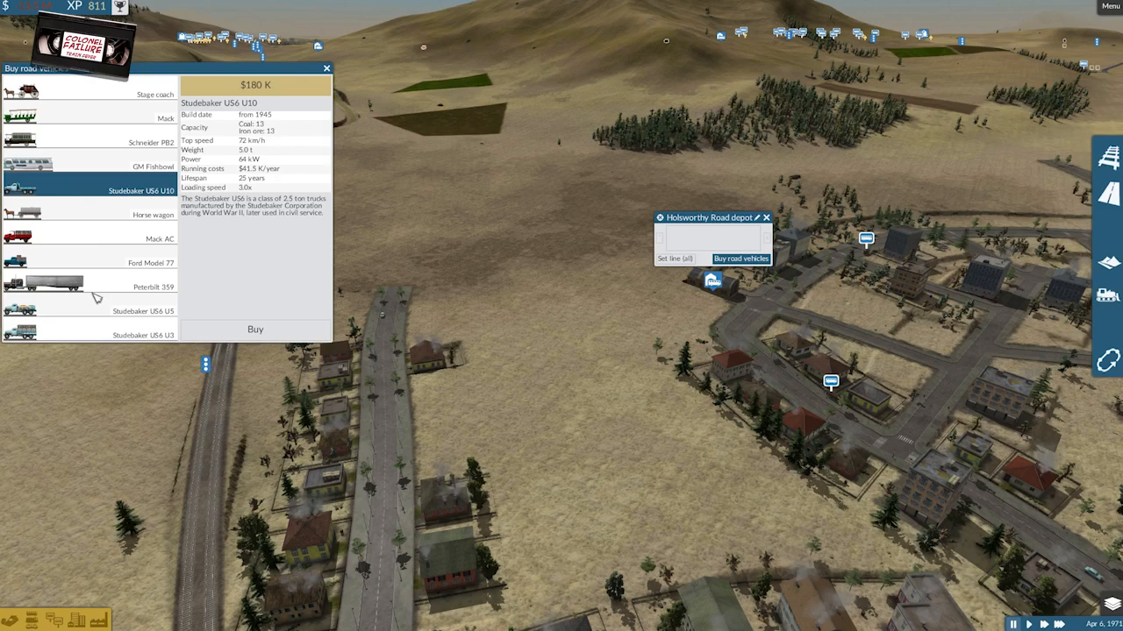
left_click(88, 288)
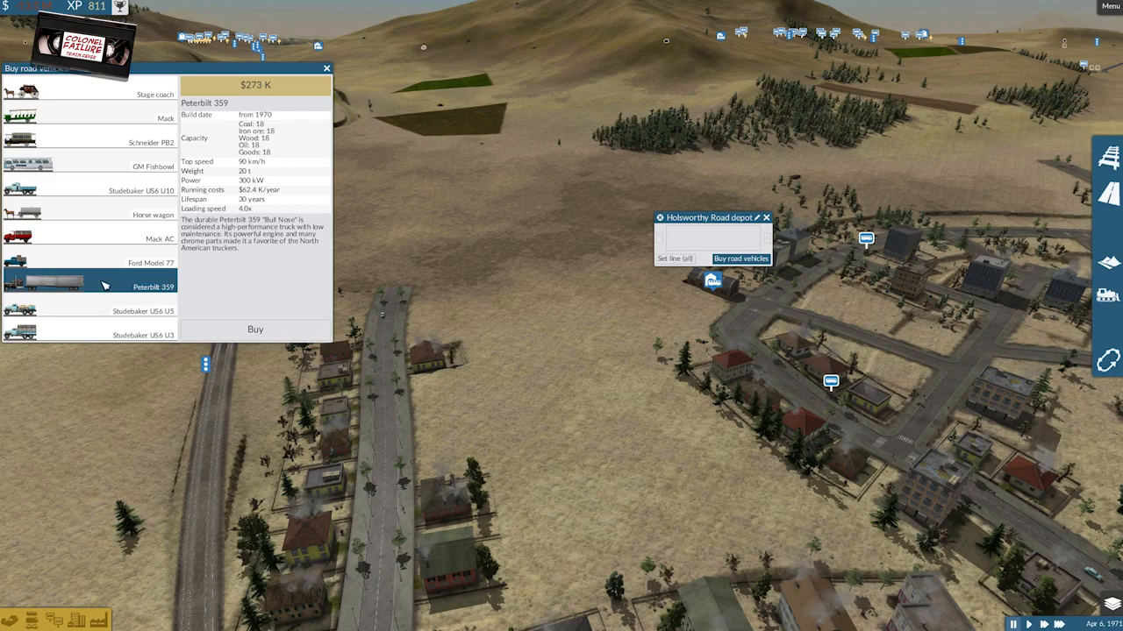
mouse_move(119, 291)
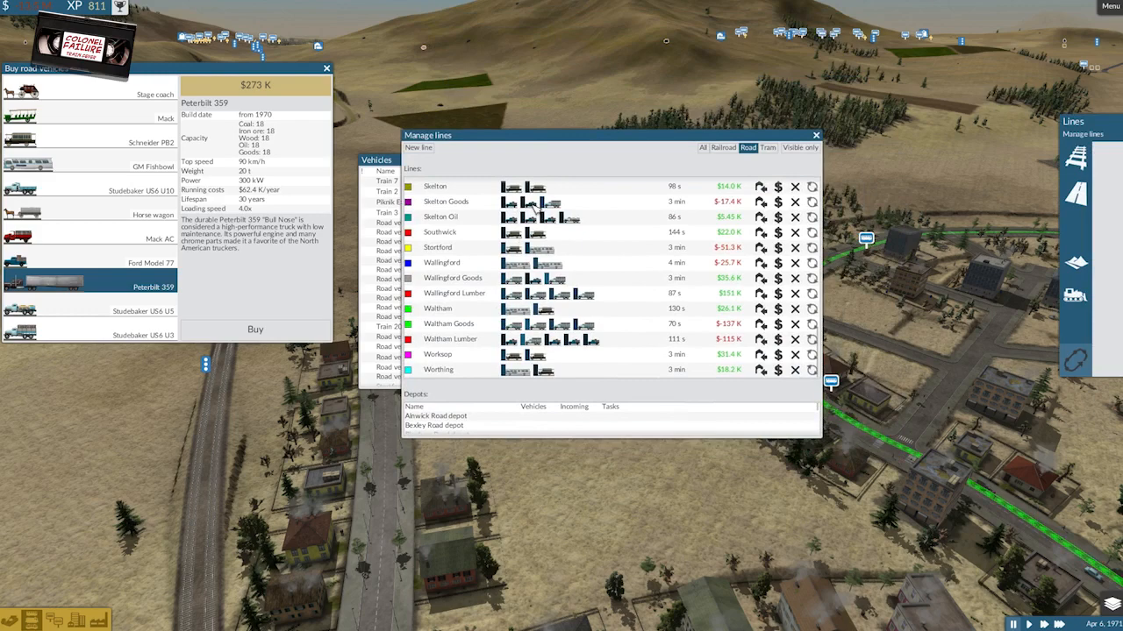
mouse_move(540, 212)
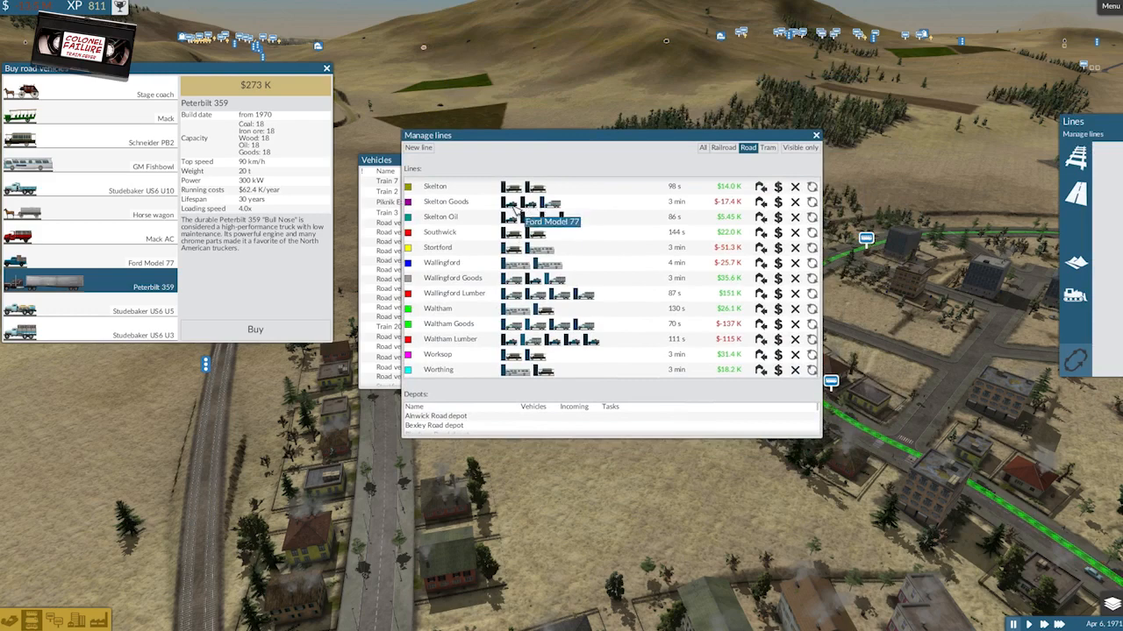
mouse_move(540, 218)
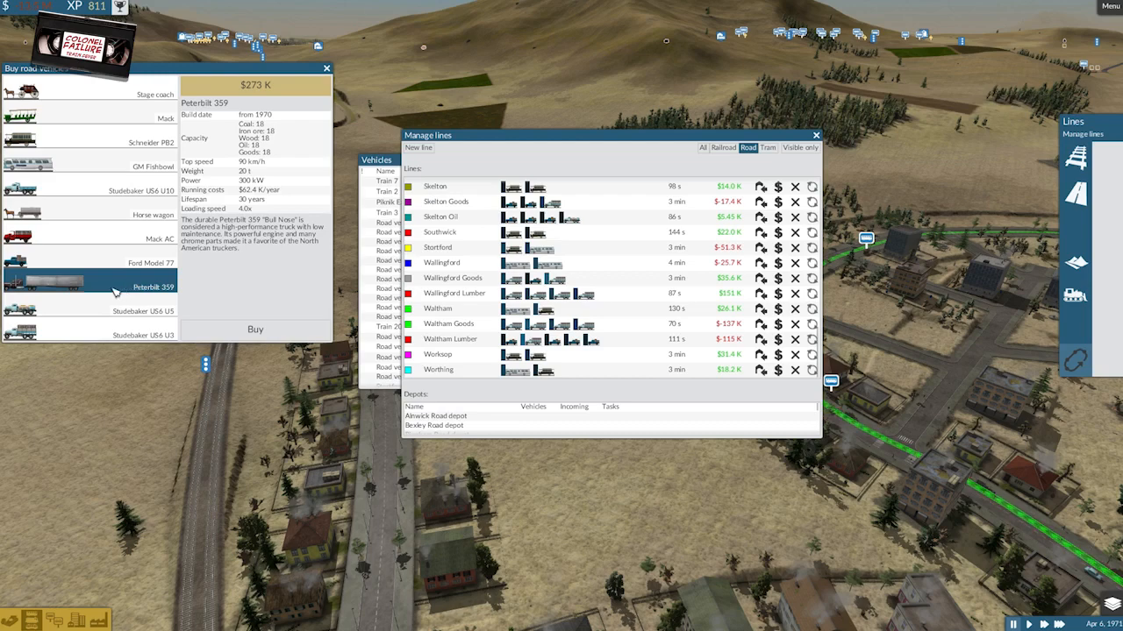
mouse_move(130, 289)
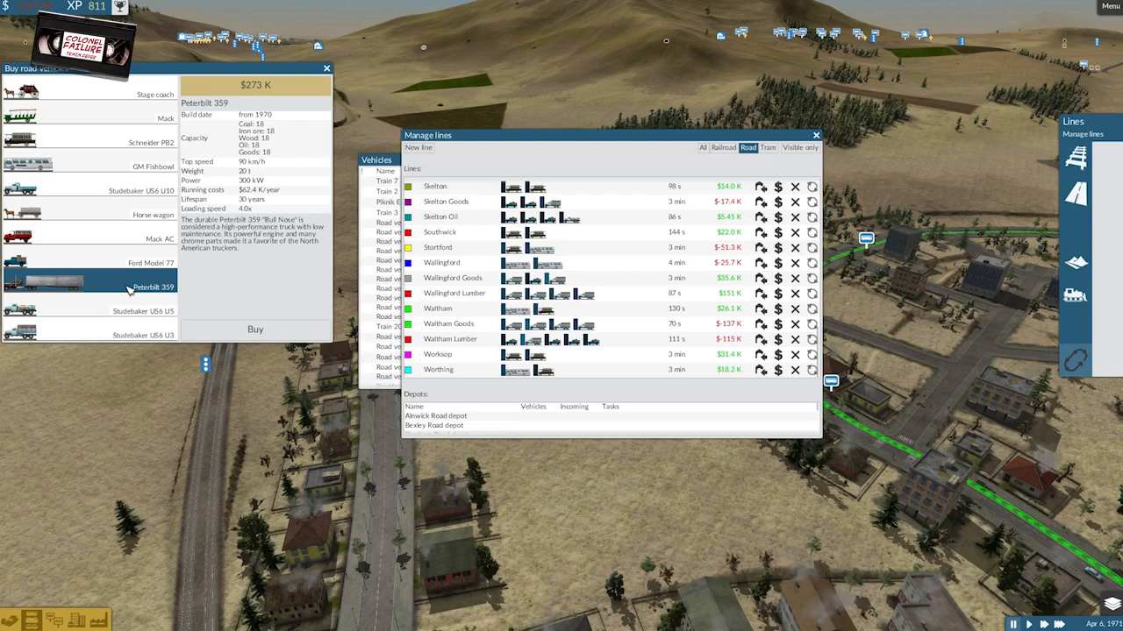
mouse_move(502, 165)
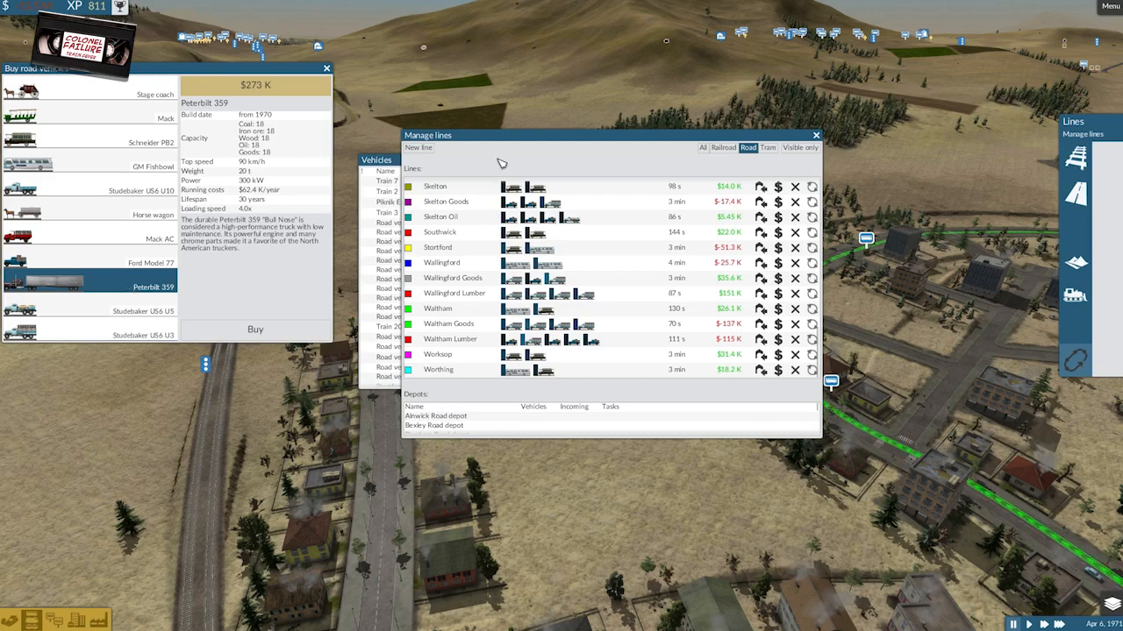
mouse_move(574, 253)
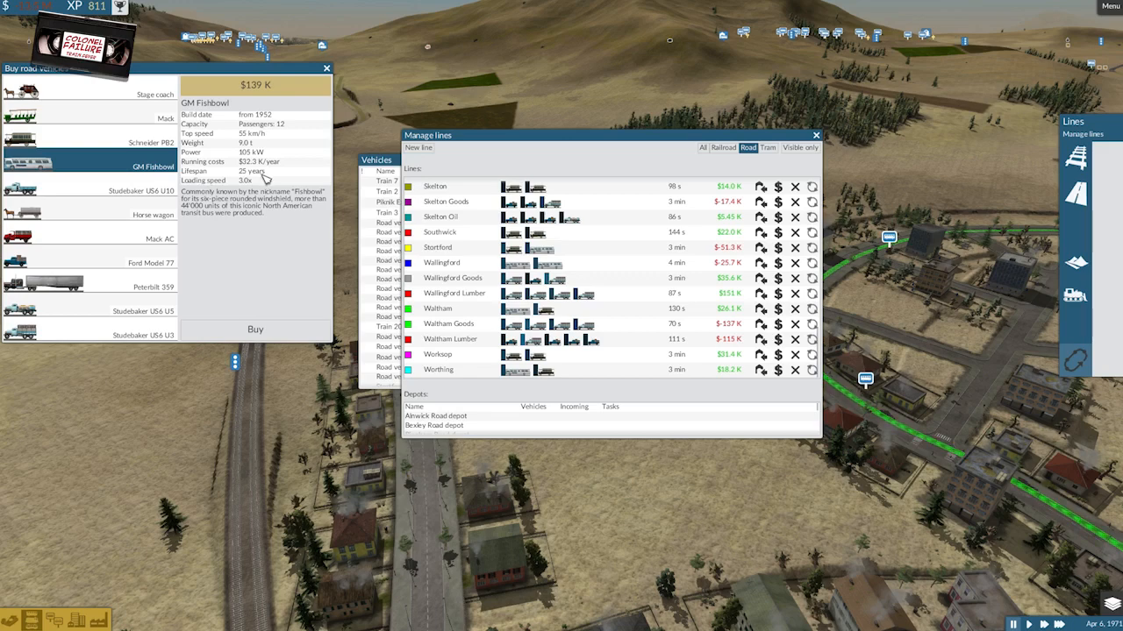
mouse_move(91, 223)
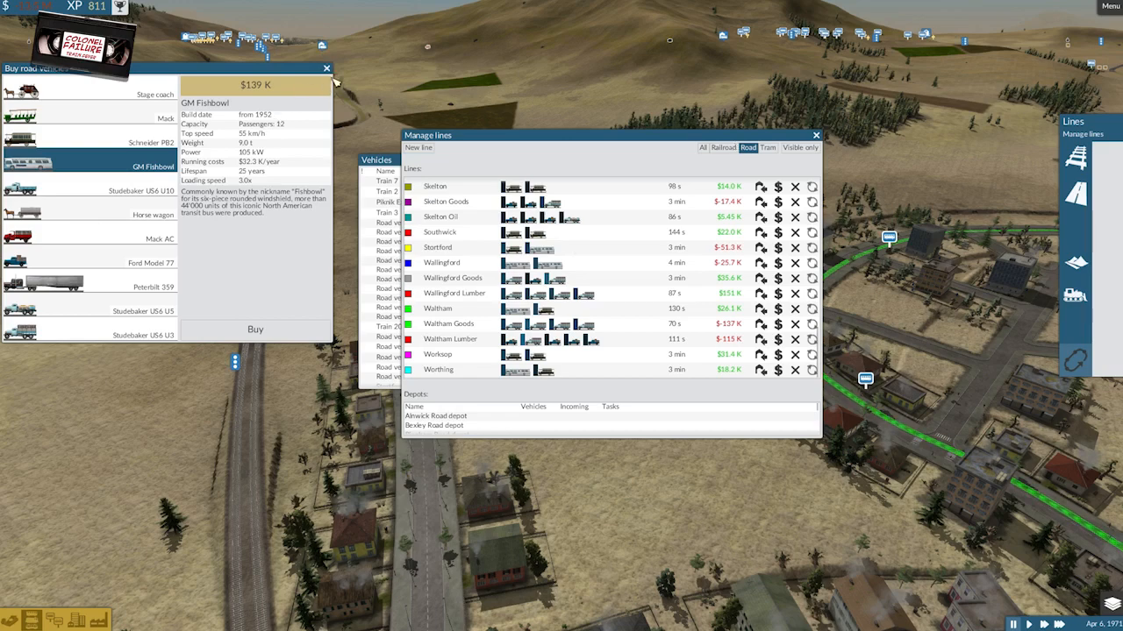
Leave the road vehicle purchase list so only the road lines manager remains open.
left_click(326, 68)
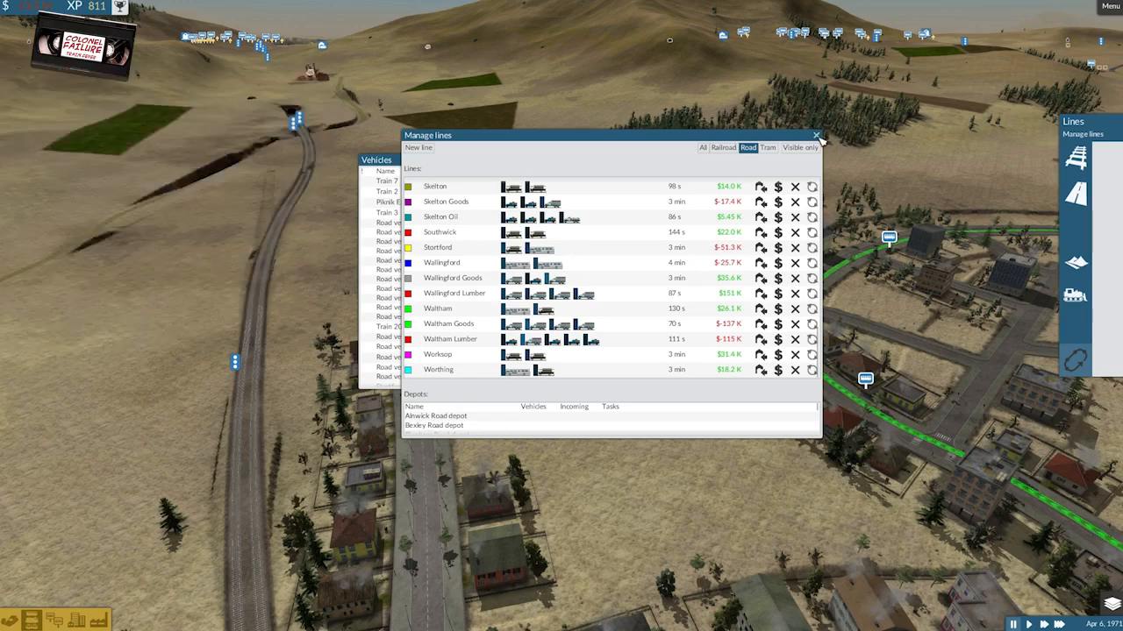
Bring up the Bromyard and Winslow train depot's Buy trains list and select the Metroliner.
left_click(817, 137)
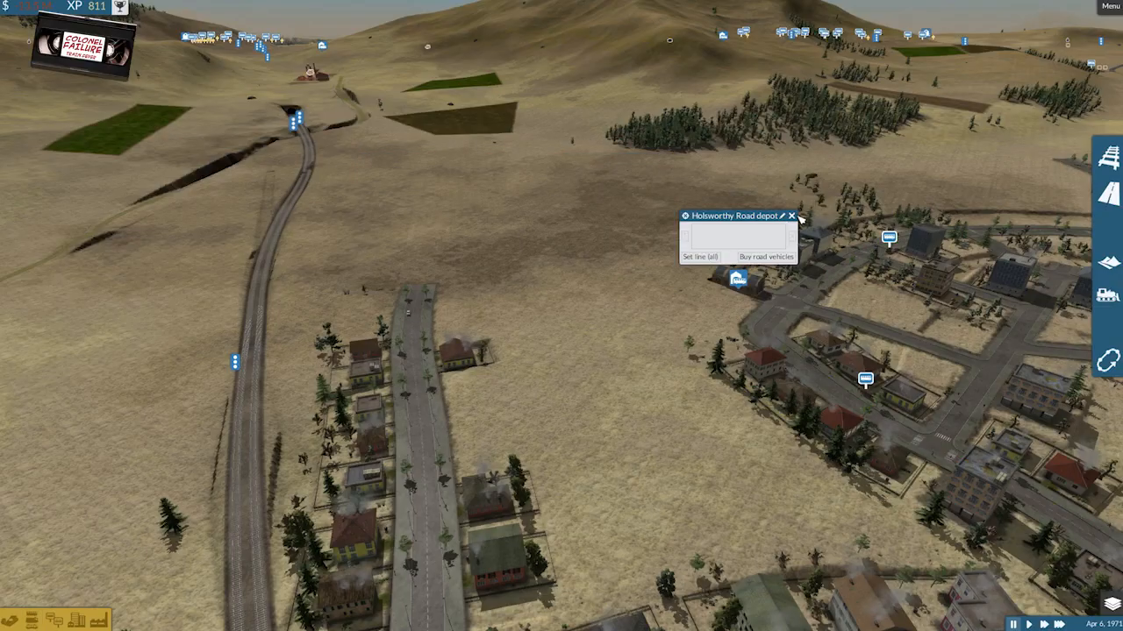
scroll("down", 3)
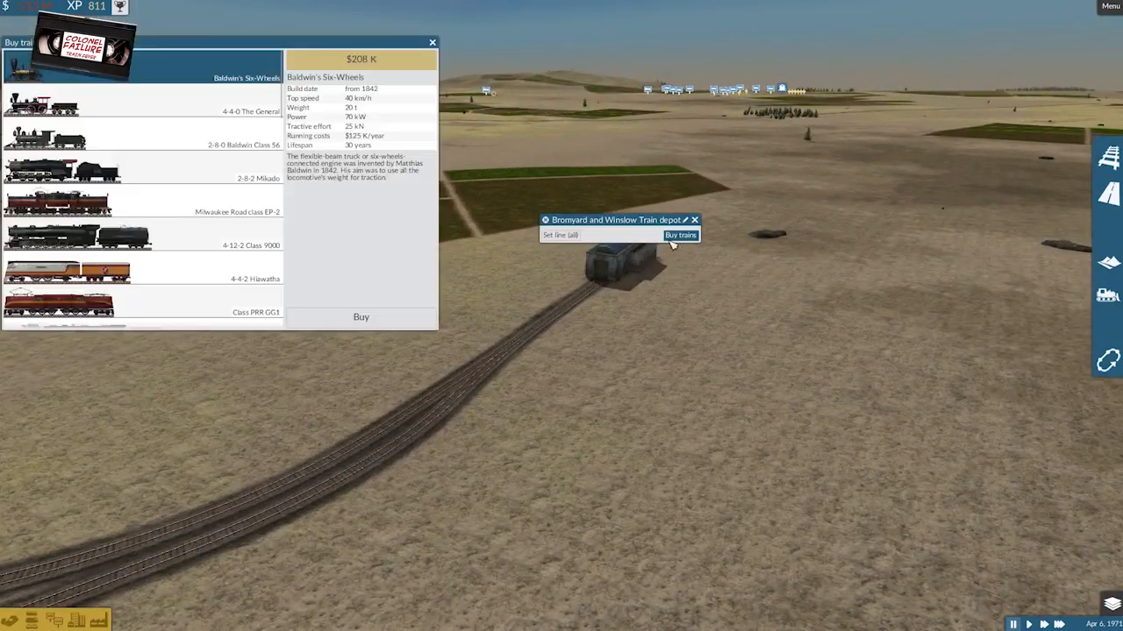
scroll("down", 3)
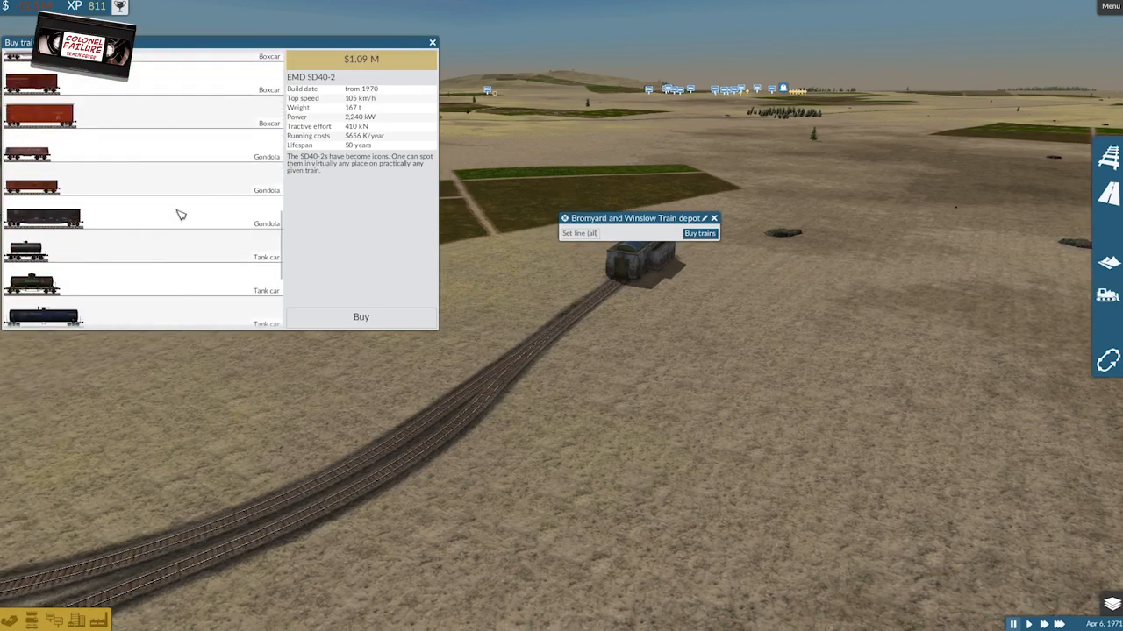
scroll("down", 3)
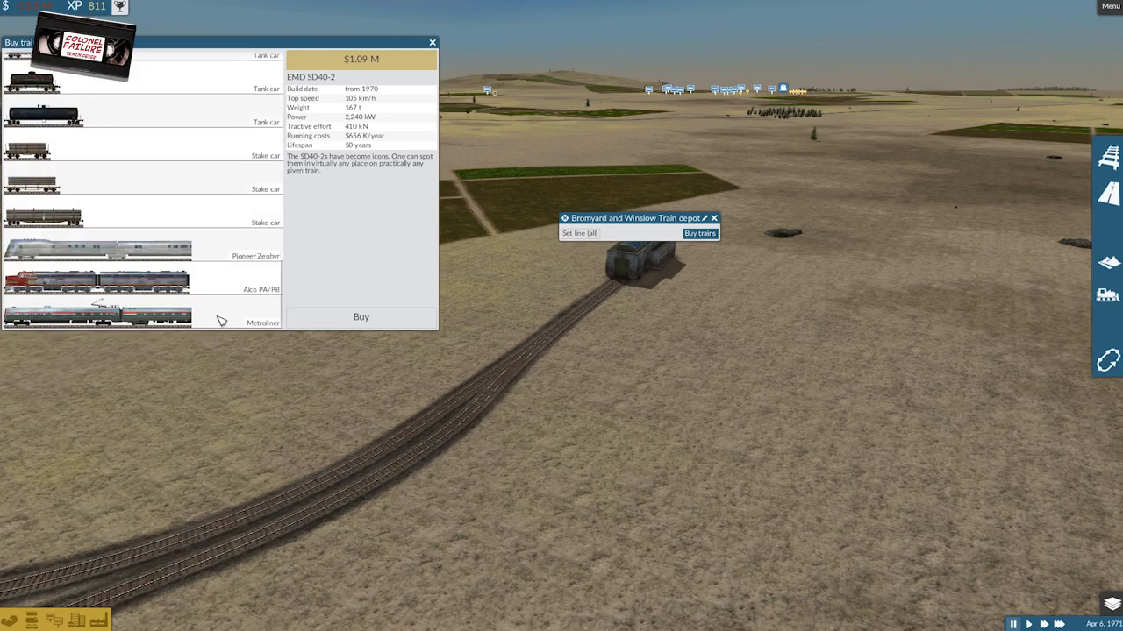
left_click(96, 314)
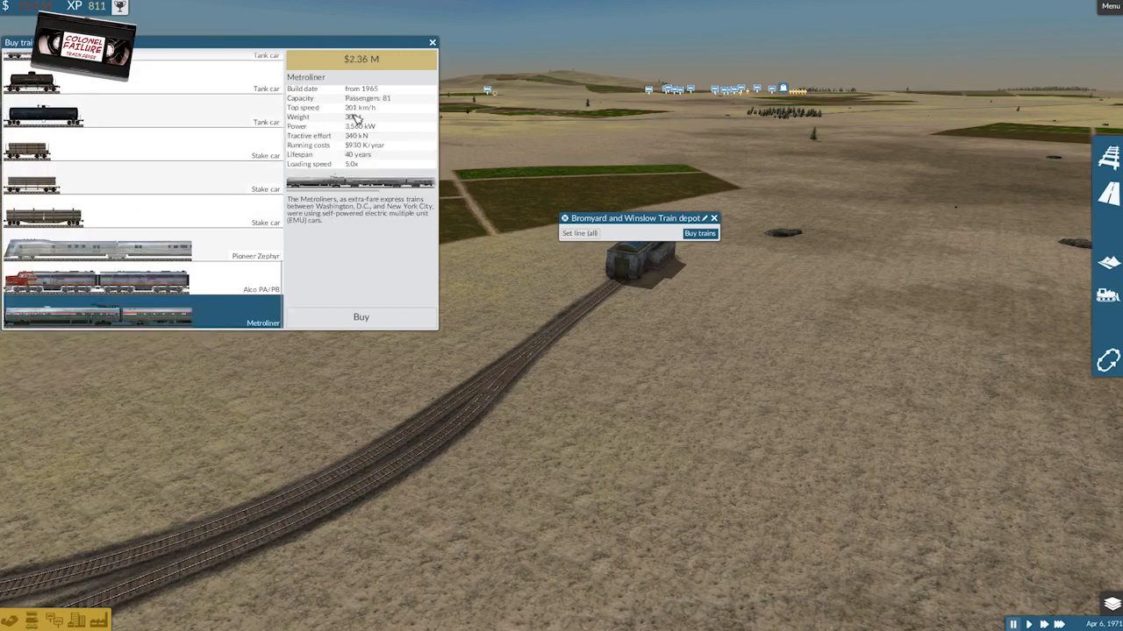
mouse_move(396, 105)
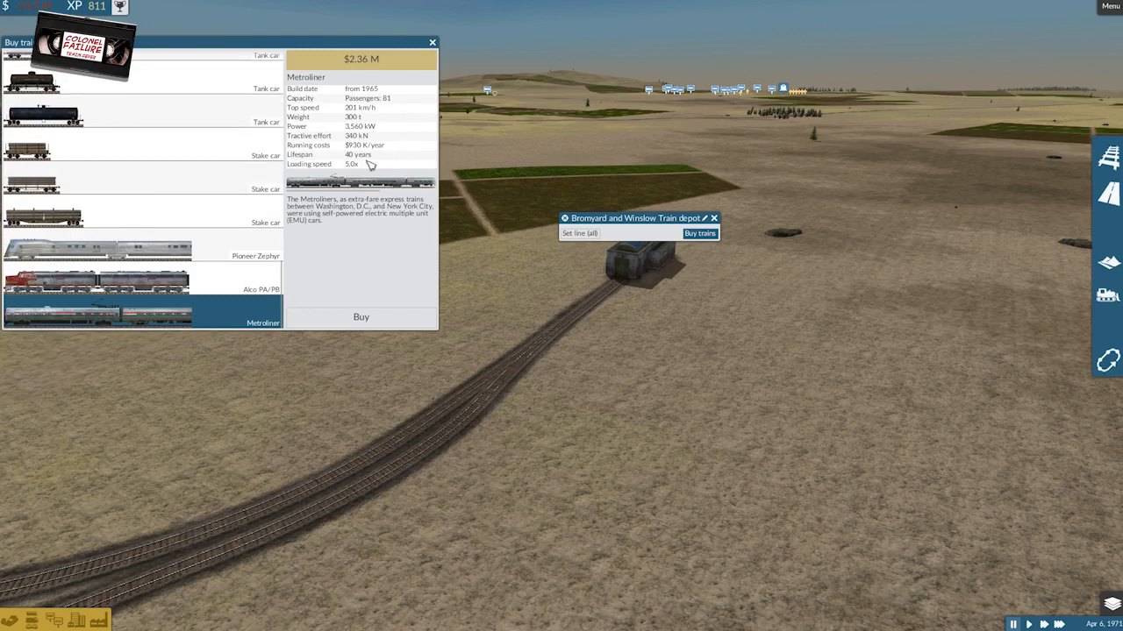
mouse_move(367, 156)
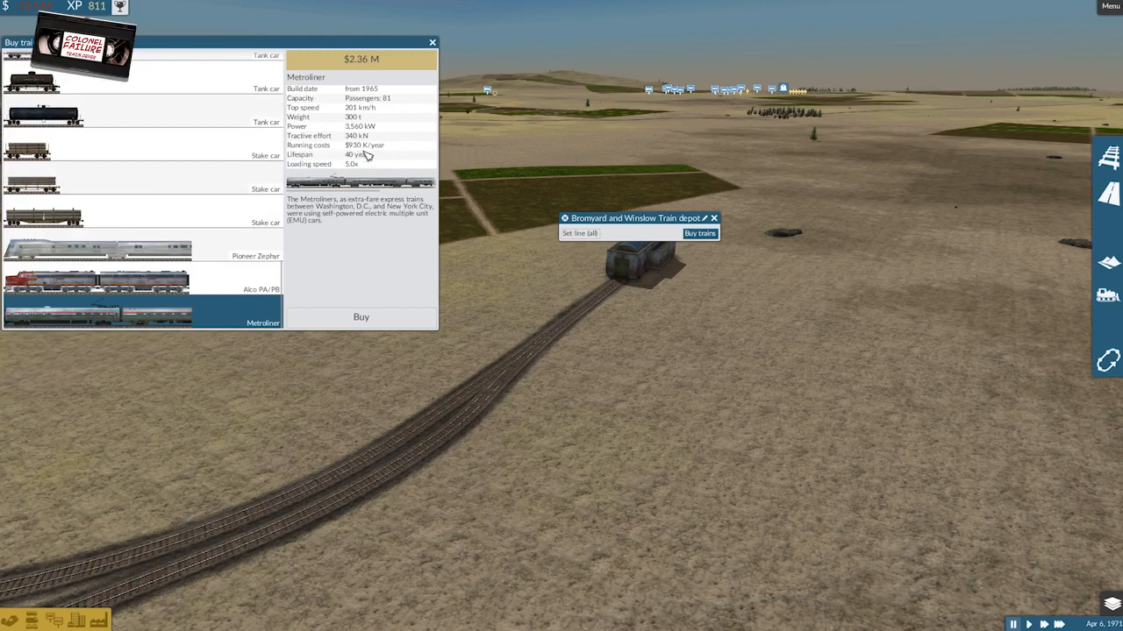
mouse_move(379, 260)
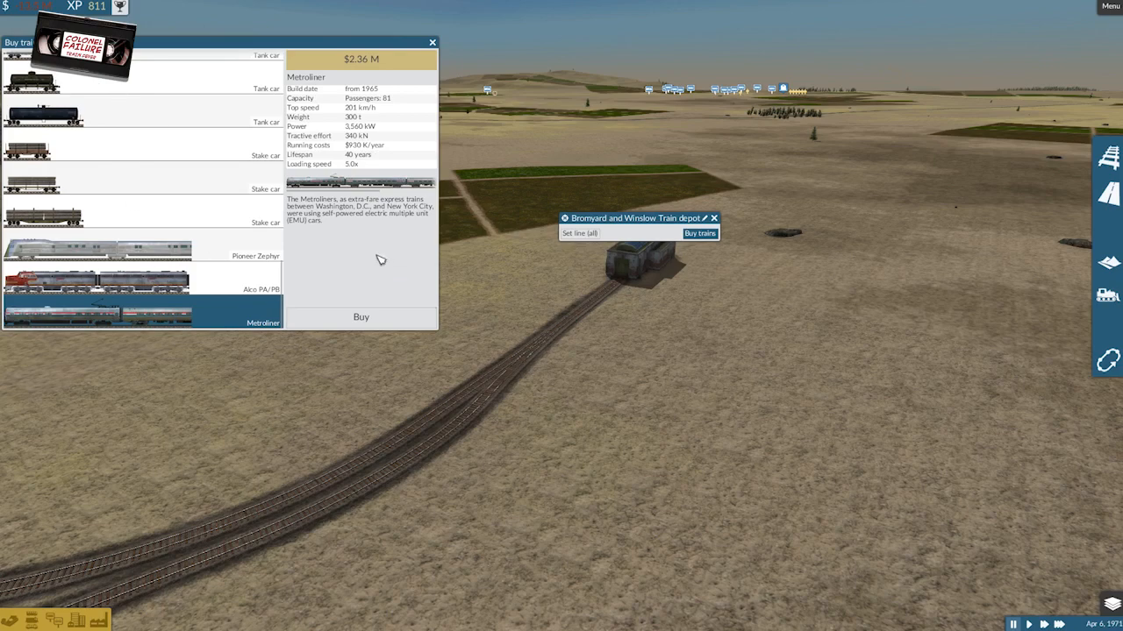
mouse_move(351, 249)
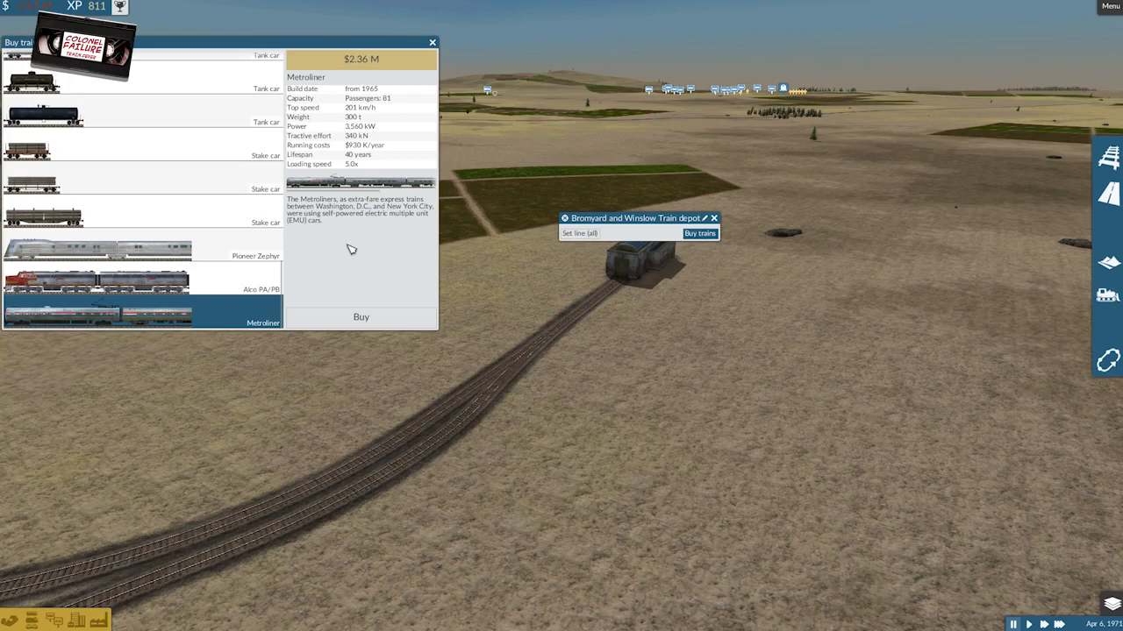
mouse_move(400, 110)
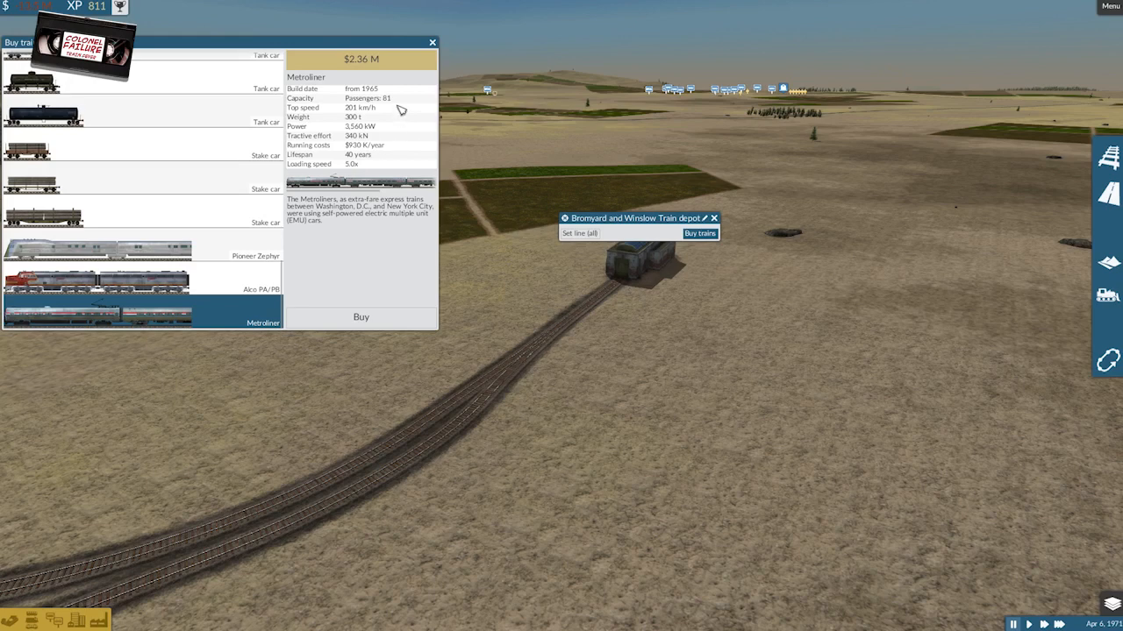
mouse_move(398, 105)
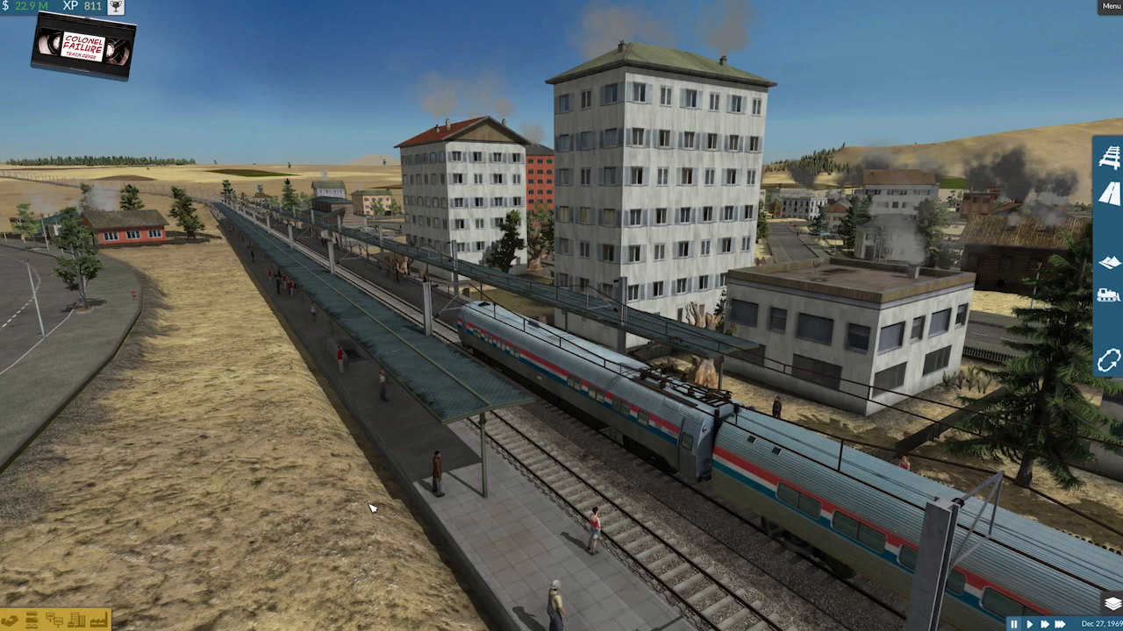
mouse_move(439, 464)
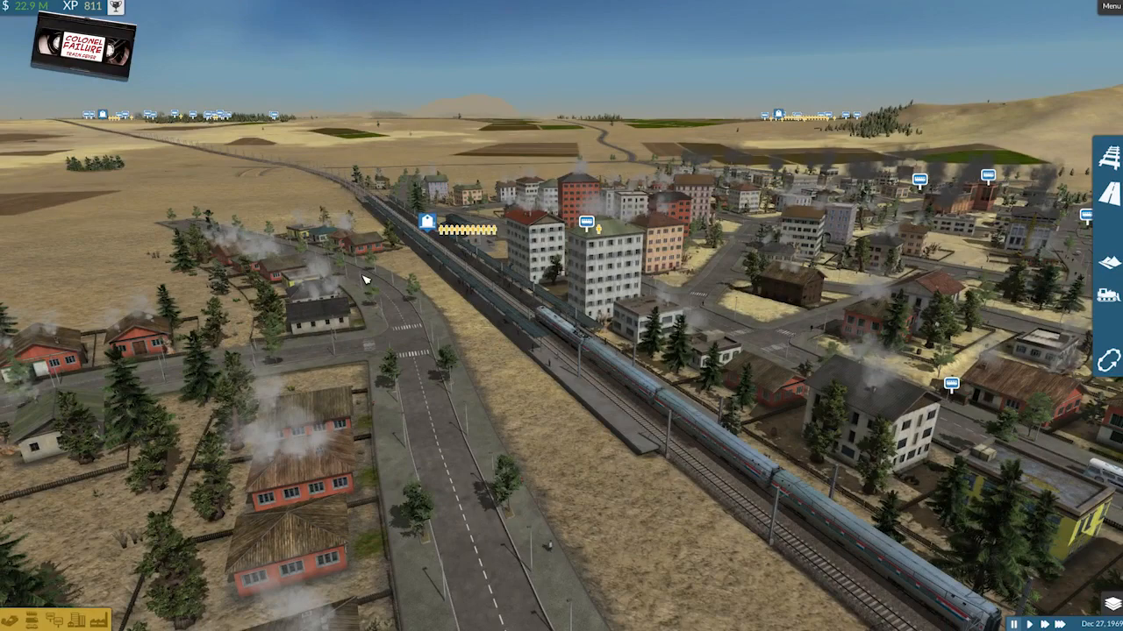
mouse_move(482, 407)
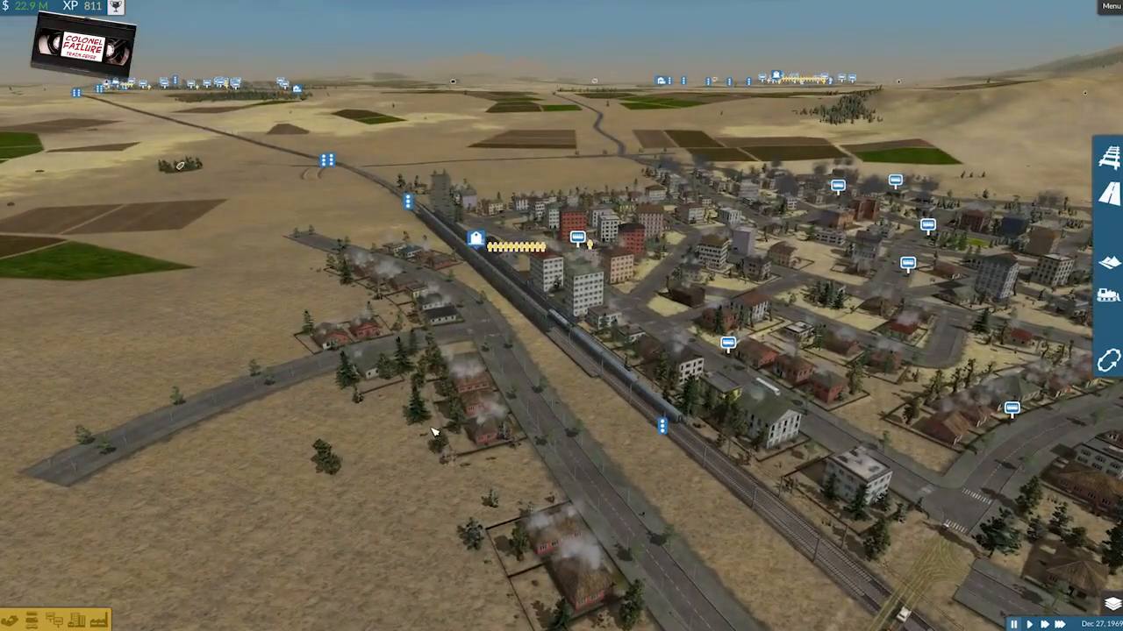
mouse_move(182, 270)
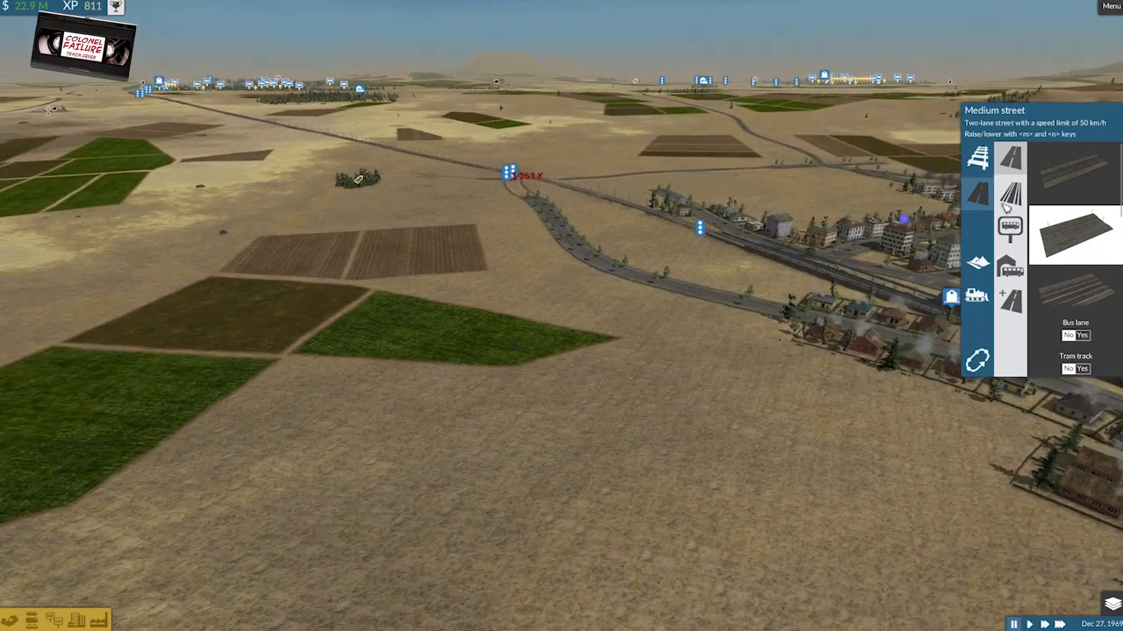
Browse the tramway options, then return to streets and choose the small two-lane street.
left_click(1010, 197)
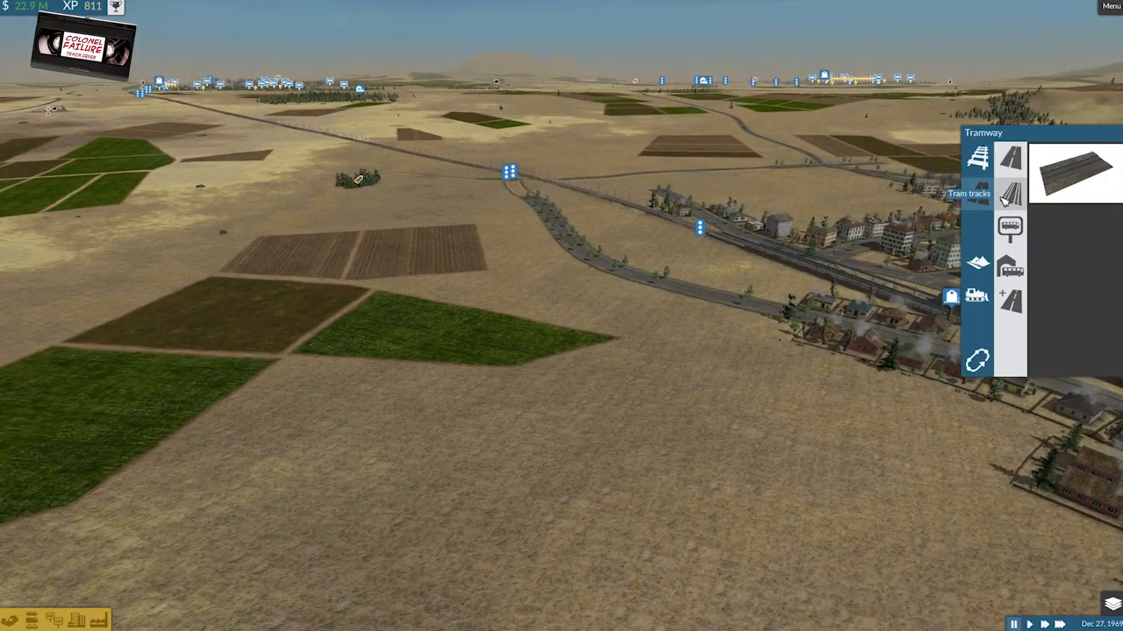
mouse_move(342, 501)
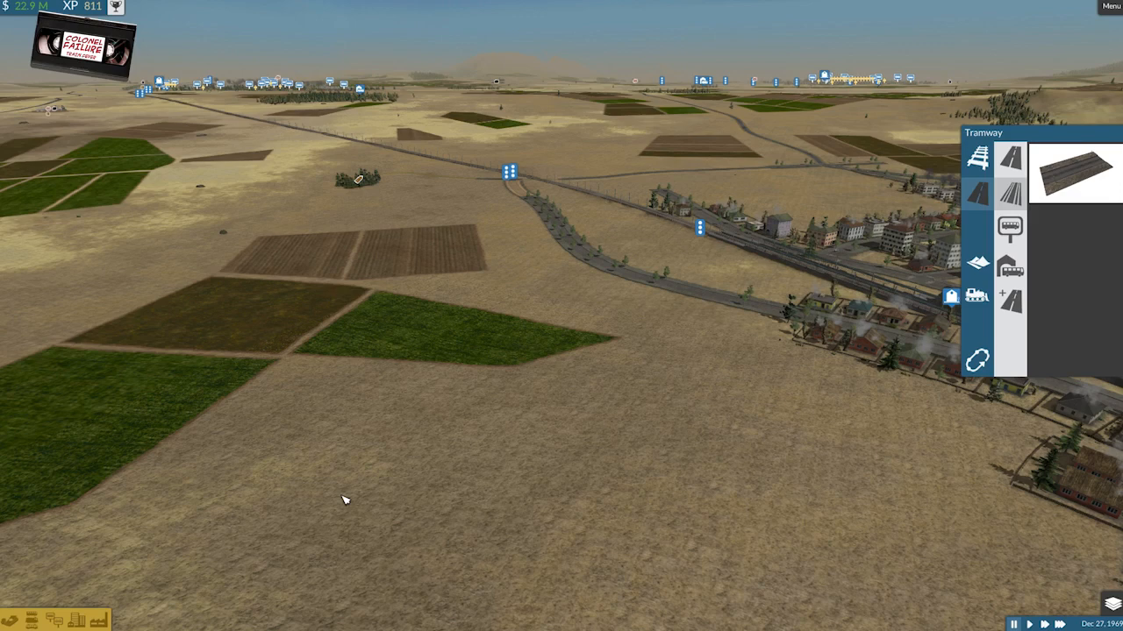
mouse_move(211, 524)
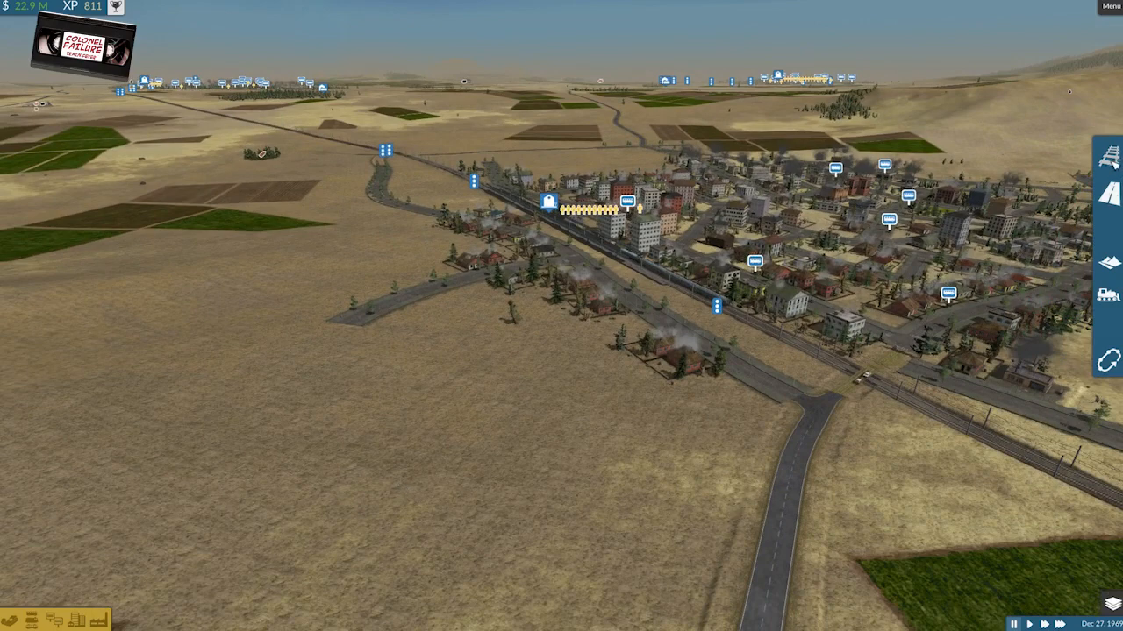
left_click(1109, 195)
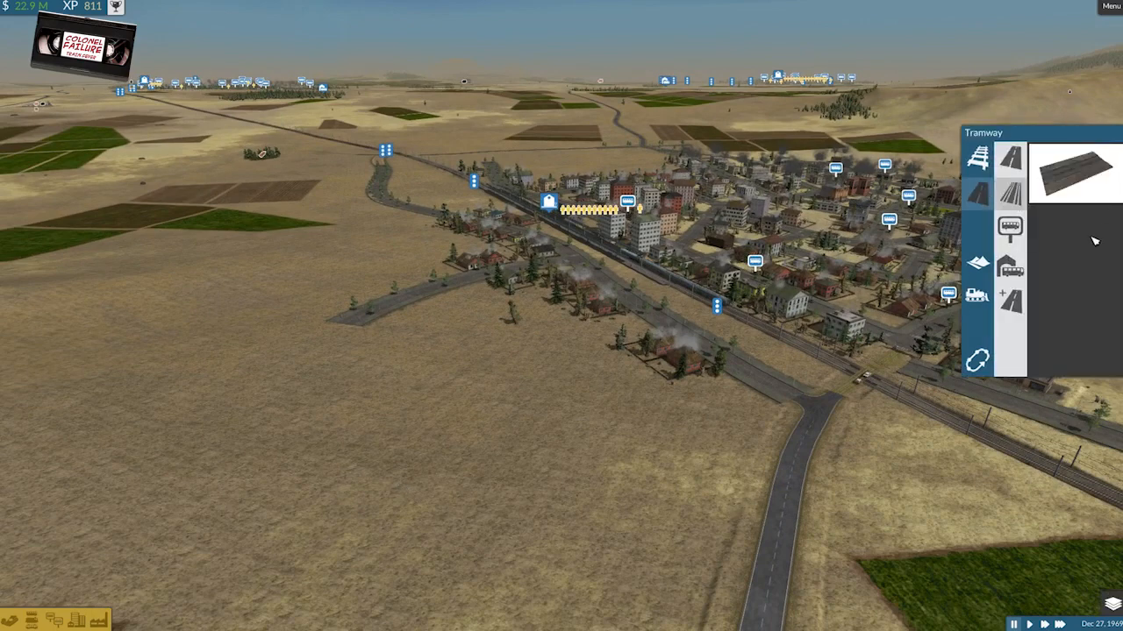
left_click(1011, 158)
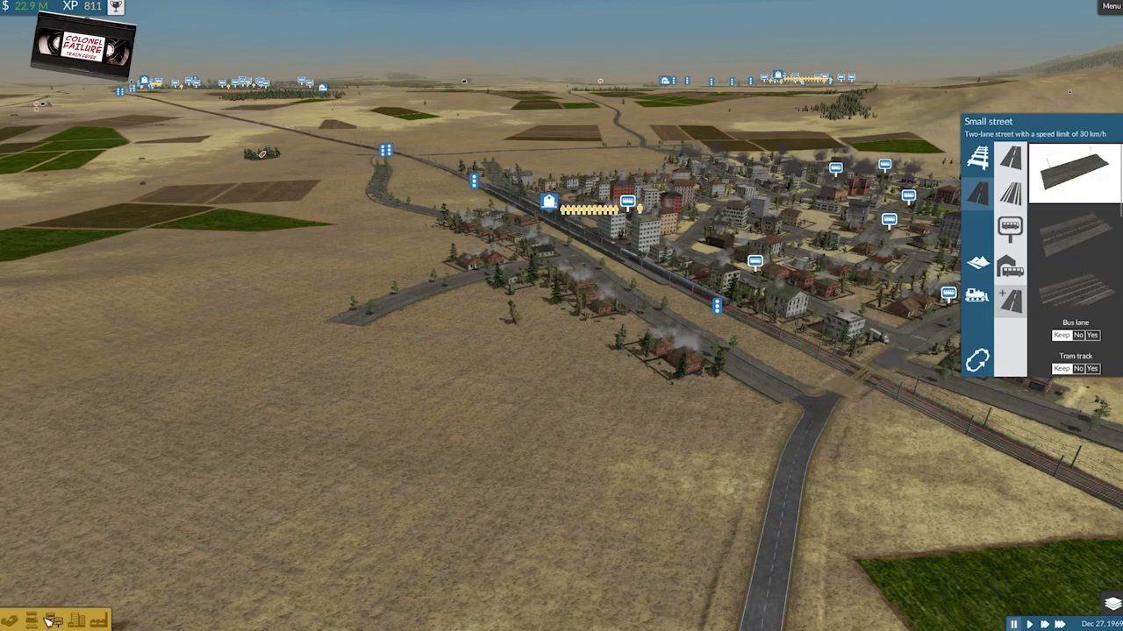
Review the road vehicle list, close it and bring up the company finances.
left_click(31, 621)
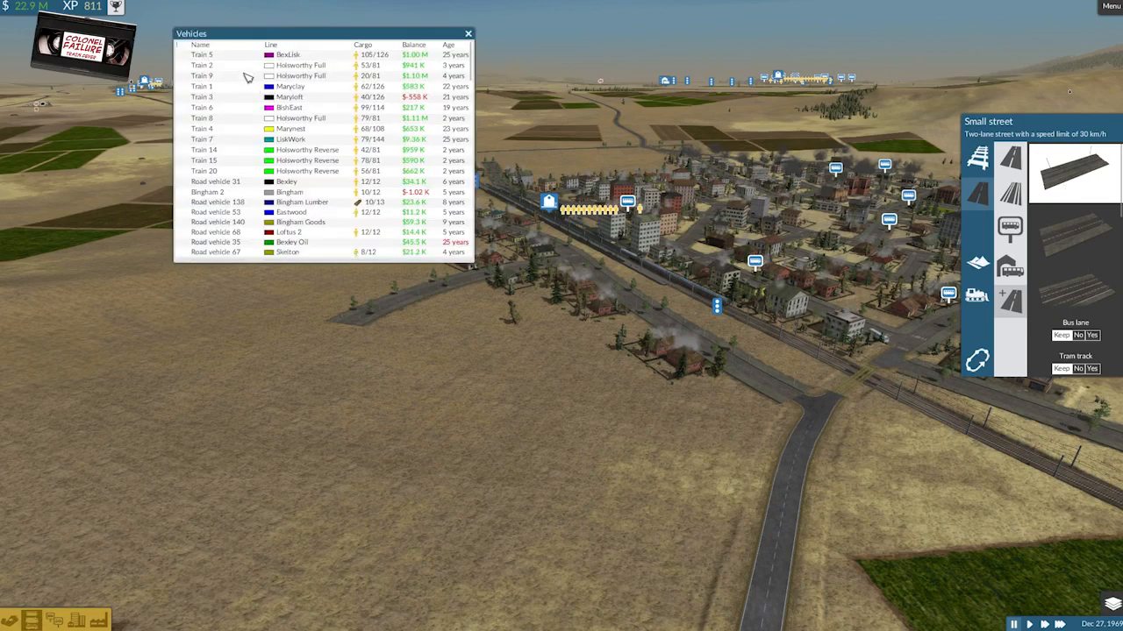
mouse_move(400, 102)
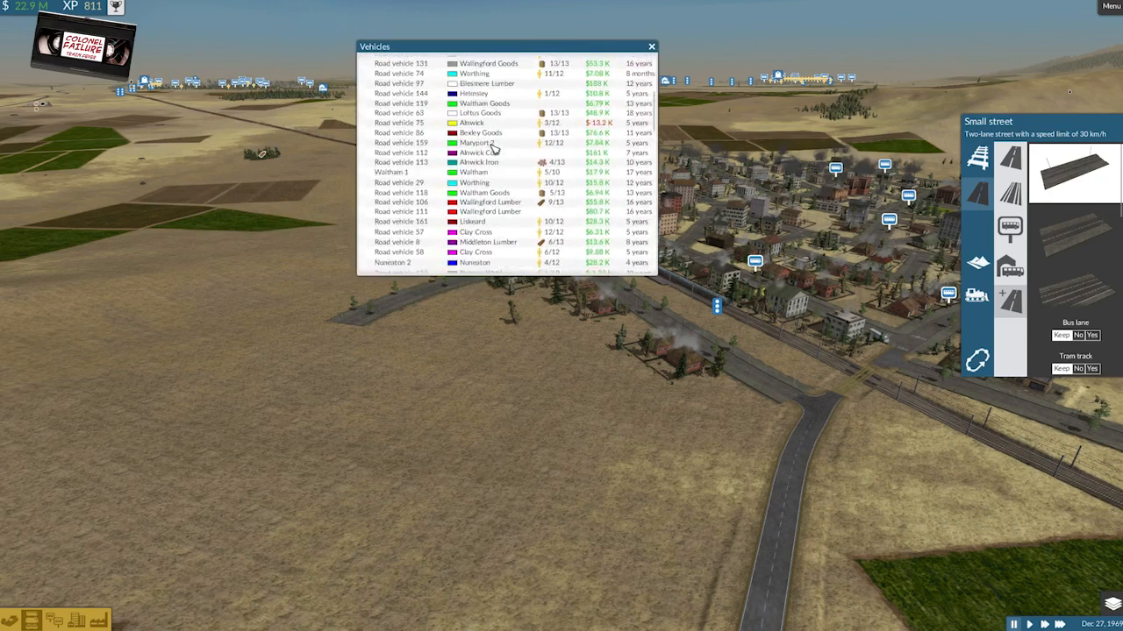
left_click(384, 56)
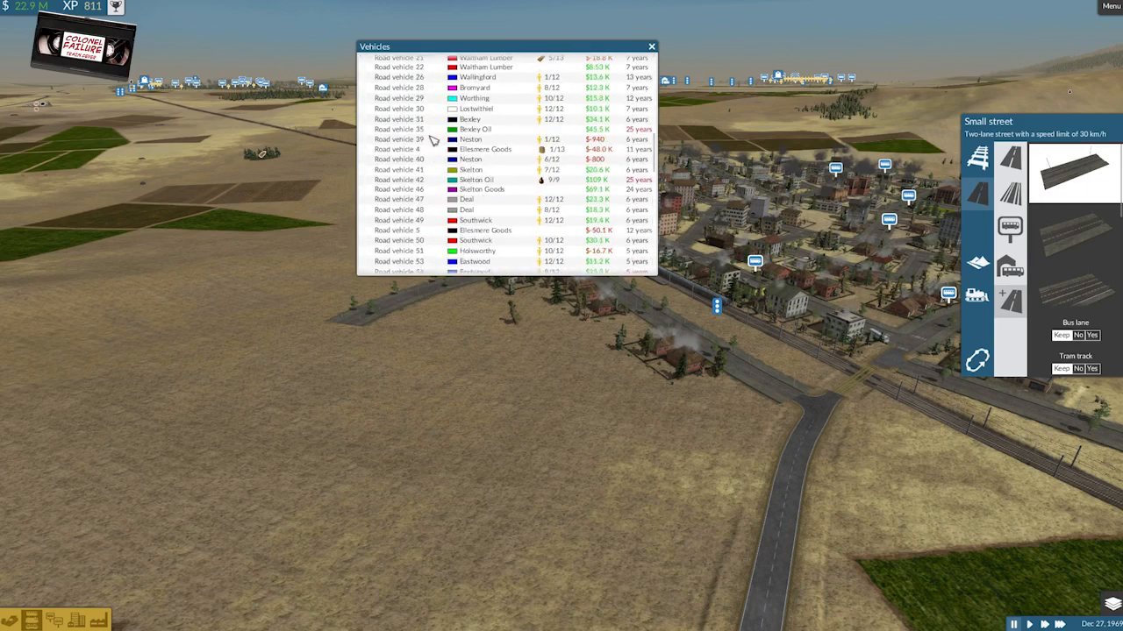
scroll("down", 3)
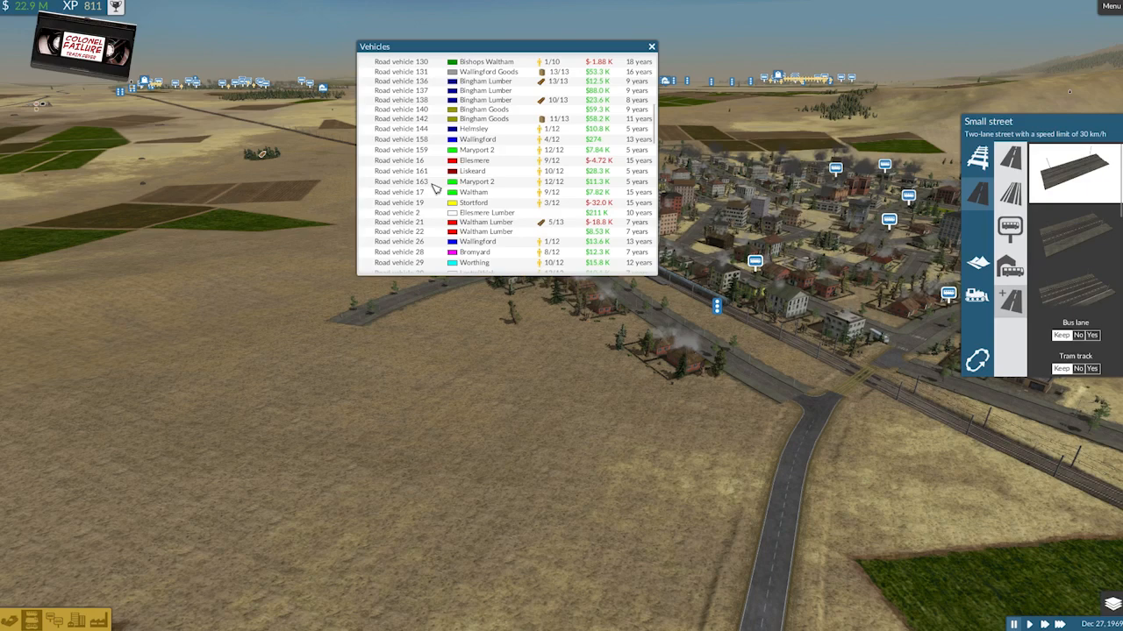
mouse_move(372, 191)
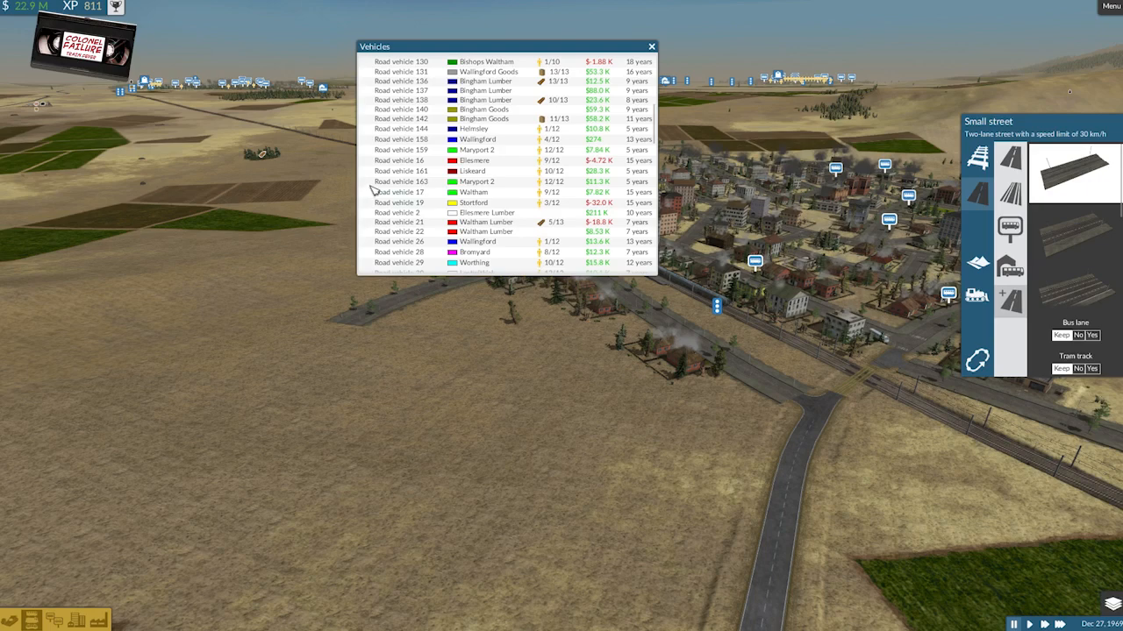
mouse_move(407, 167)
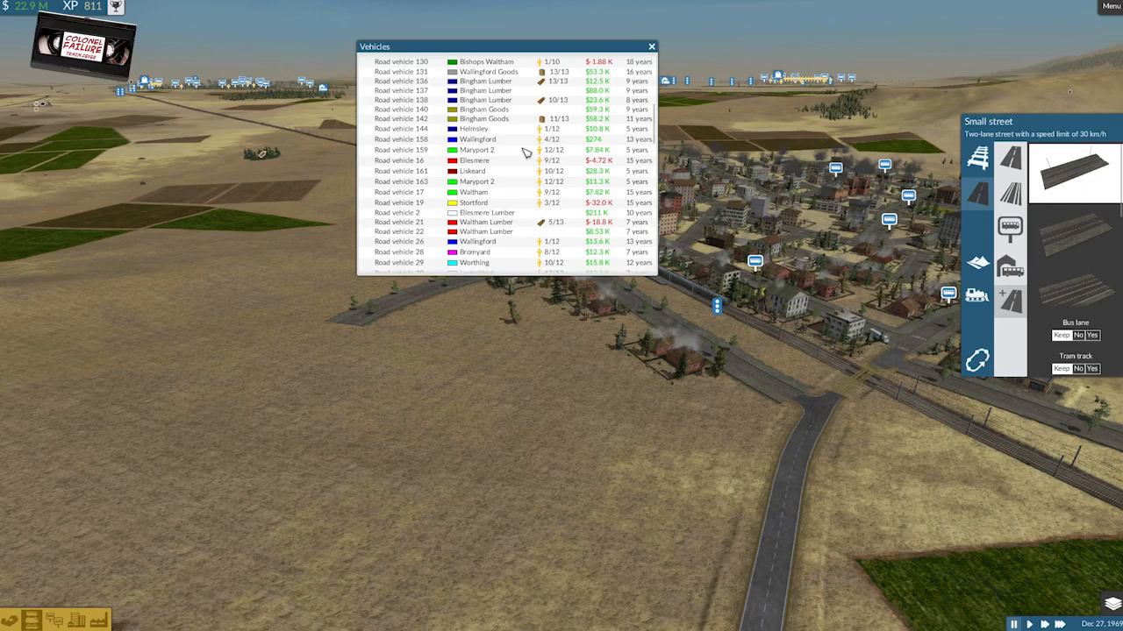
mouse_move(656, 49)
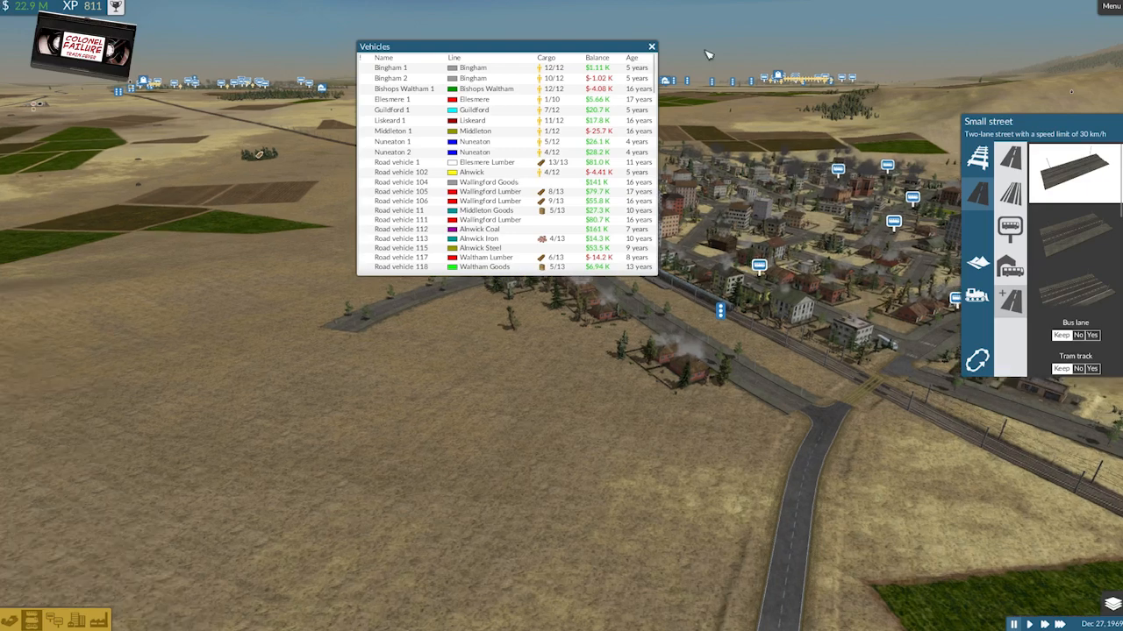
left_click(651, 46)
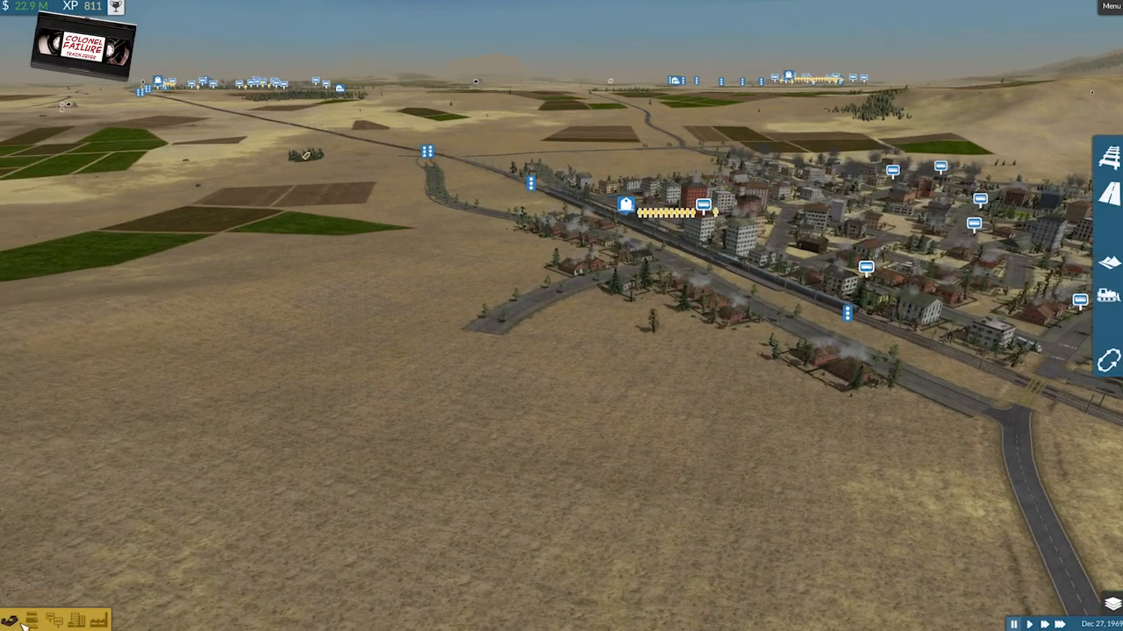
left_click(8, 619)
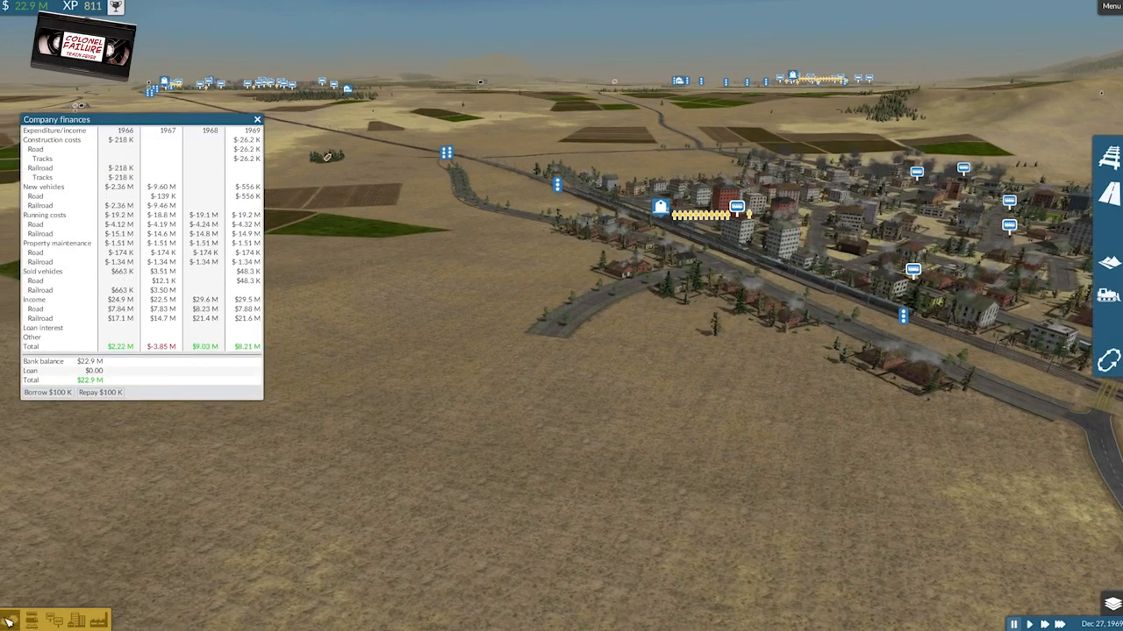
Show the Manage lines overview filtered to road lines and scroll through their balances.
left_click(256, 119)
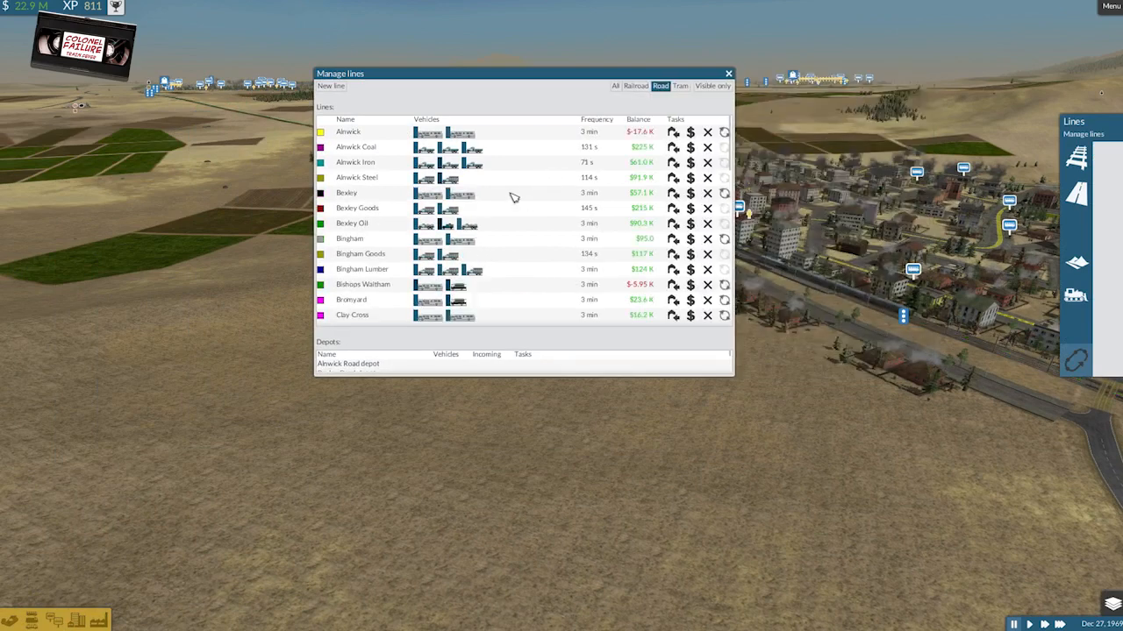
mouse_move(500, 154)
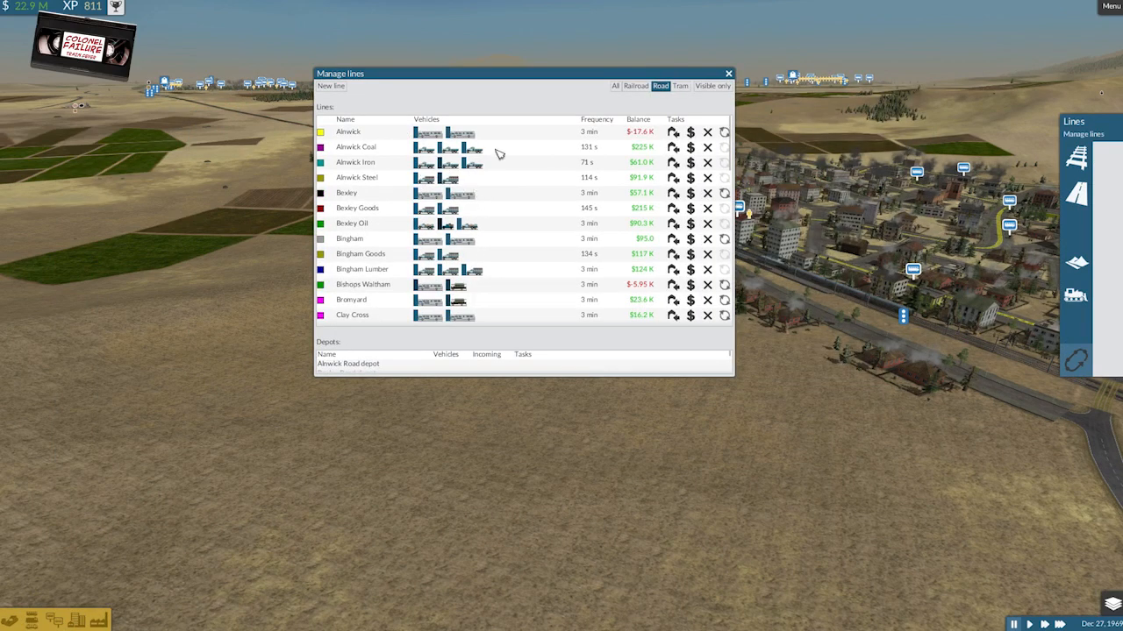
mouse_move(438, 150)
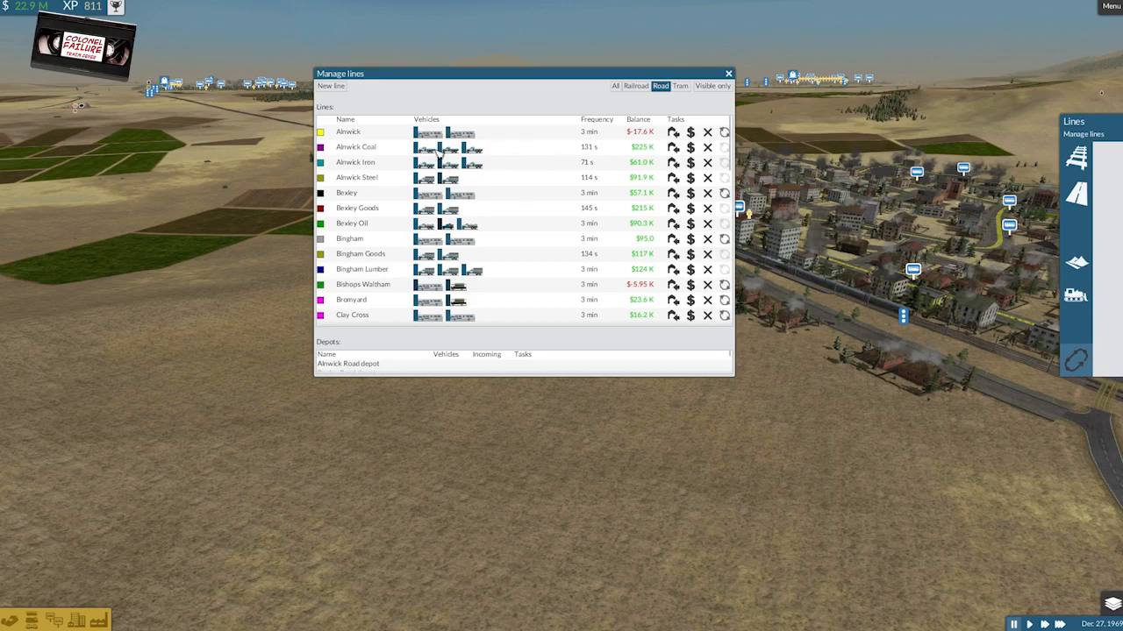
mouse_move(522, 161)
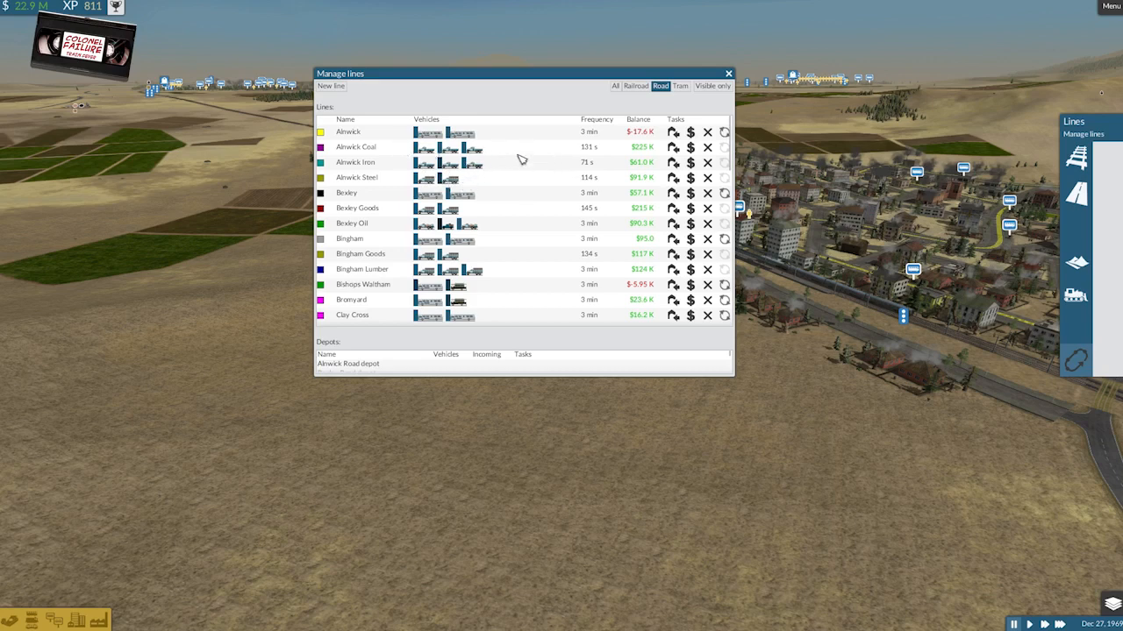
mouse_move(505, 167)
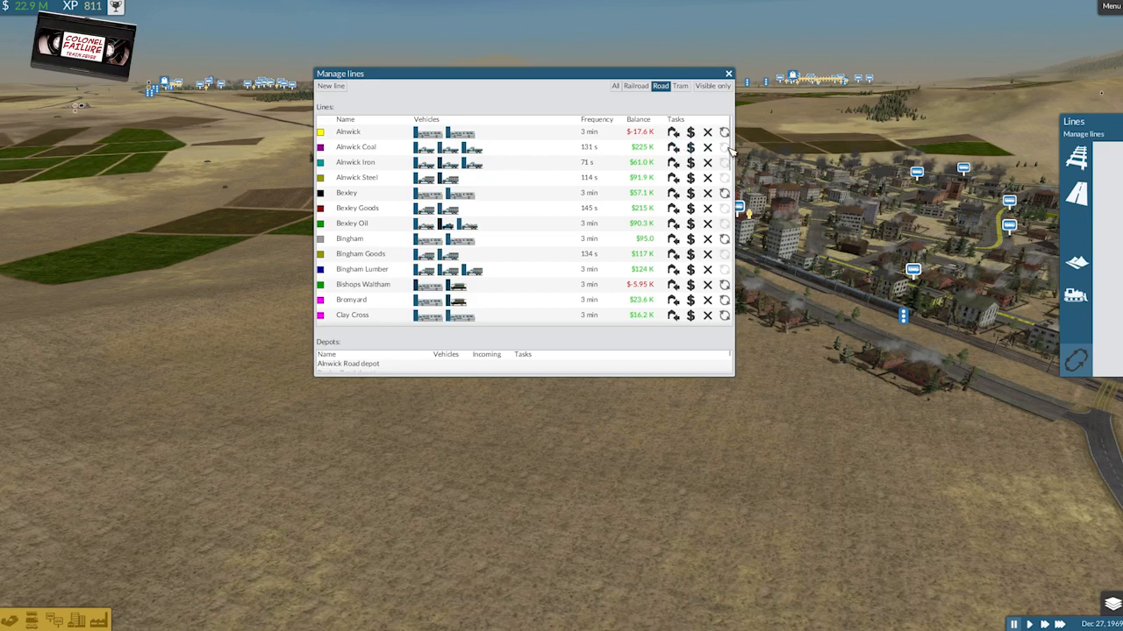
mouse_move(540, 200)
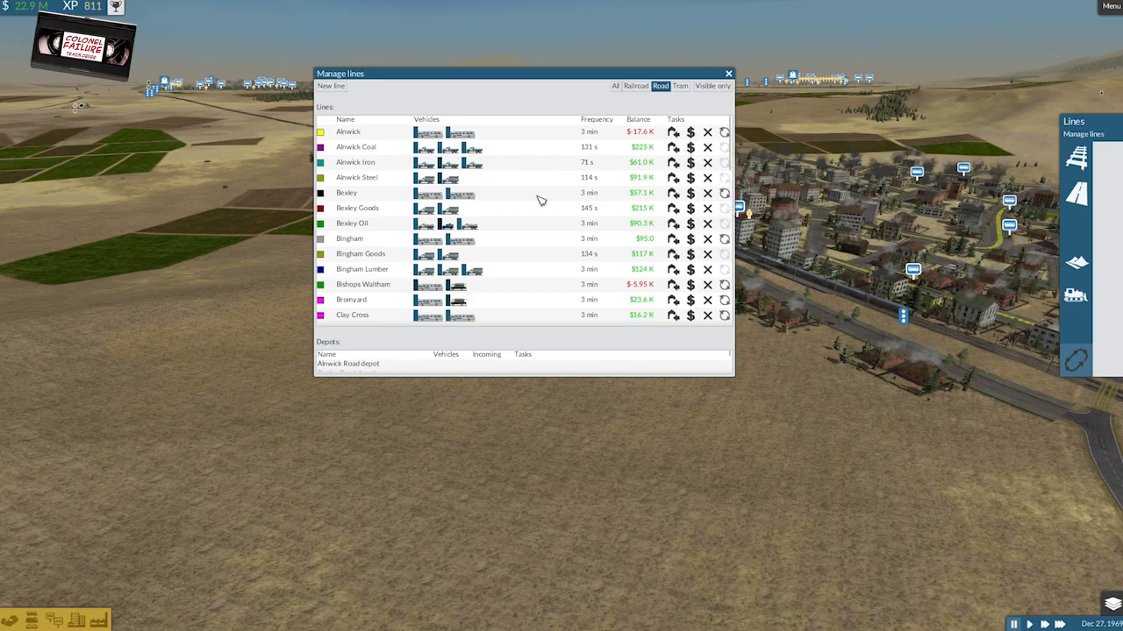
mouse_move(741, 179)
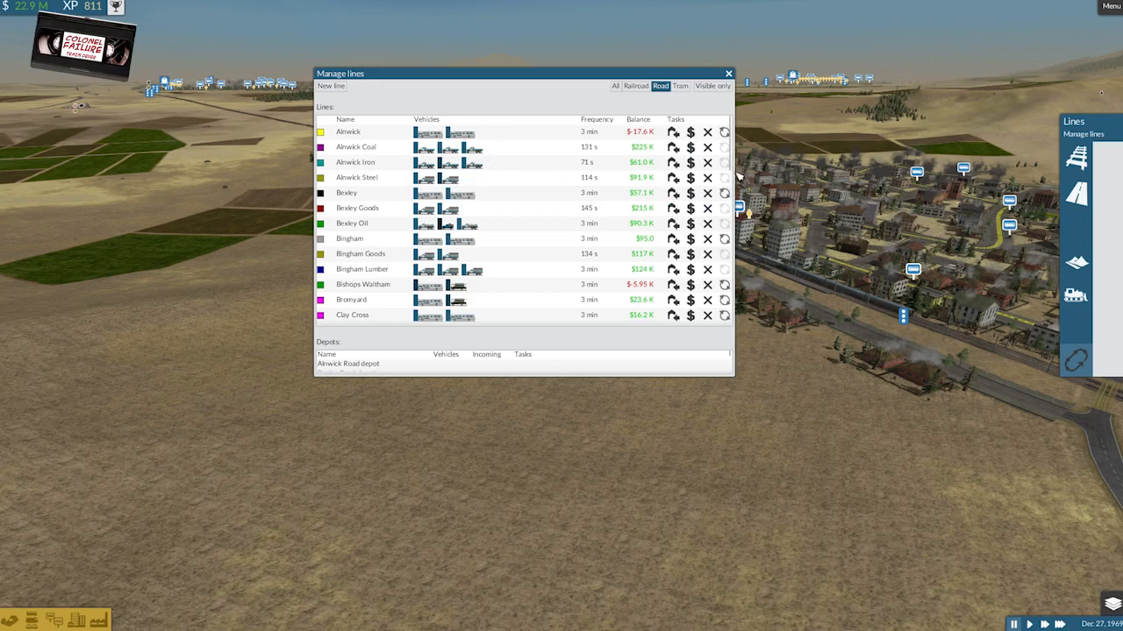
mouse_move(541, 217)
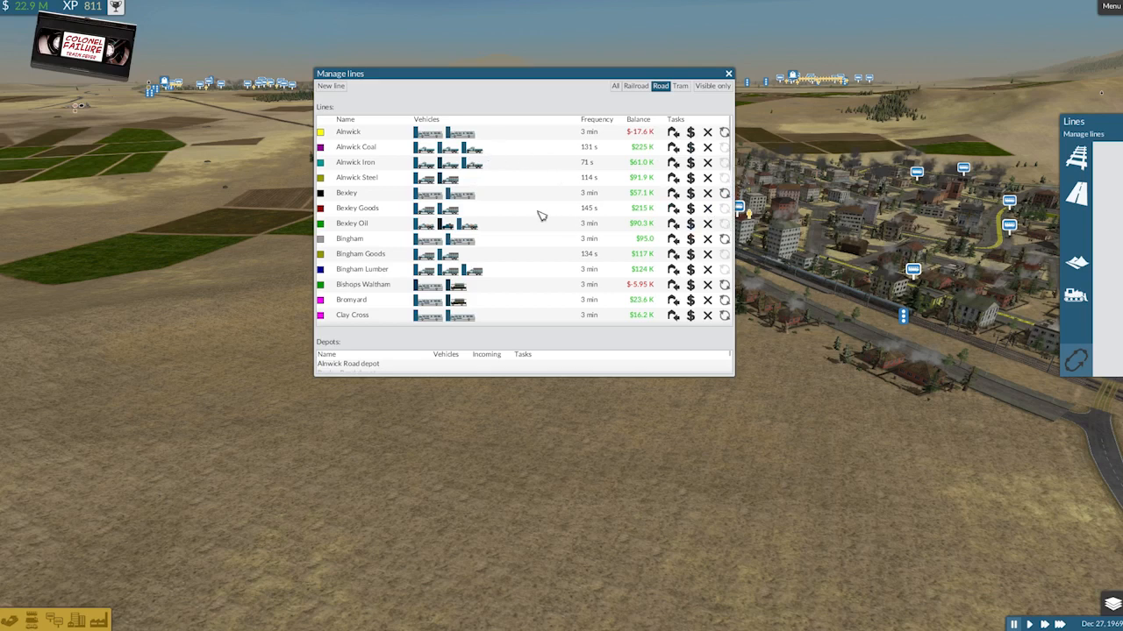
mouse_move(519, 218)
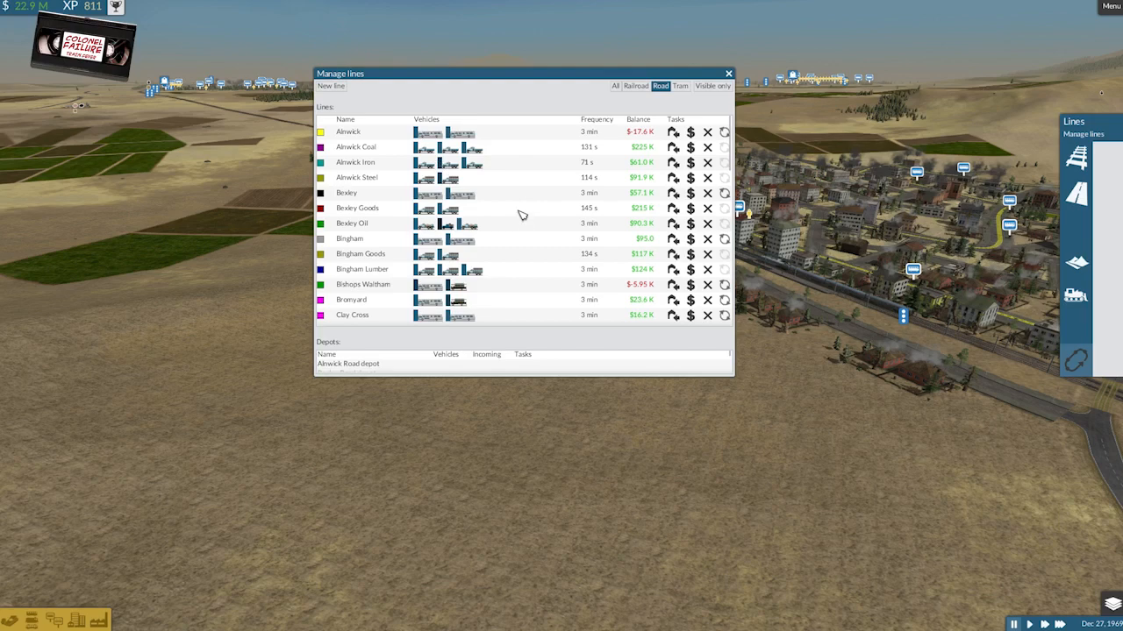
scroll("down", 3)
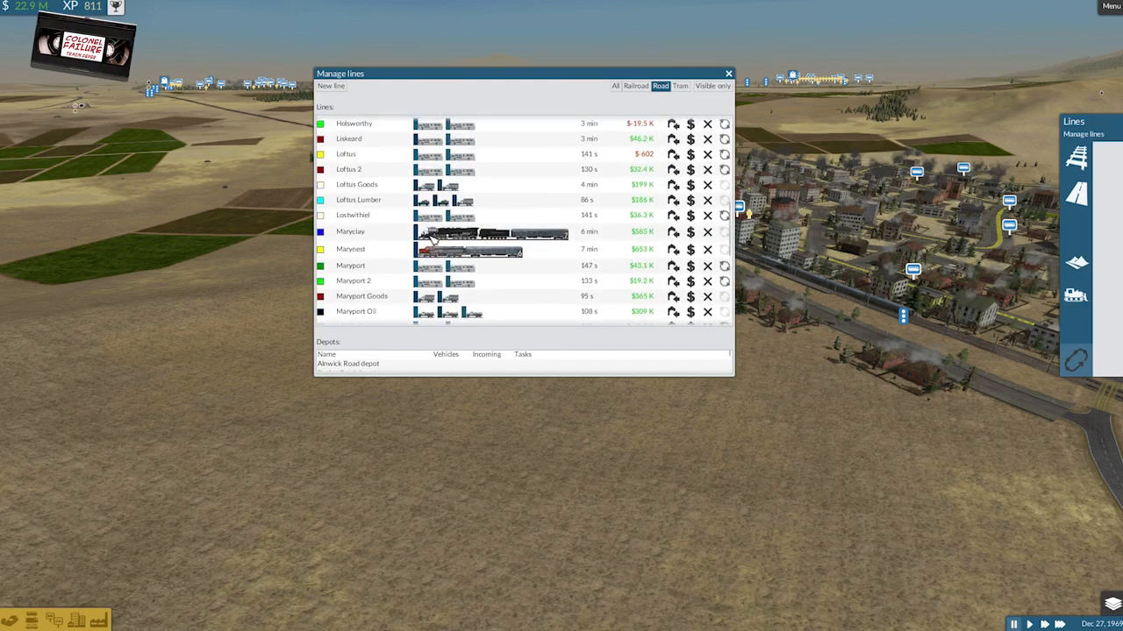
scroll("down", 3)
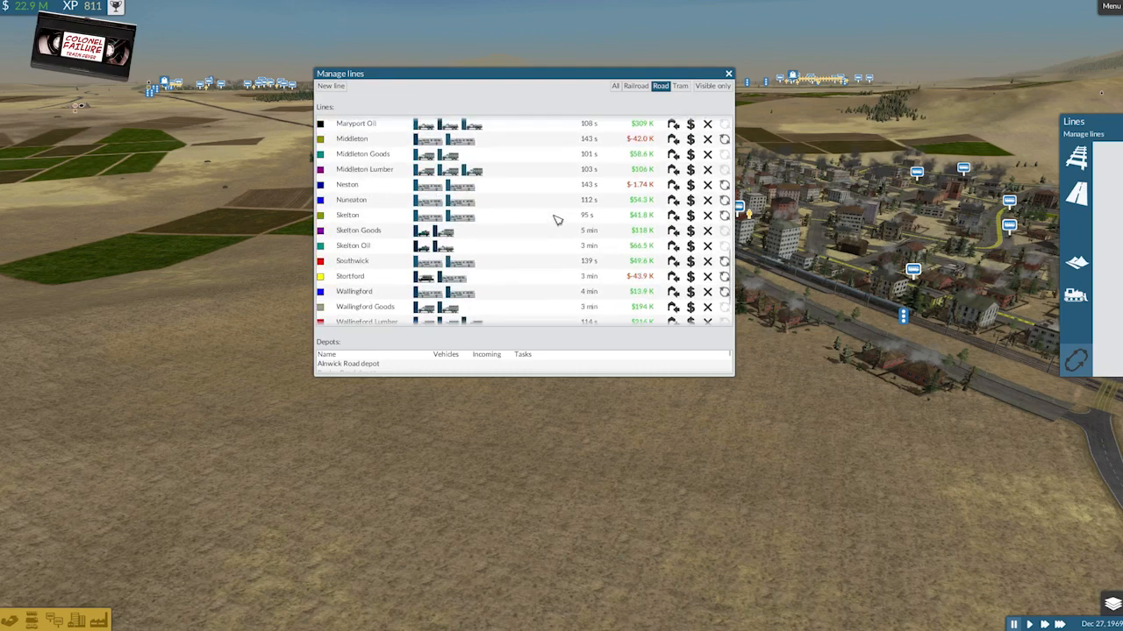
scroll("down", 3)
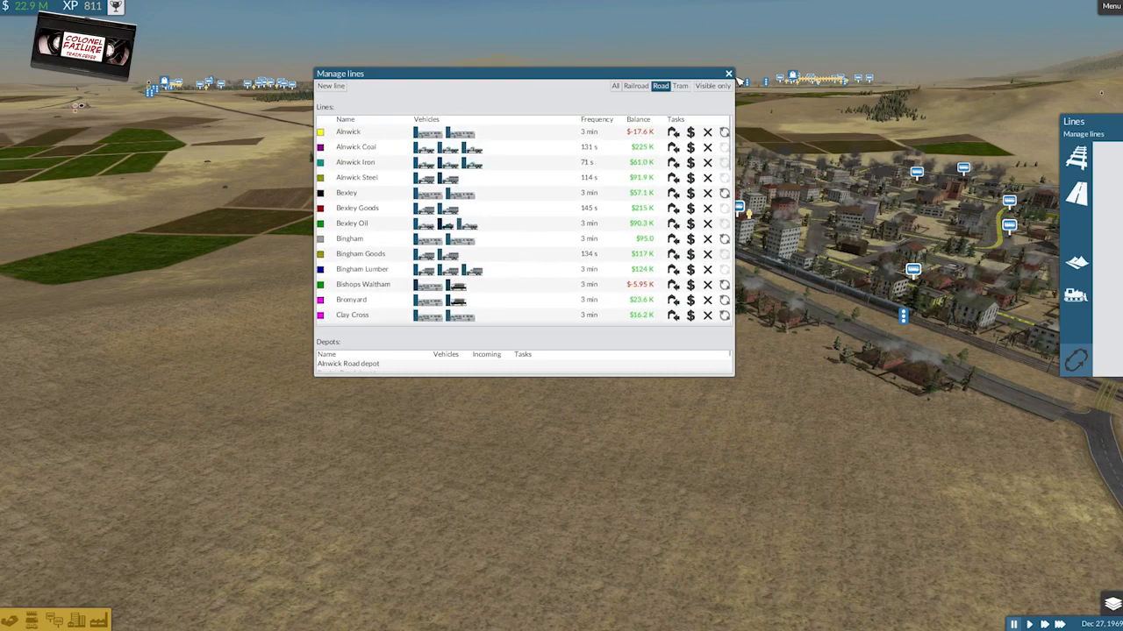
Close the lines overview and select the train waiting at the city station.
left_click(728, 74)
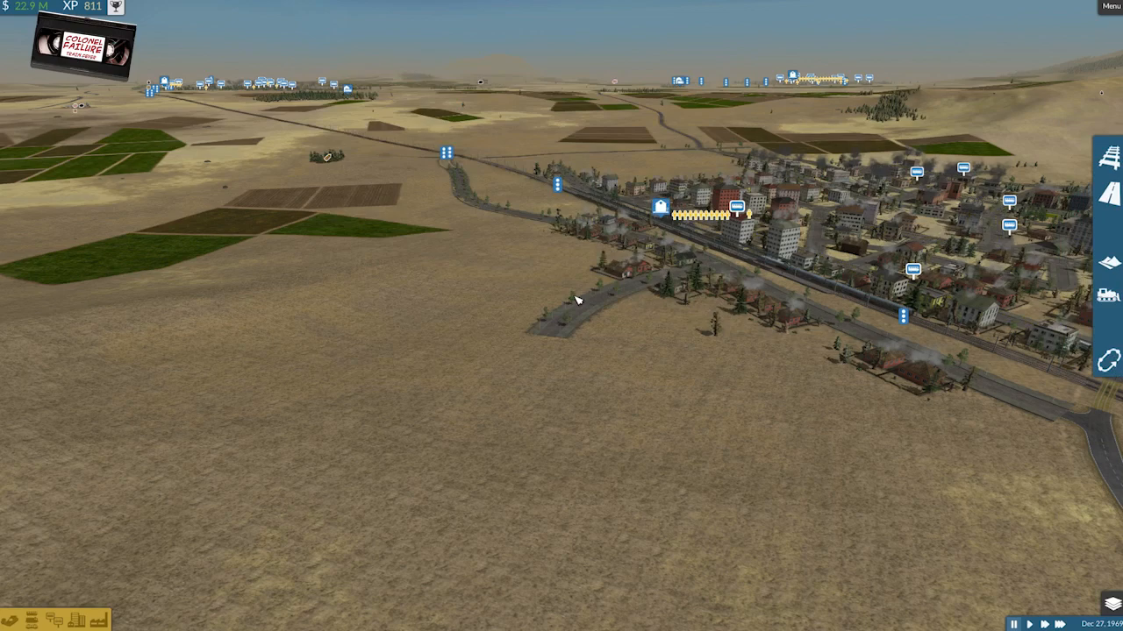
mouse_move(596, 301)
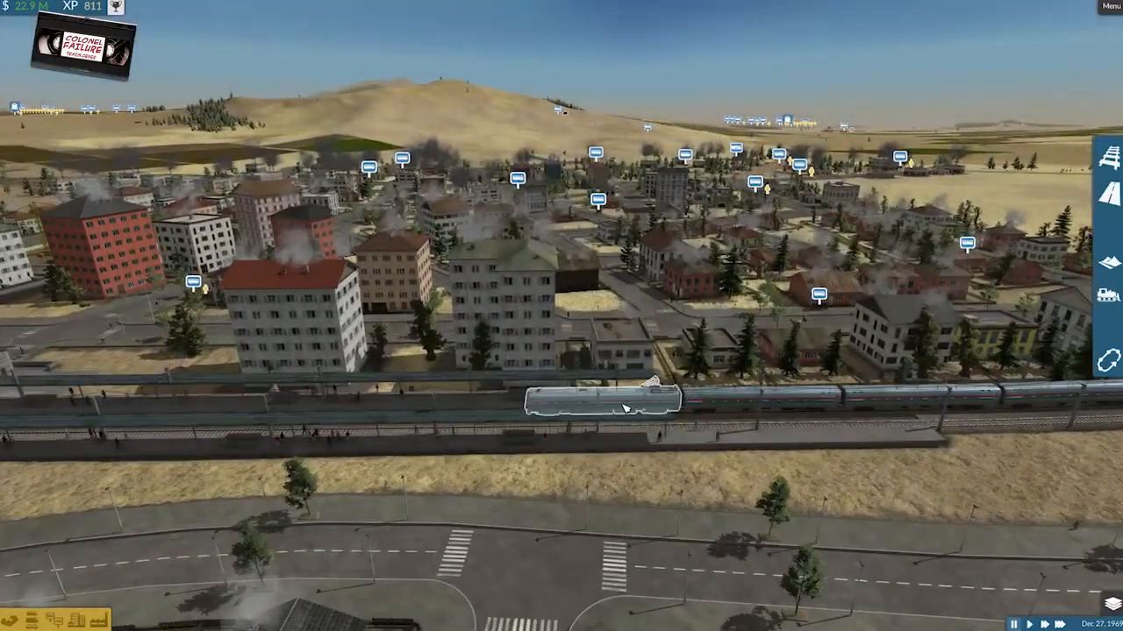
left_click(628, 401)
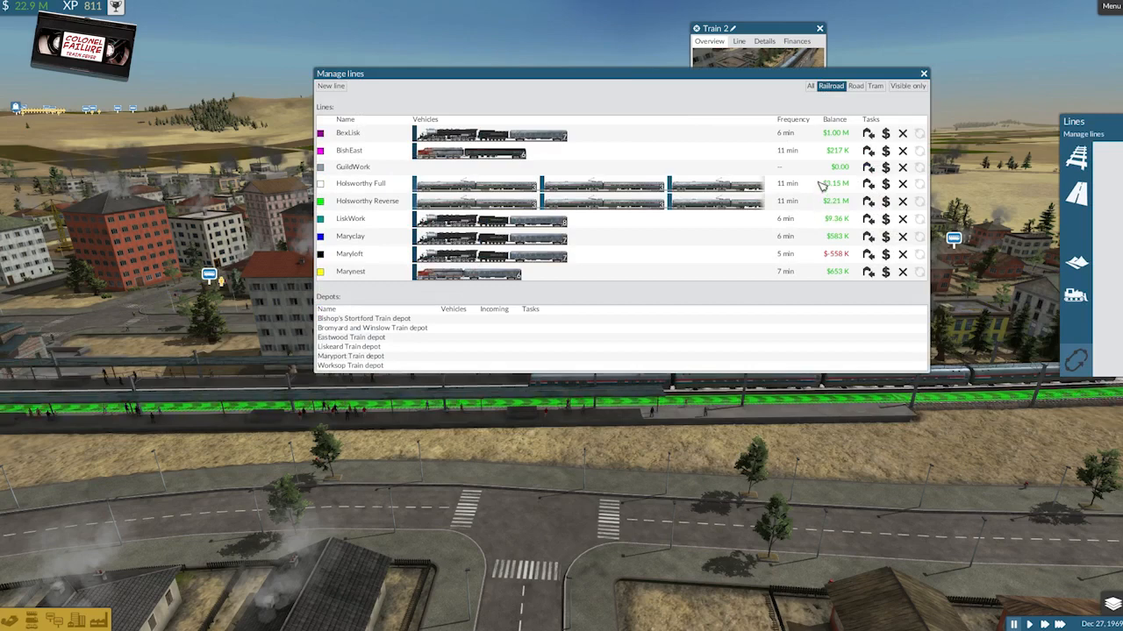
mouse_move(723, 112)
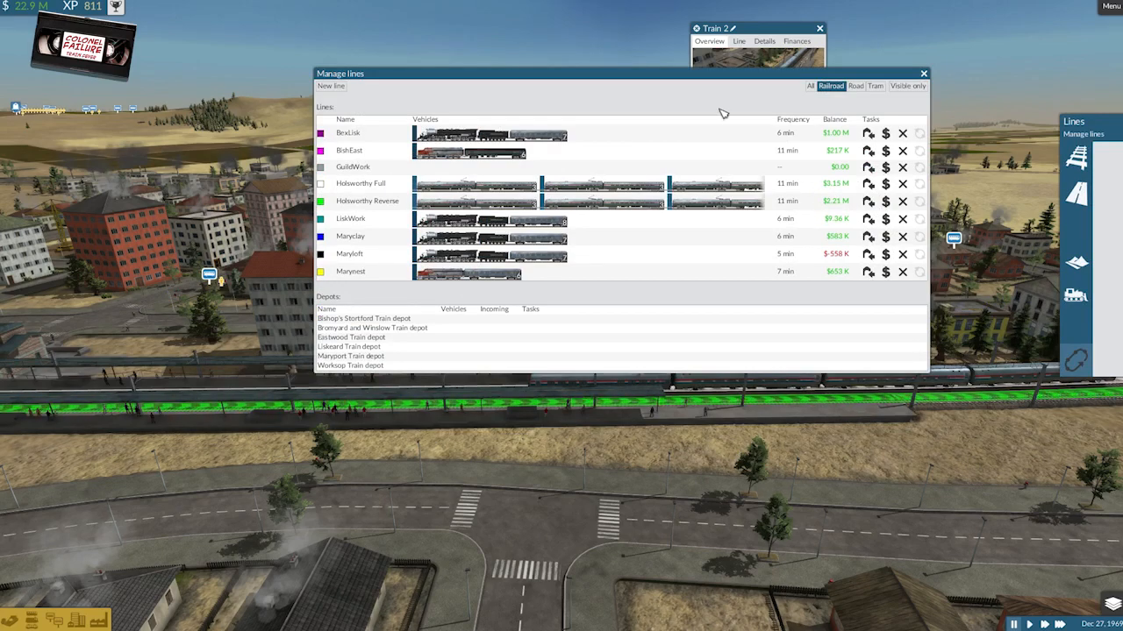
mouse_move(835, 280)
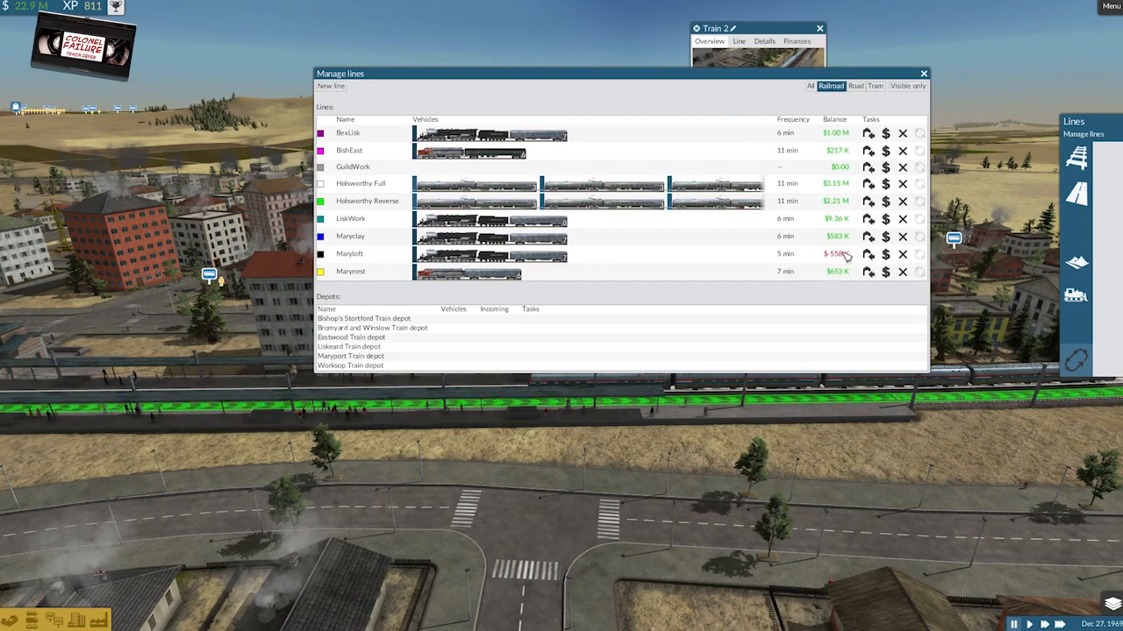
mouse_move(508, 267)
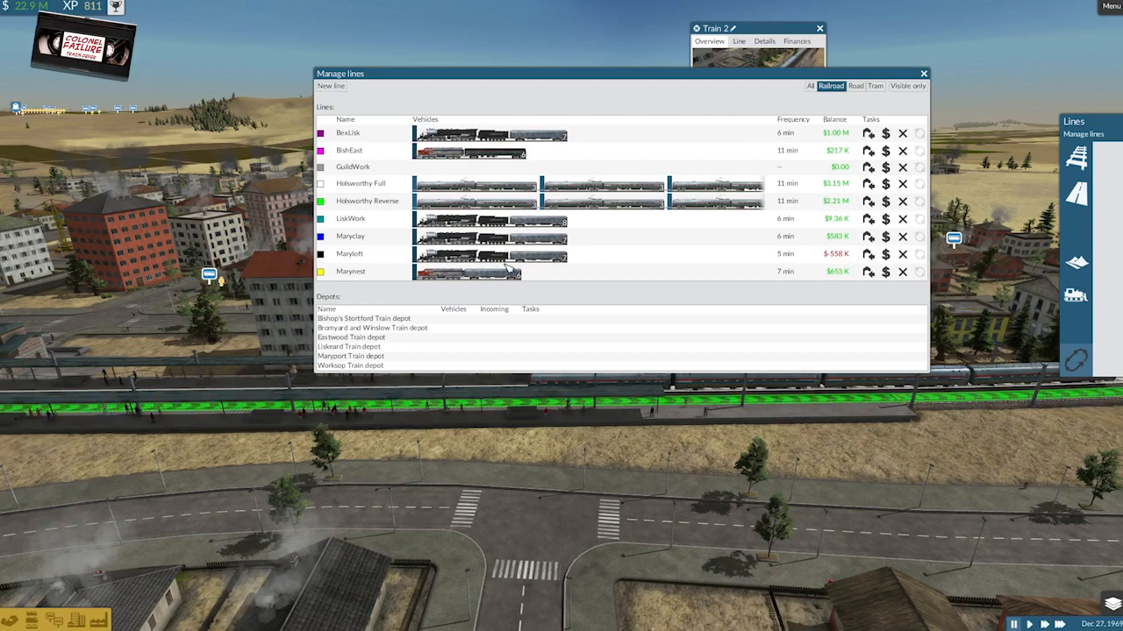
mouse_move(645, 267)
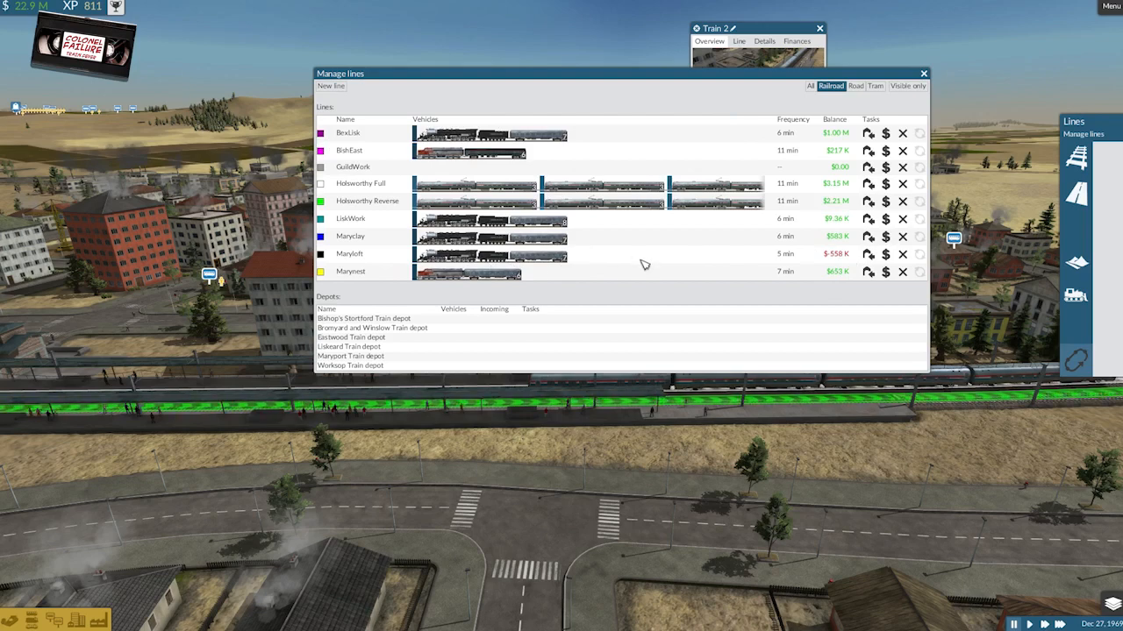
mouse_move(645, 266)
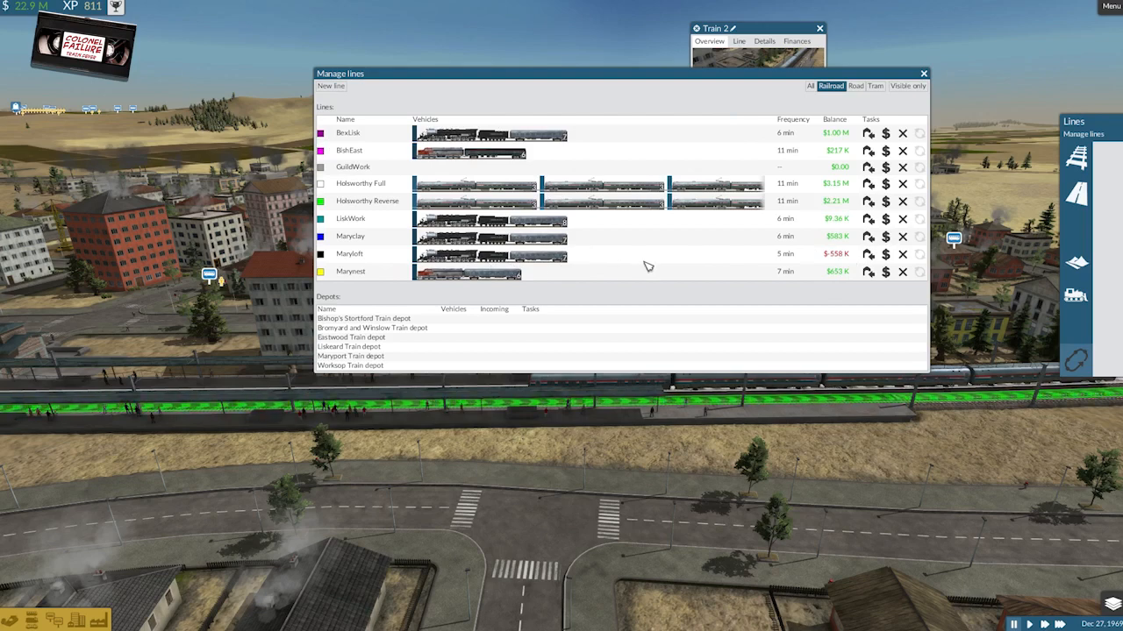
mouse_move(687, 297)
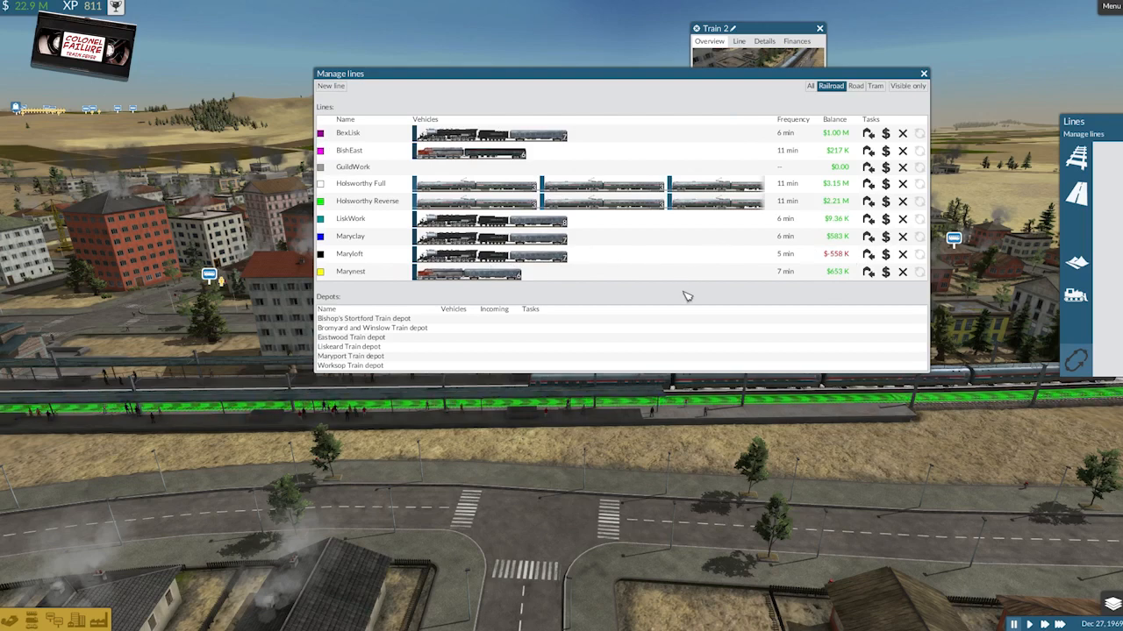
mouse_move(689, 316)
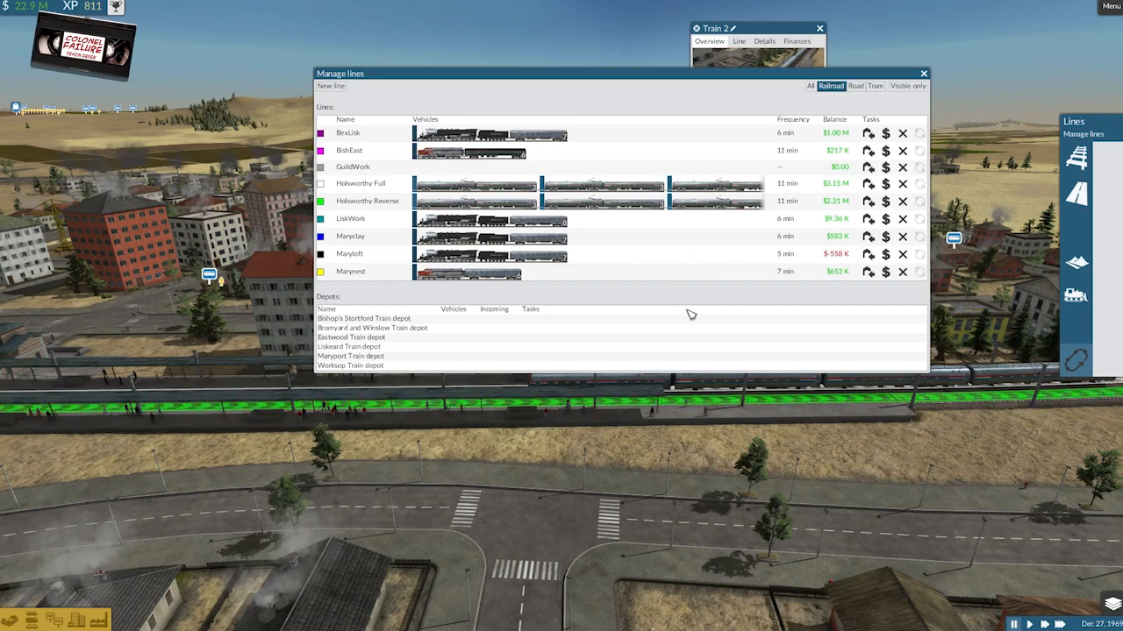
mouse_move(703, 309)
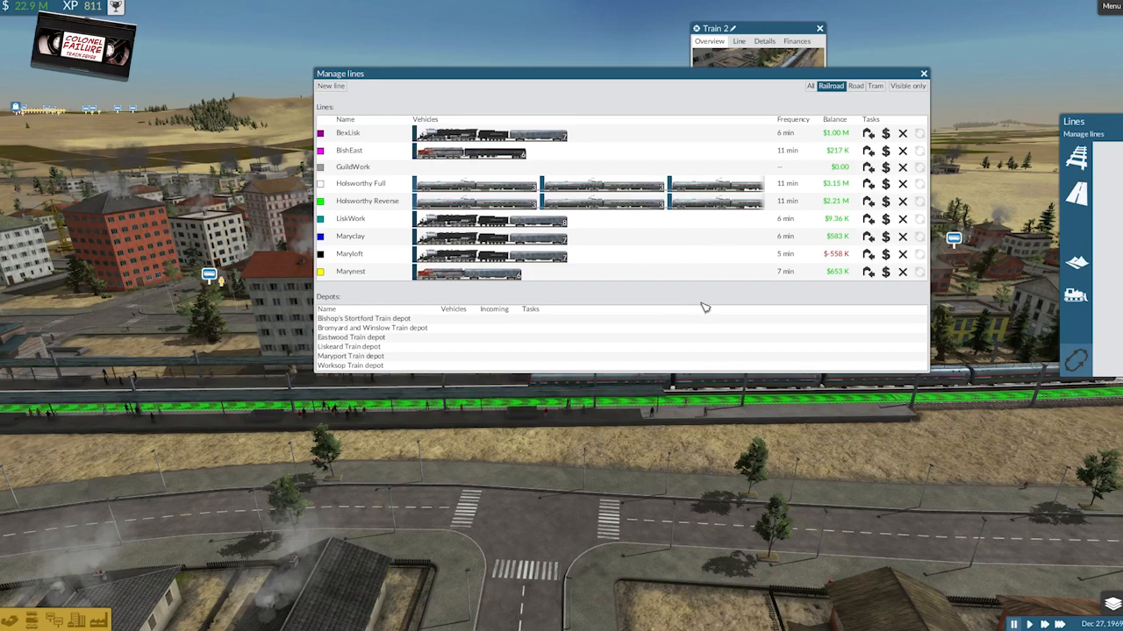
mouse_move(693, 305)
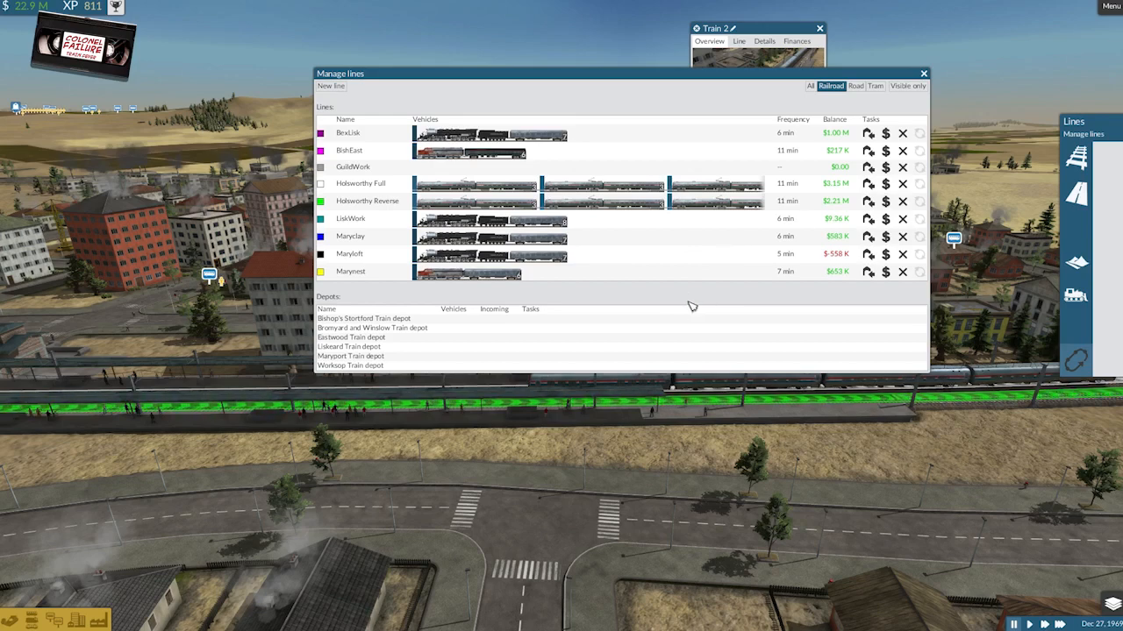
mouse_move(698, 314)
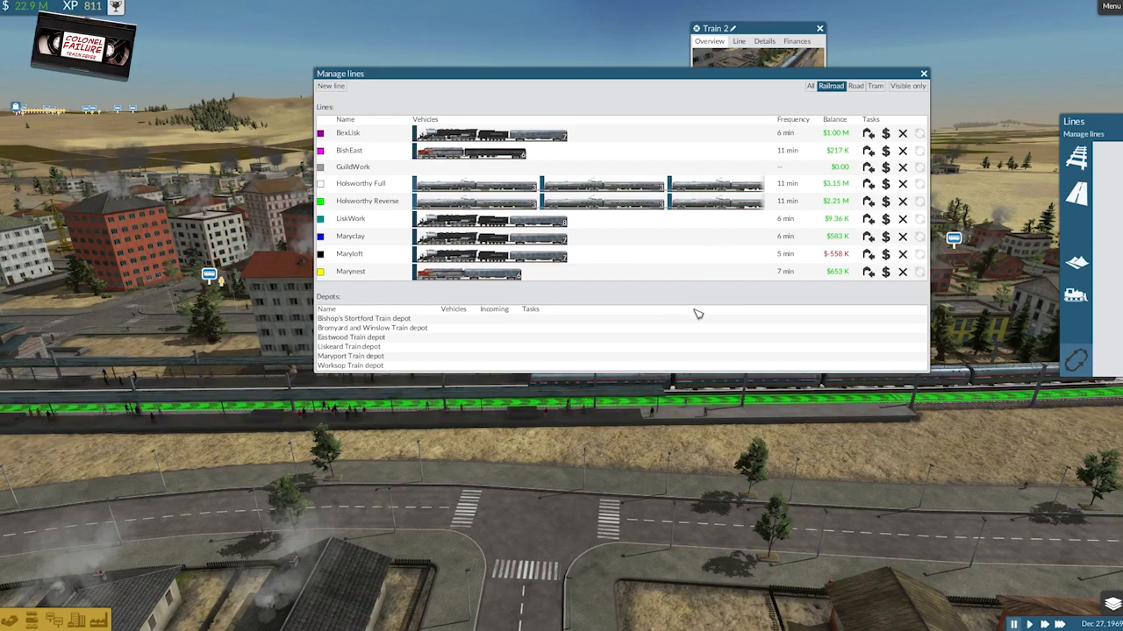
mouse_move(800, 207)
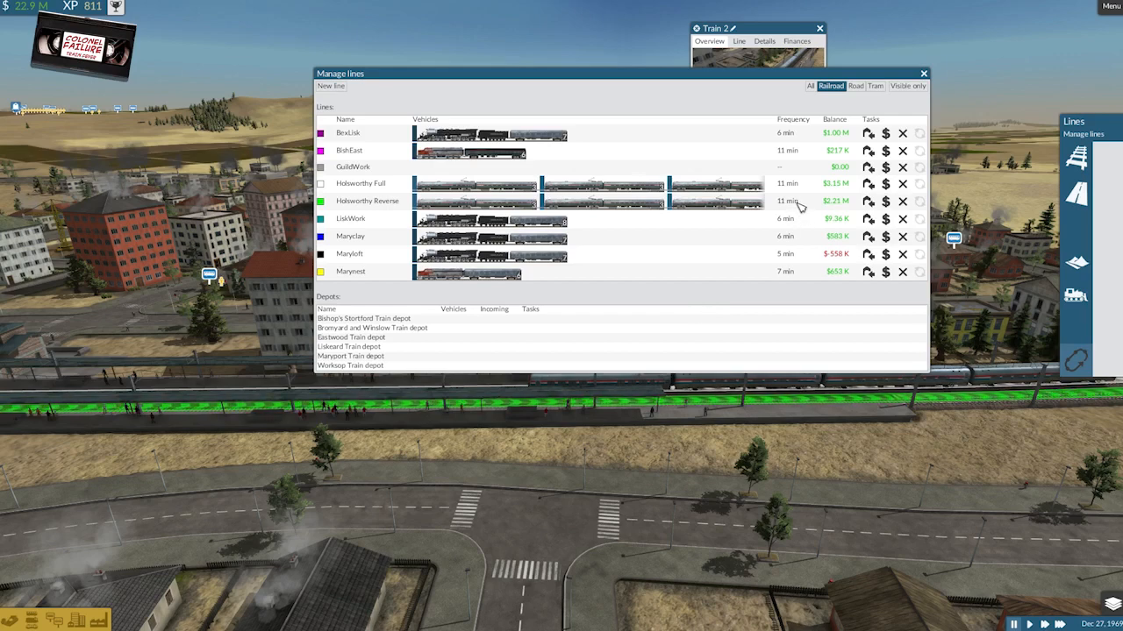
mouse_move(809, 191)
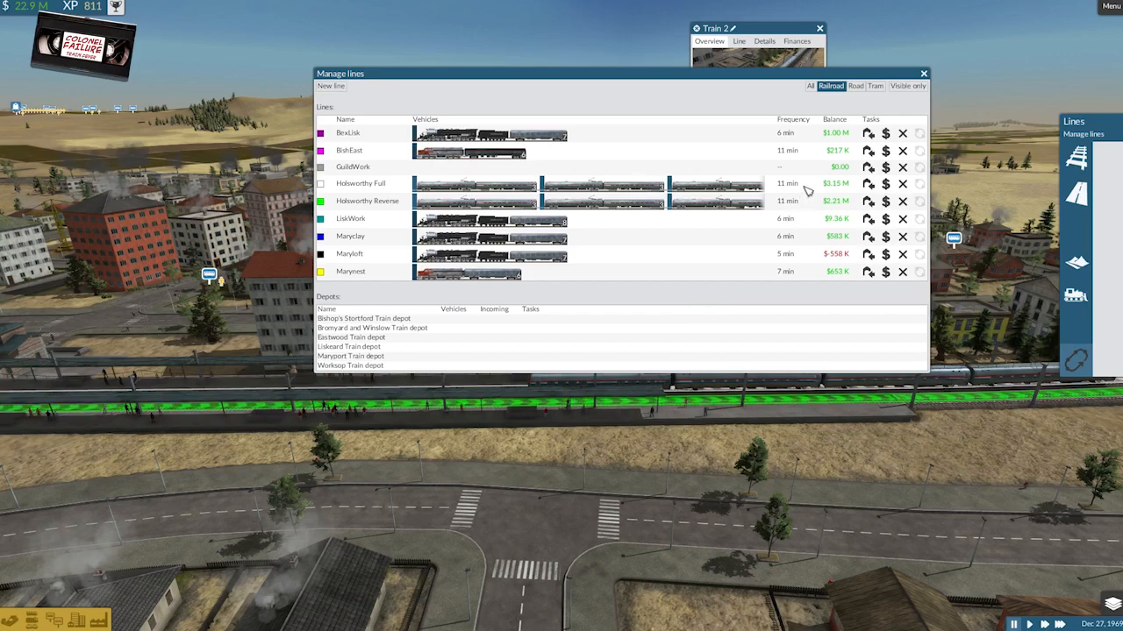
mouse_move(658, 305)
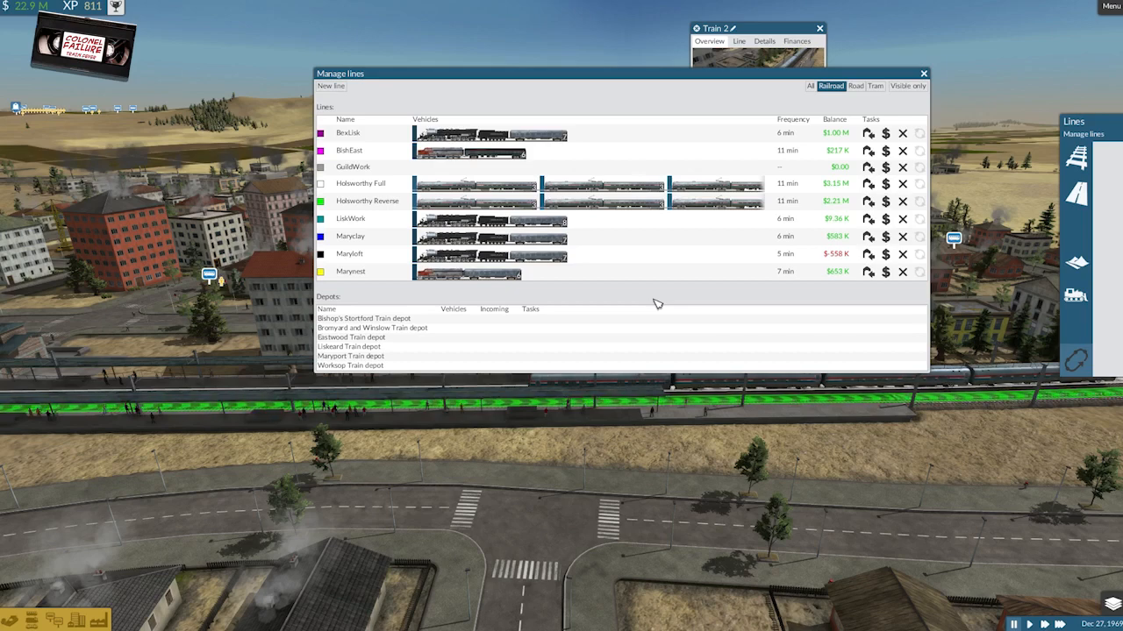
mouse_move(665, 305)
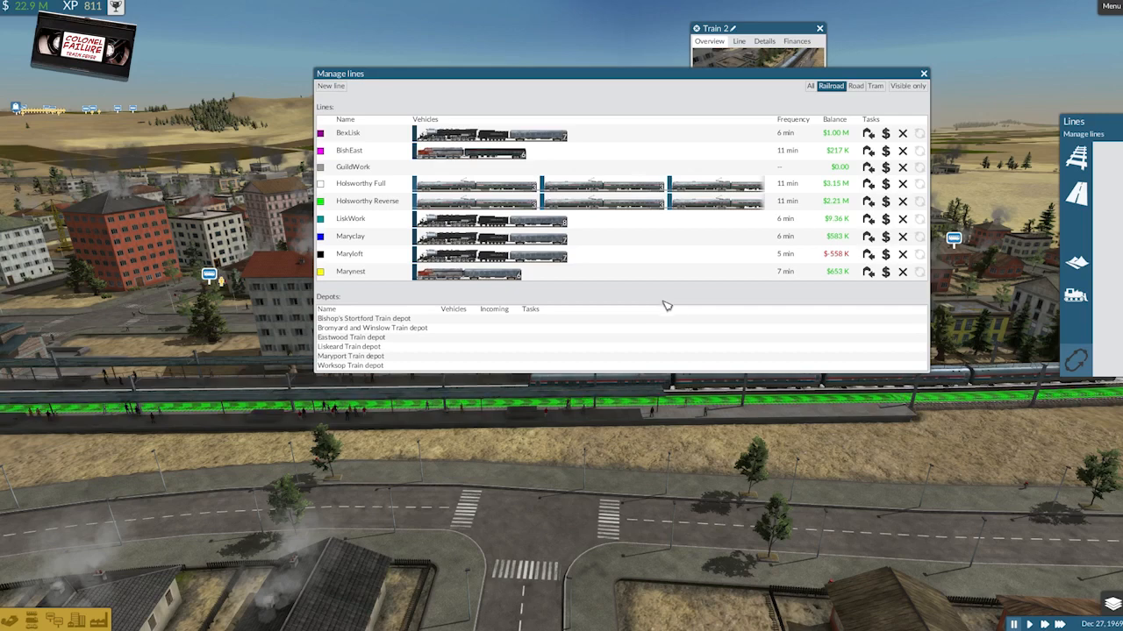
mouse_move(691, 298)
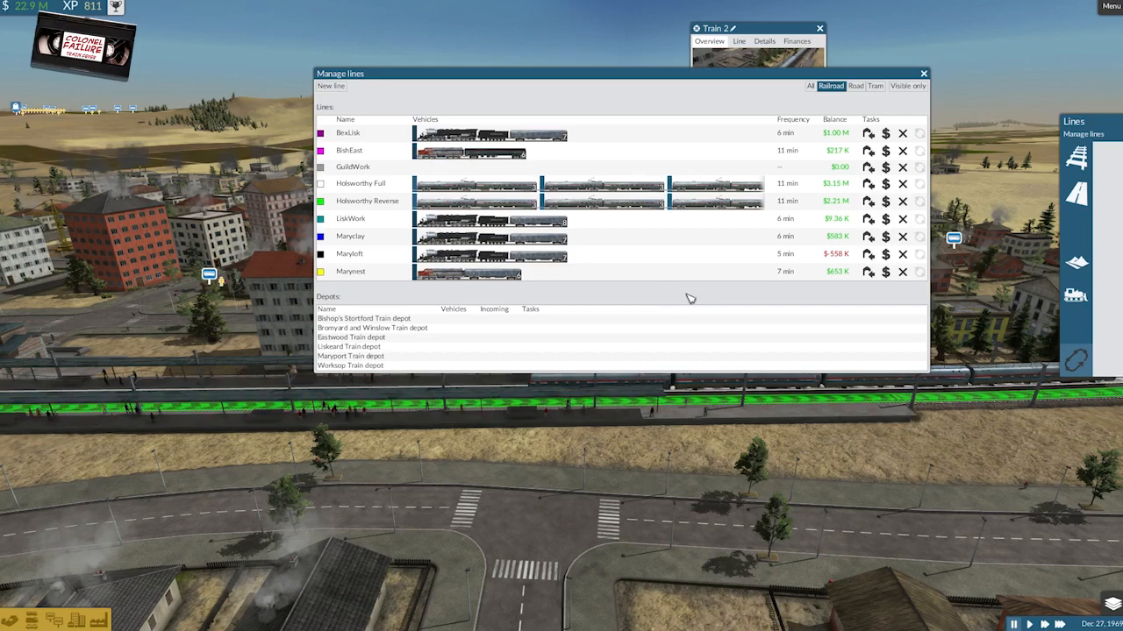
mouse_move(711, 292)
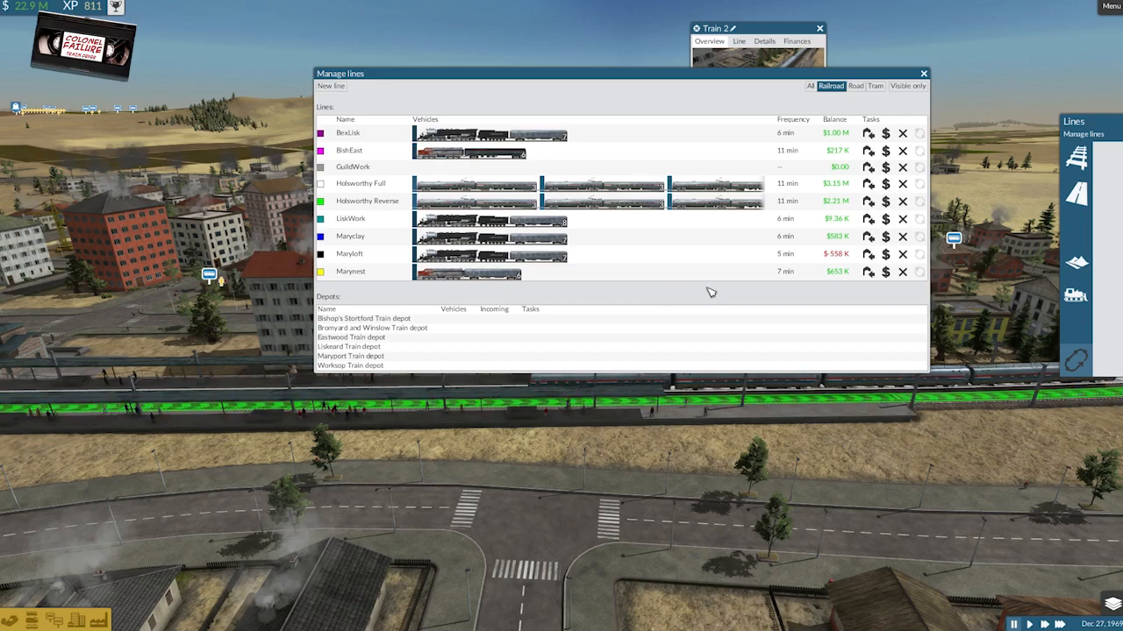
mouse_move(707, 295)
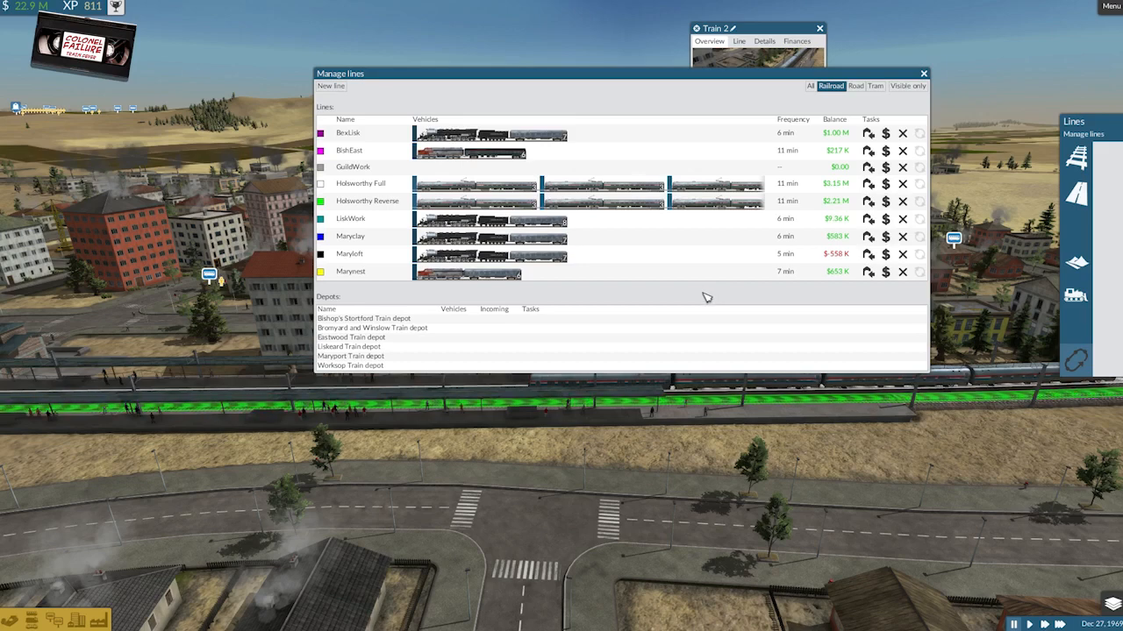
mouse_move(747, 281)
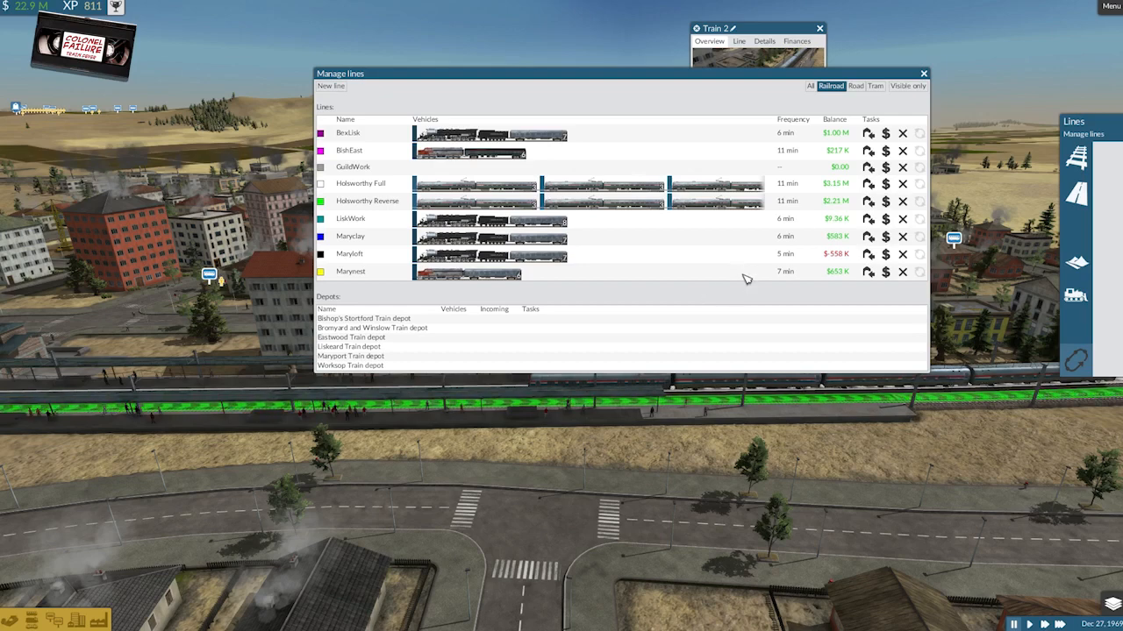
Close the railroad lines overview and move the Train 2 info window aside.
left_click(922, 74)
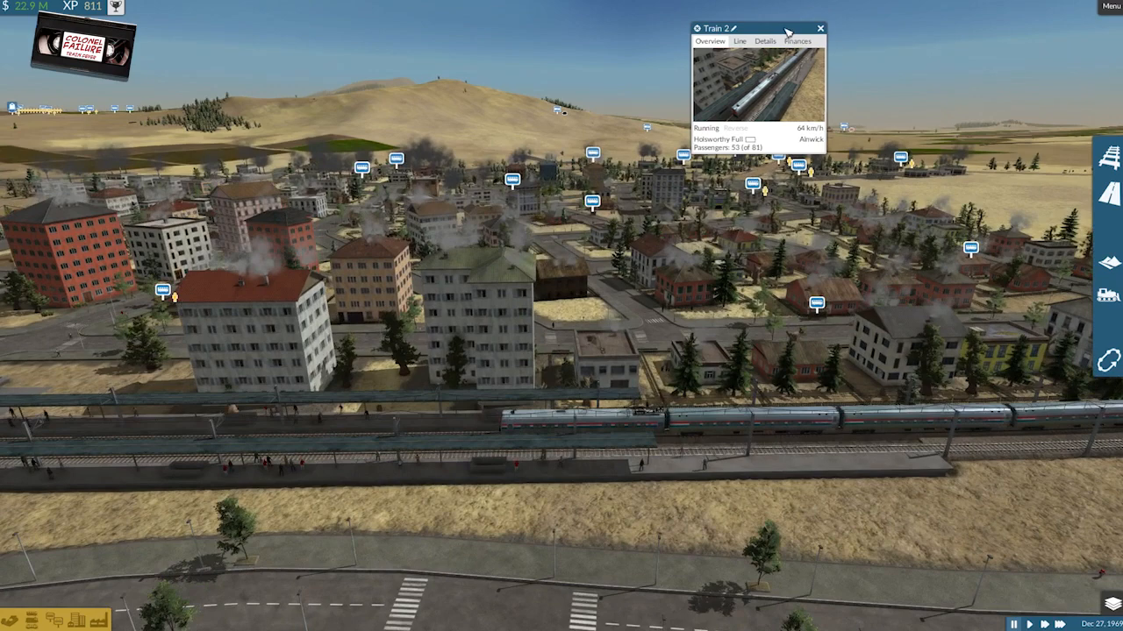
left_click_drag(761, 28, 816, 28)
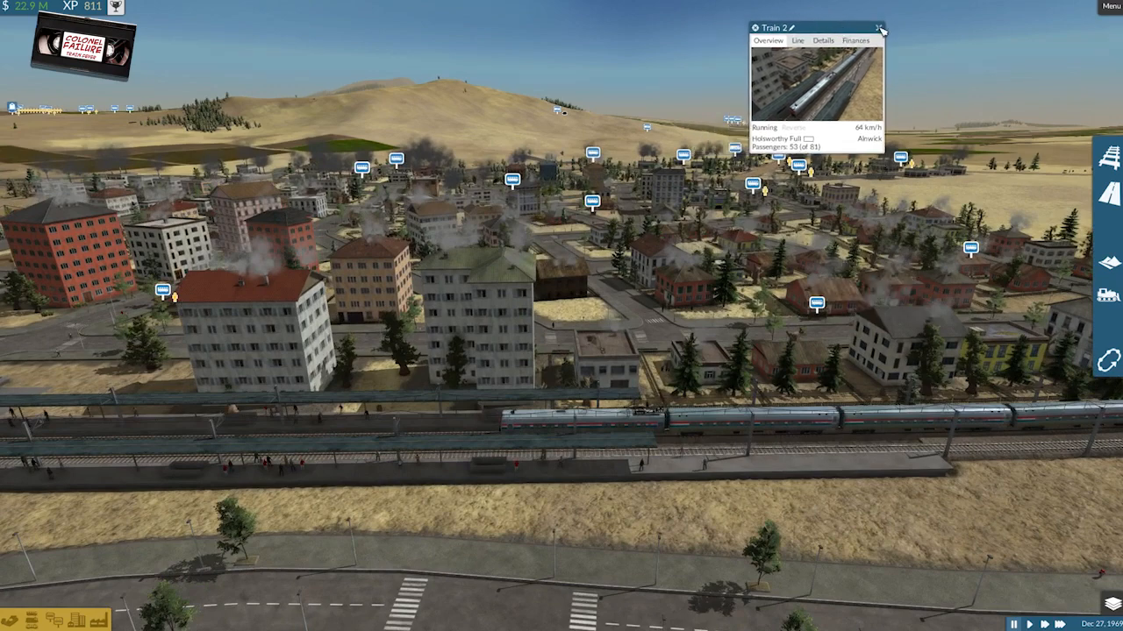
mouse_move(1108, 360)
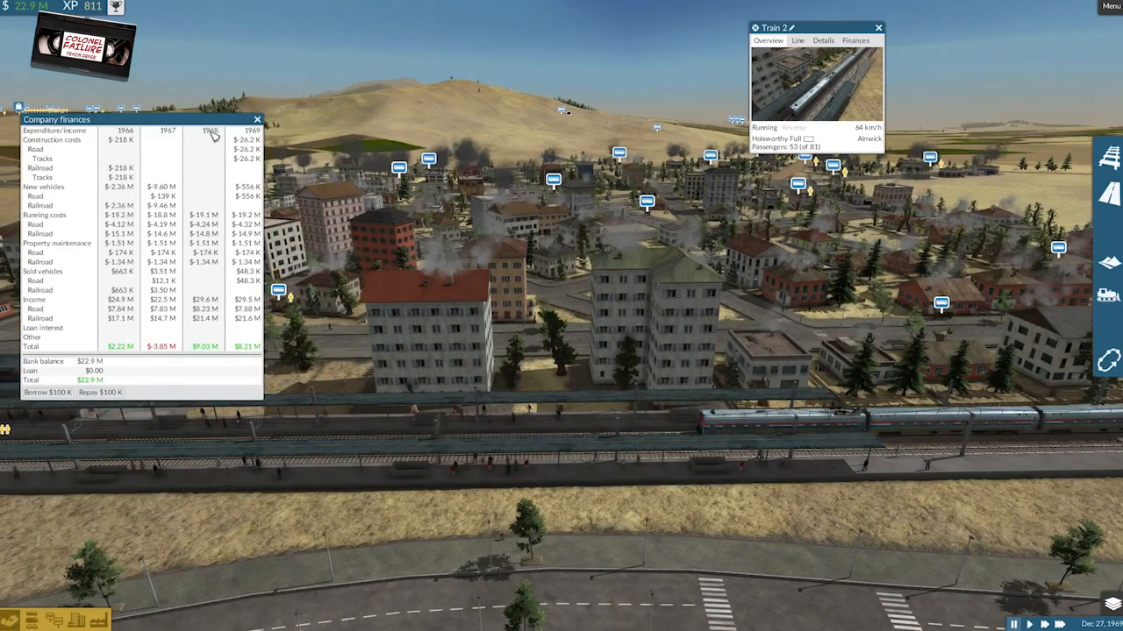
Move the company finances report to the centre and review the yearly figures into 1970.
left_click_drag(56, 120, 502, 139)
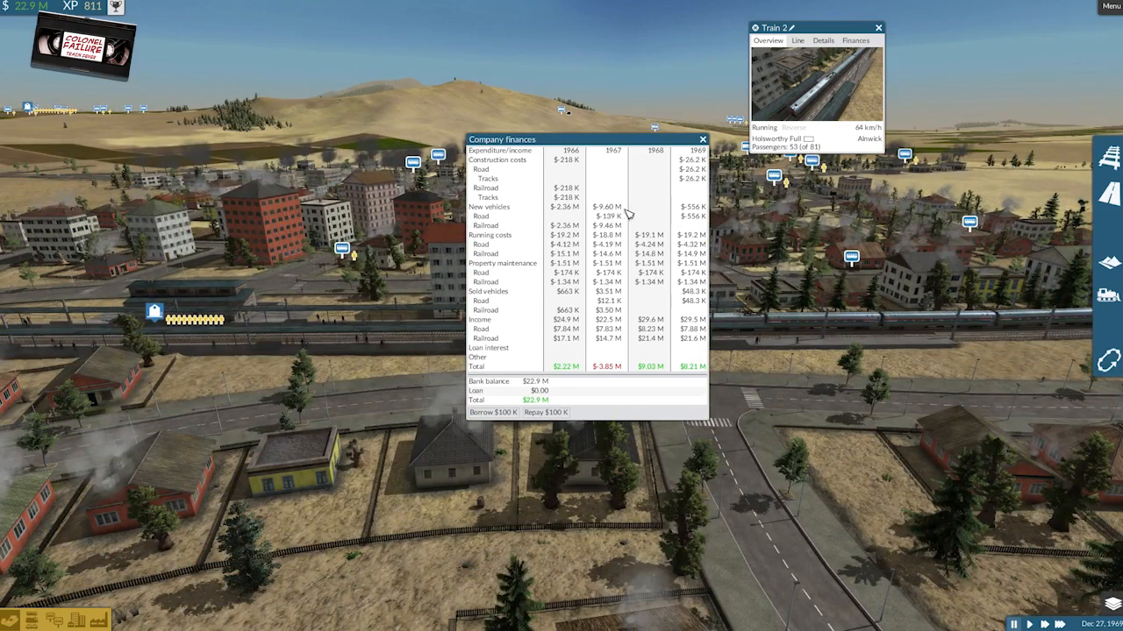
mouse_move(582, 217)
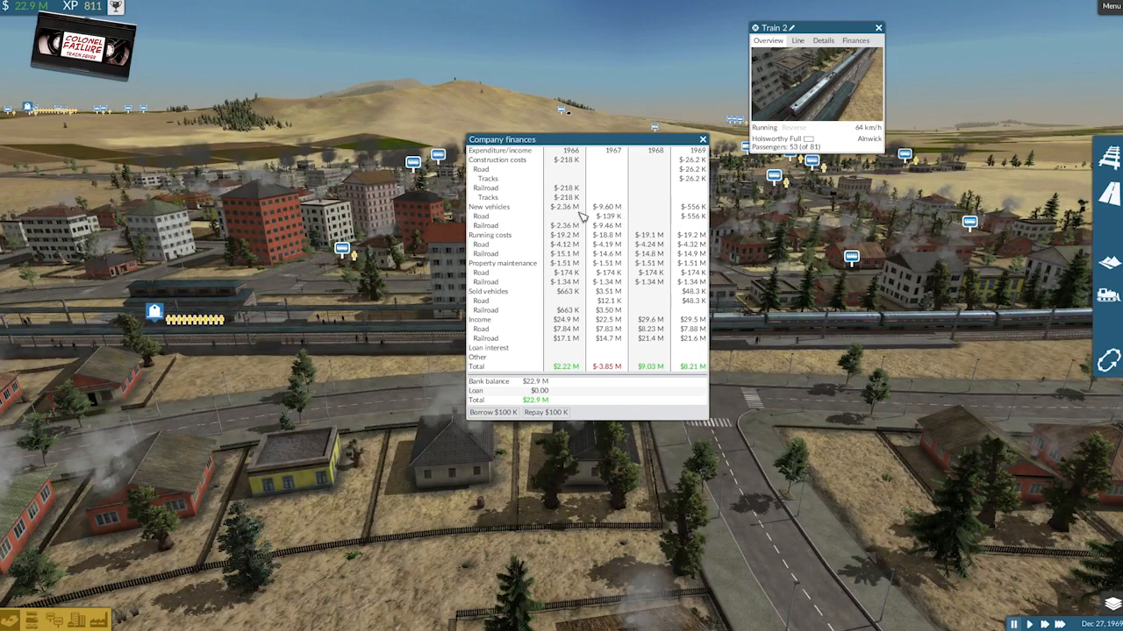
mouse_move(630, 232)
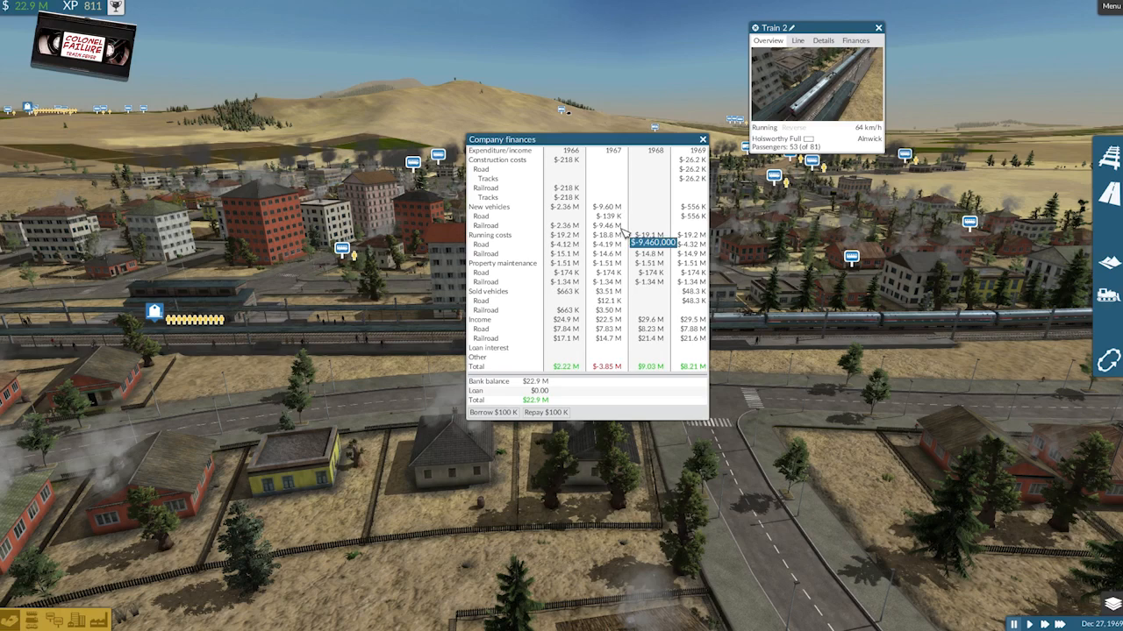
mouse_move(614, 318)
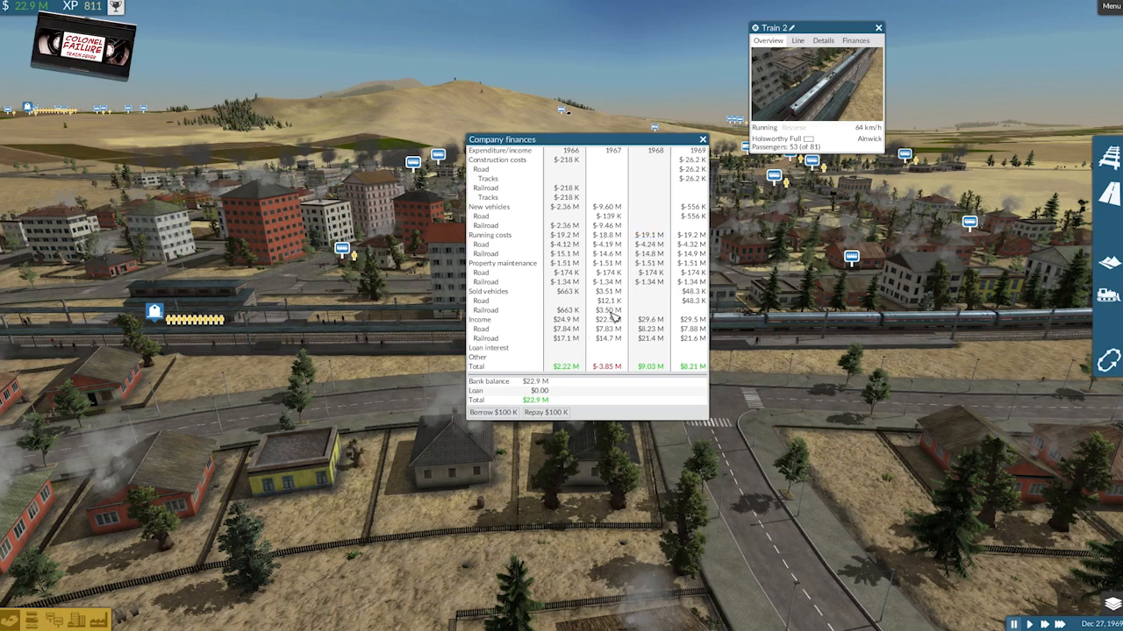
mouse_move(614, 315)
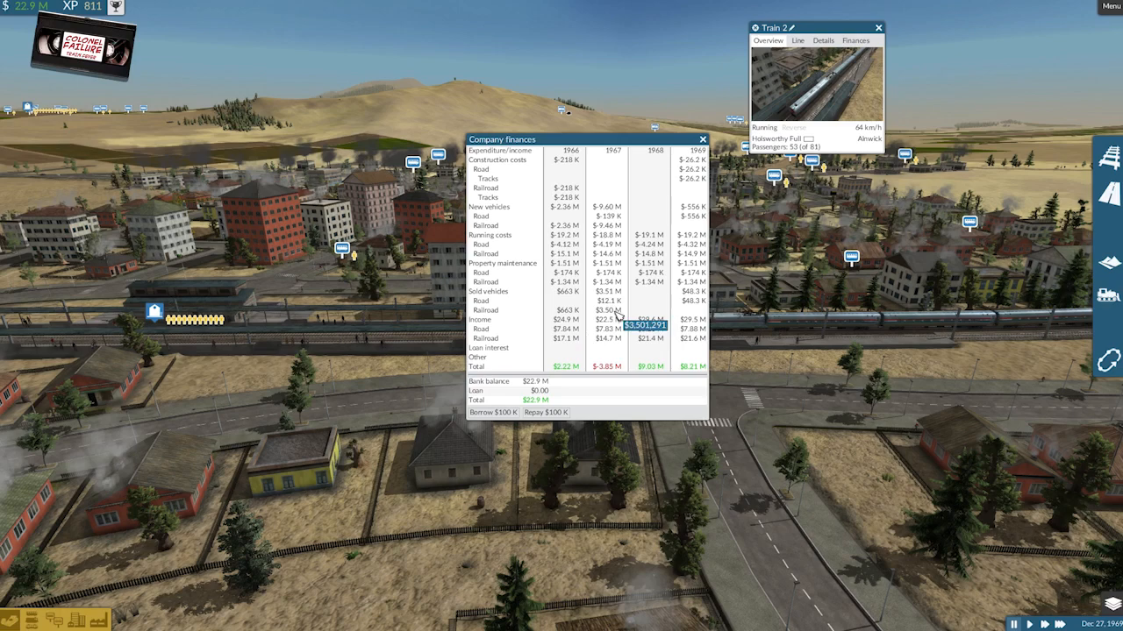
mouse_move(575, 330)
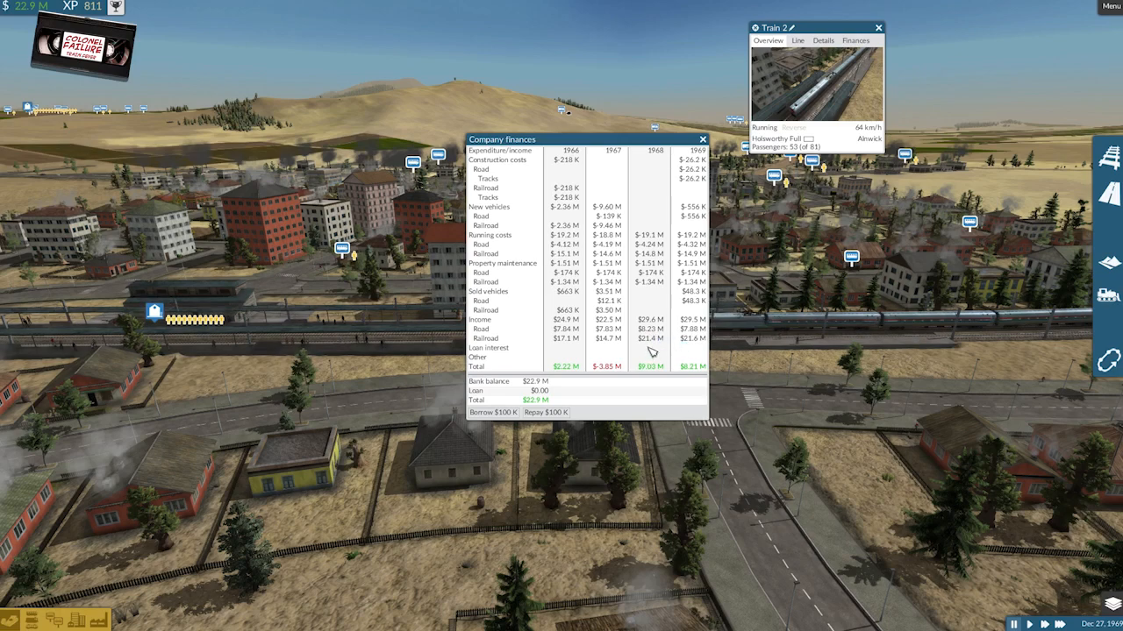
mouse_move(555, 337)
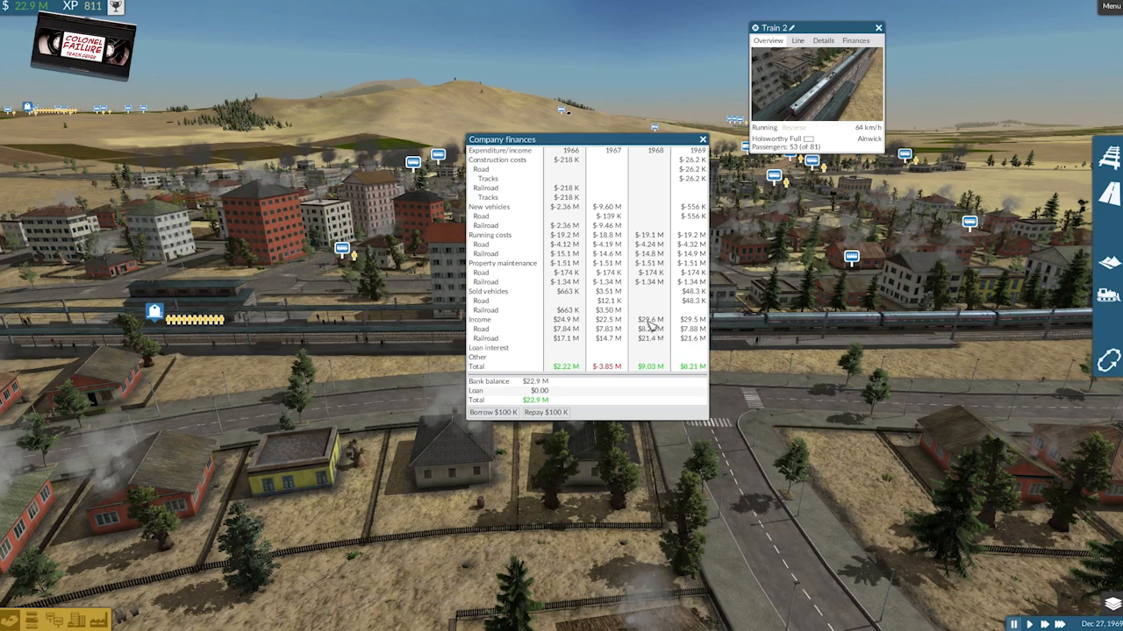
mouse_move(680, 337)
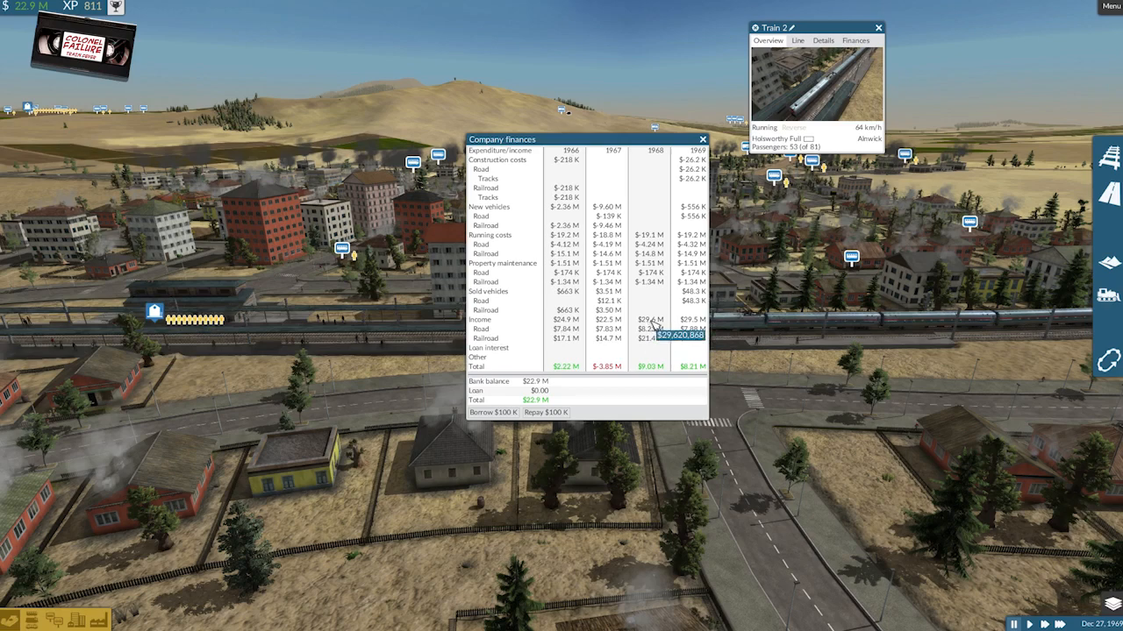
mouse_move(652, 383)
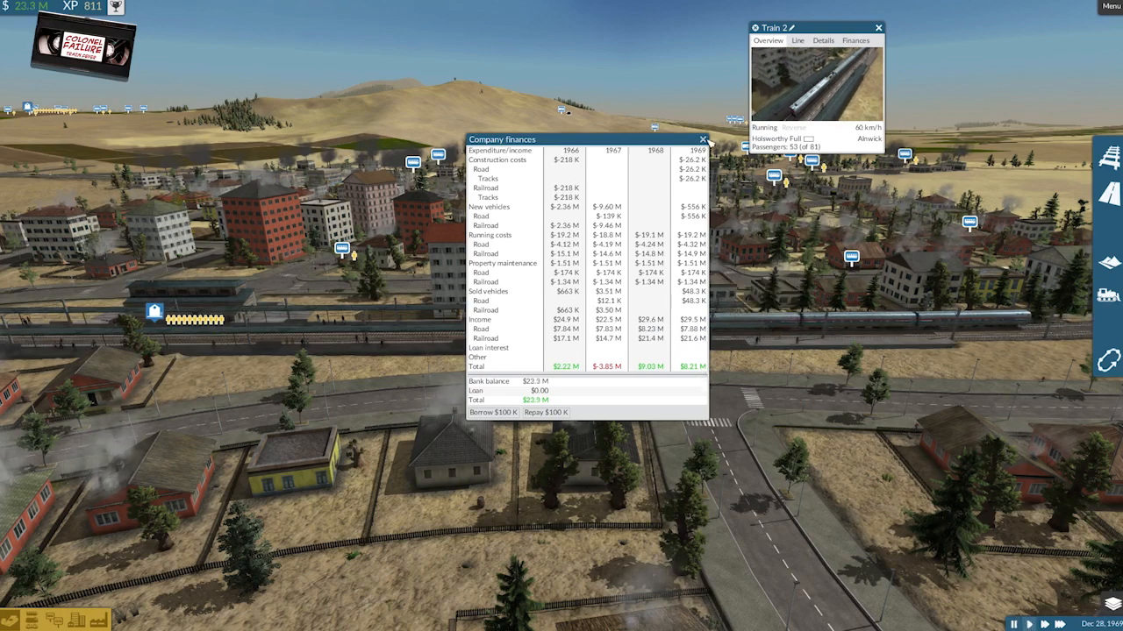
left_click(703, 140)
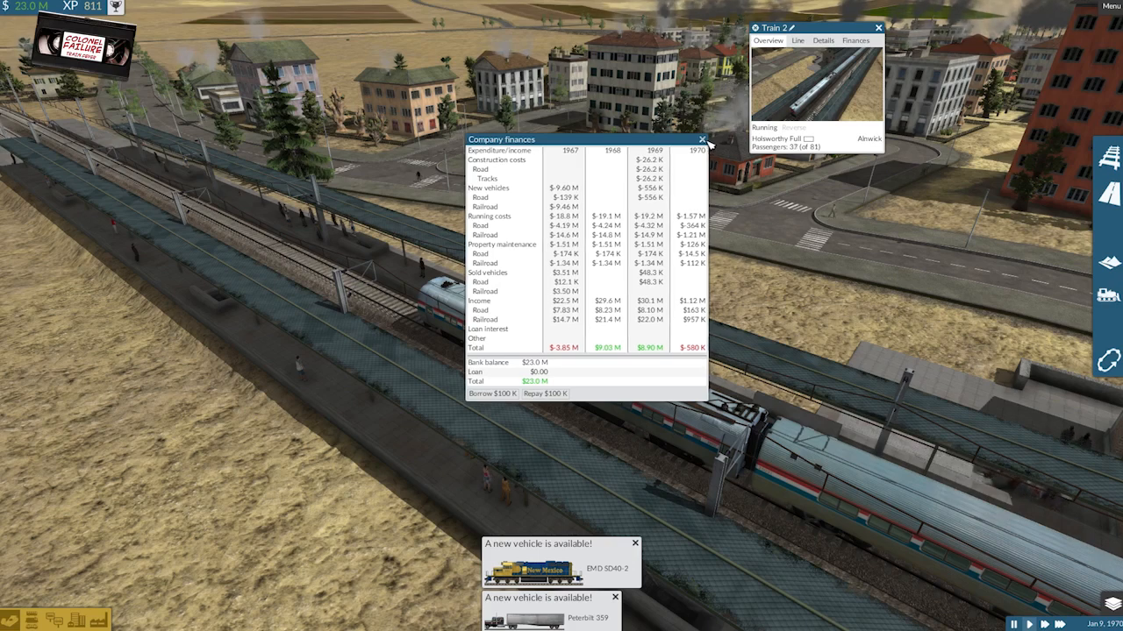
Switch the Manage lines overview to the Road filter listing Alwick Coal and other truck routes.
left_click(701, 140)
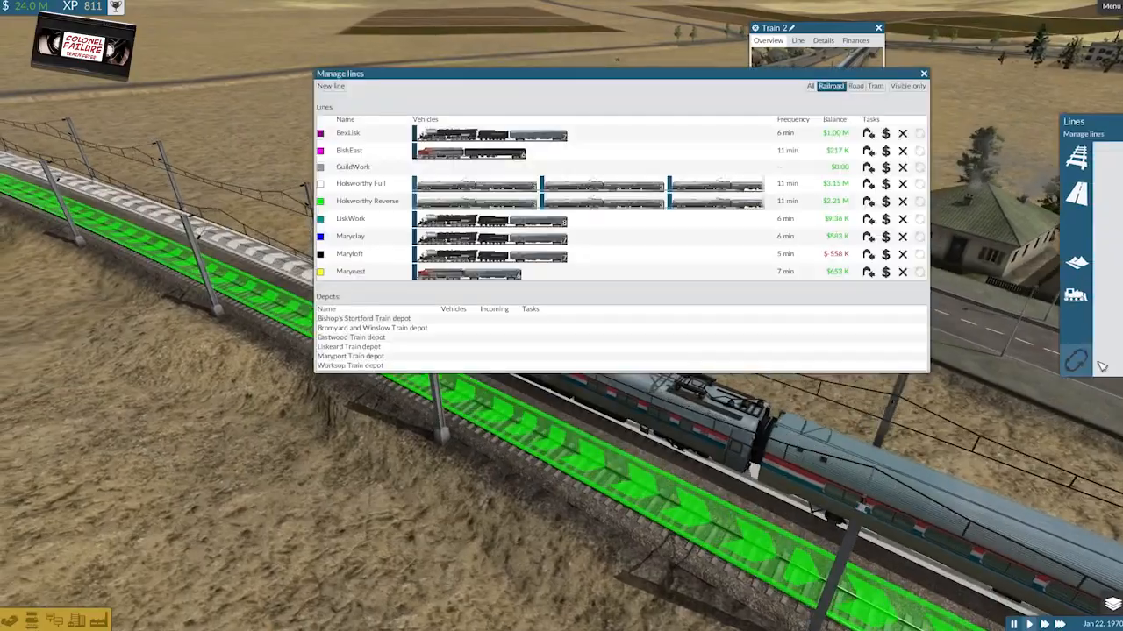
left_click(658, 84)
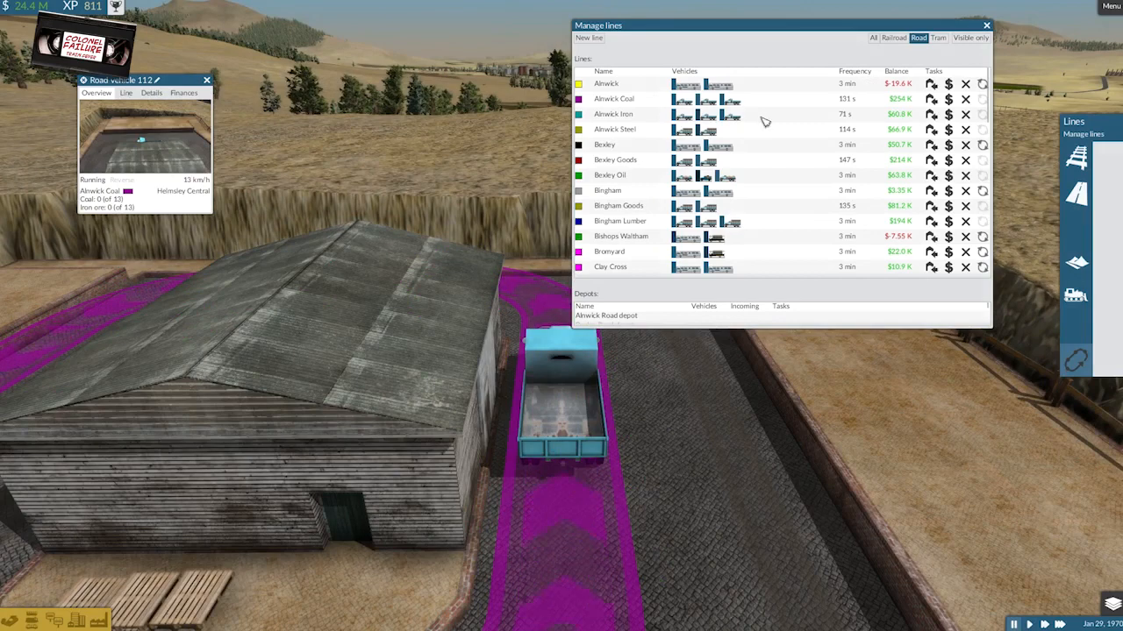
mouse_move(986, 103)
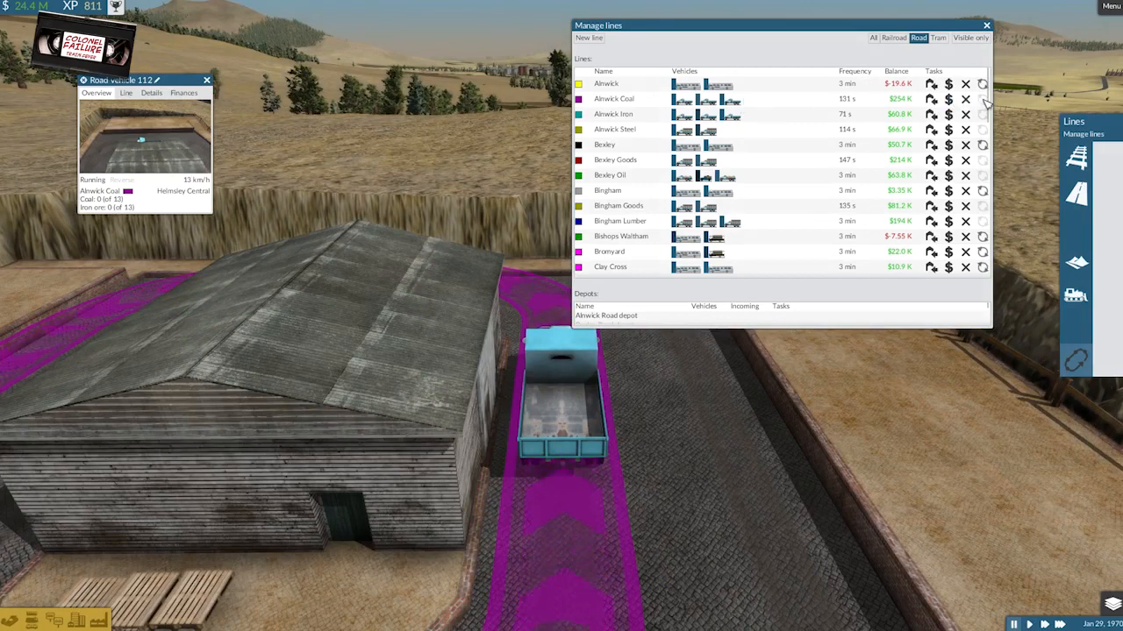
mouse_move(982, 84)
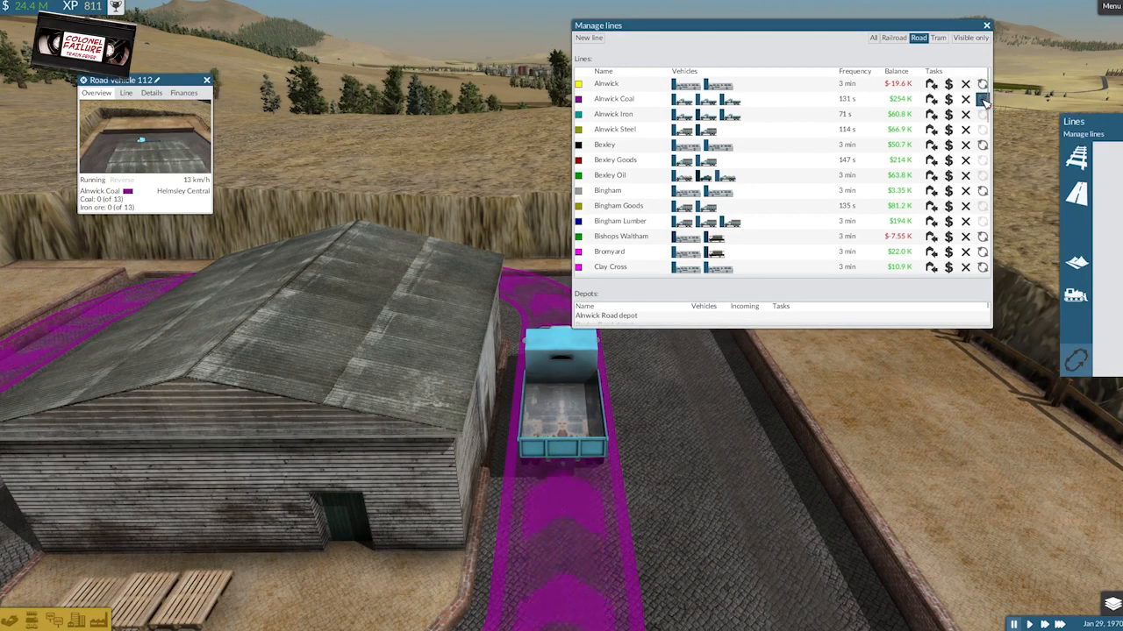
Set Alwick Coal's vehicle replacement to the Peterbilt 359 truck at $270K per vehicle.
left_click(982, 99)
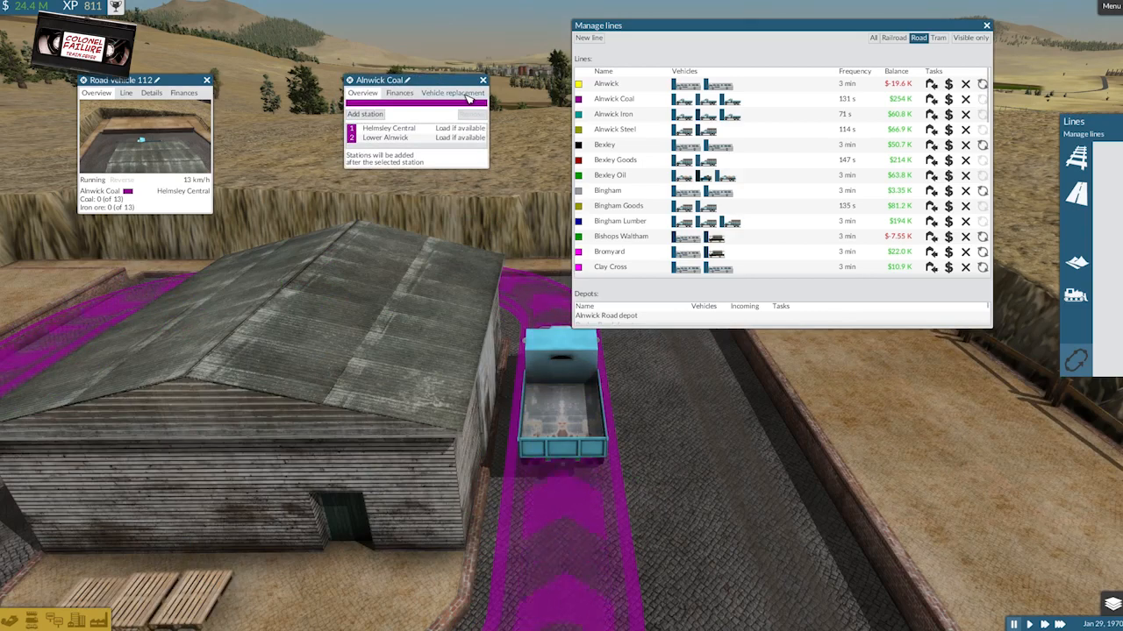
left_click(452, 91)
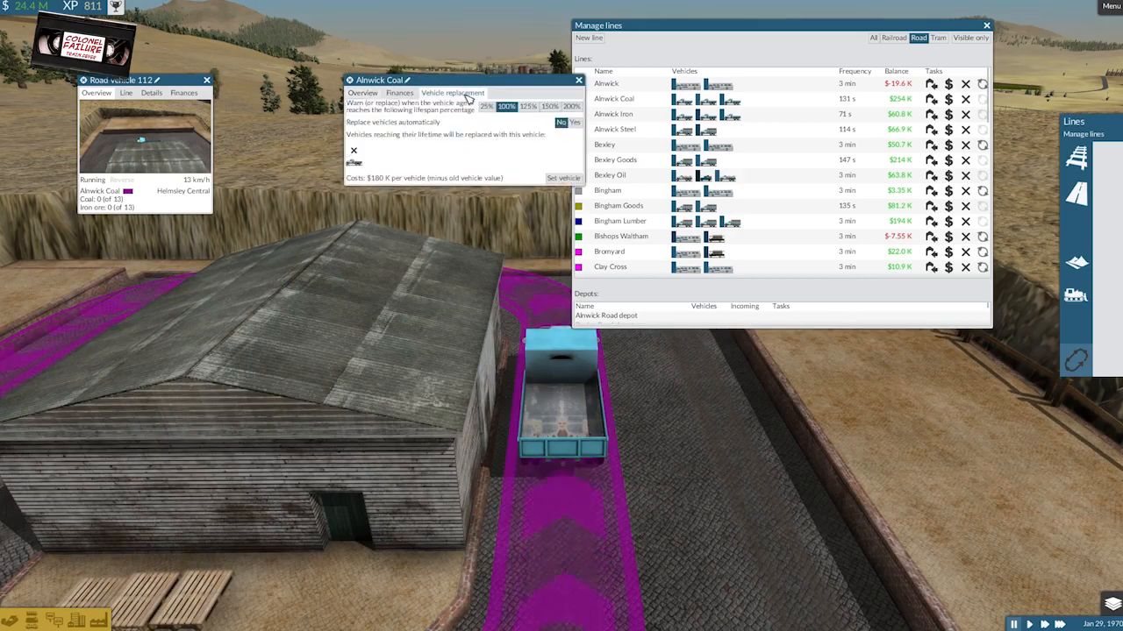
left_click(563, 179)
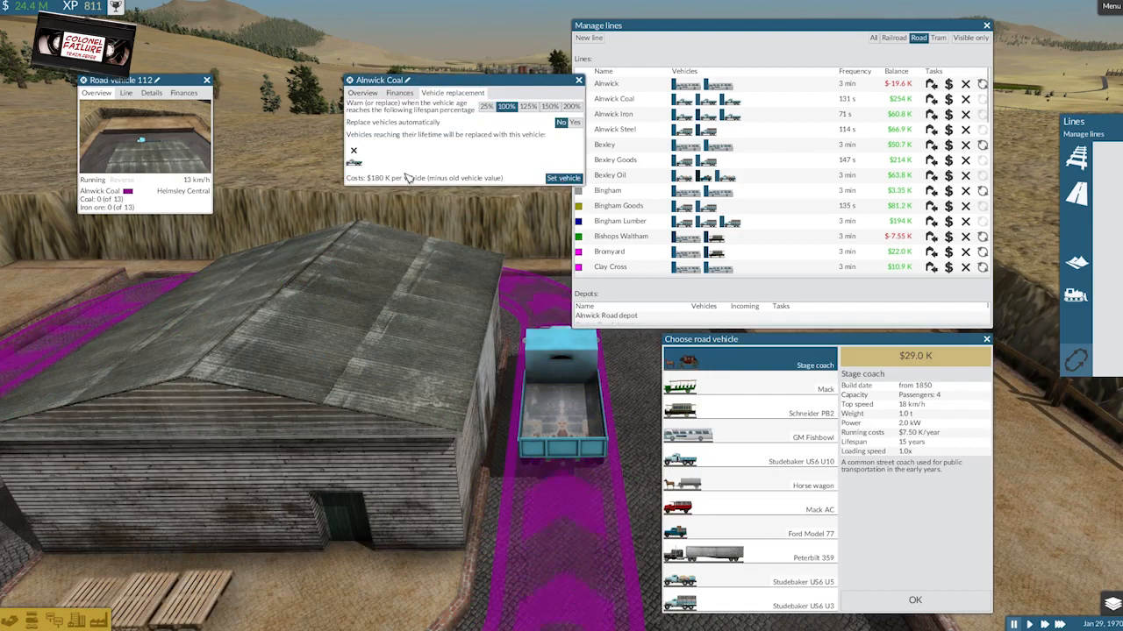
mouse_move(746, 548)
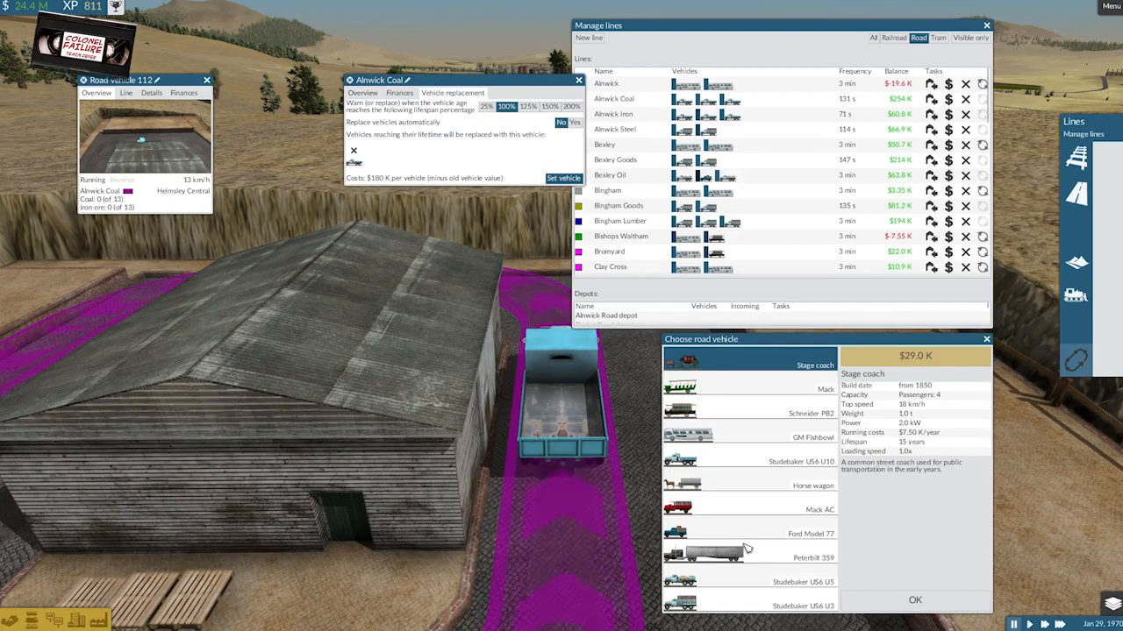
left_click(750, 461)
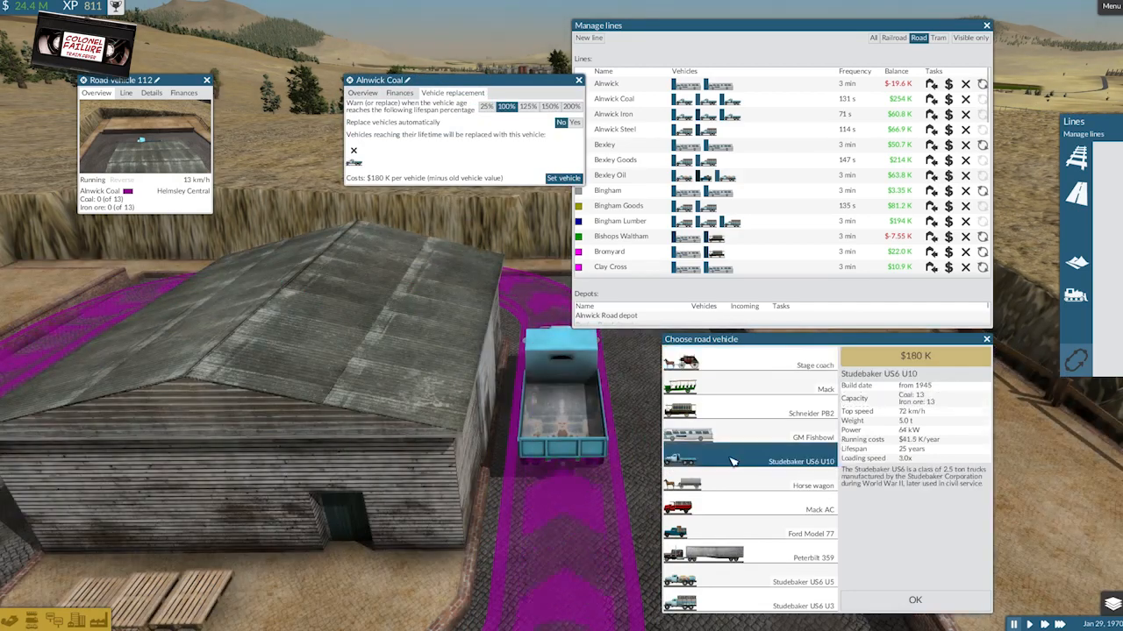
left_click(750, 558)
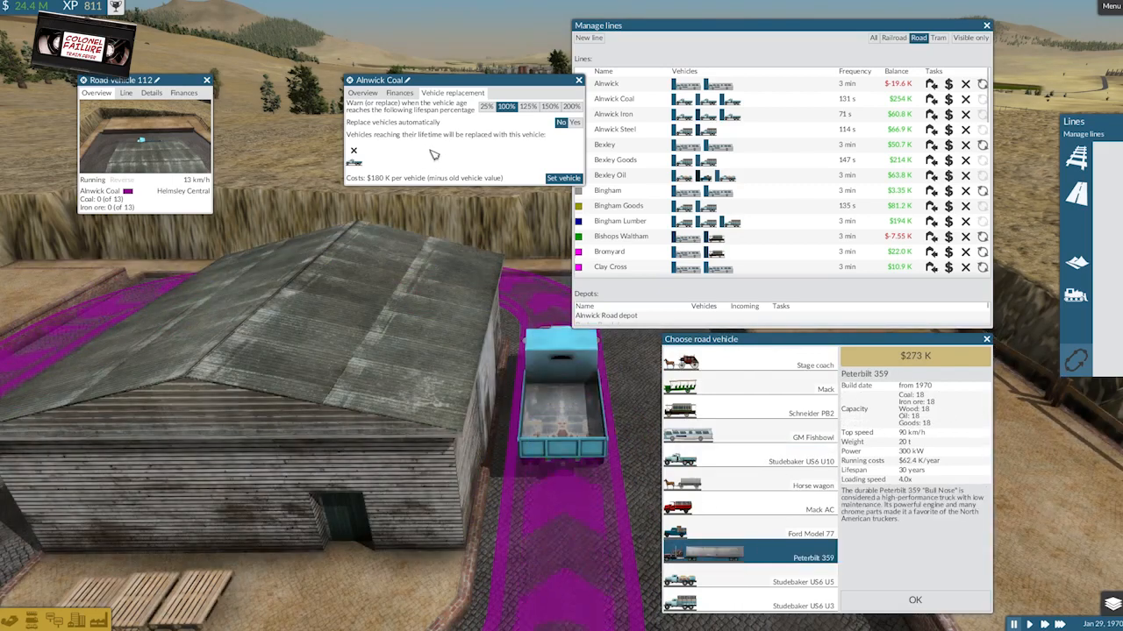
mouse_move(438, 155)
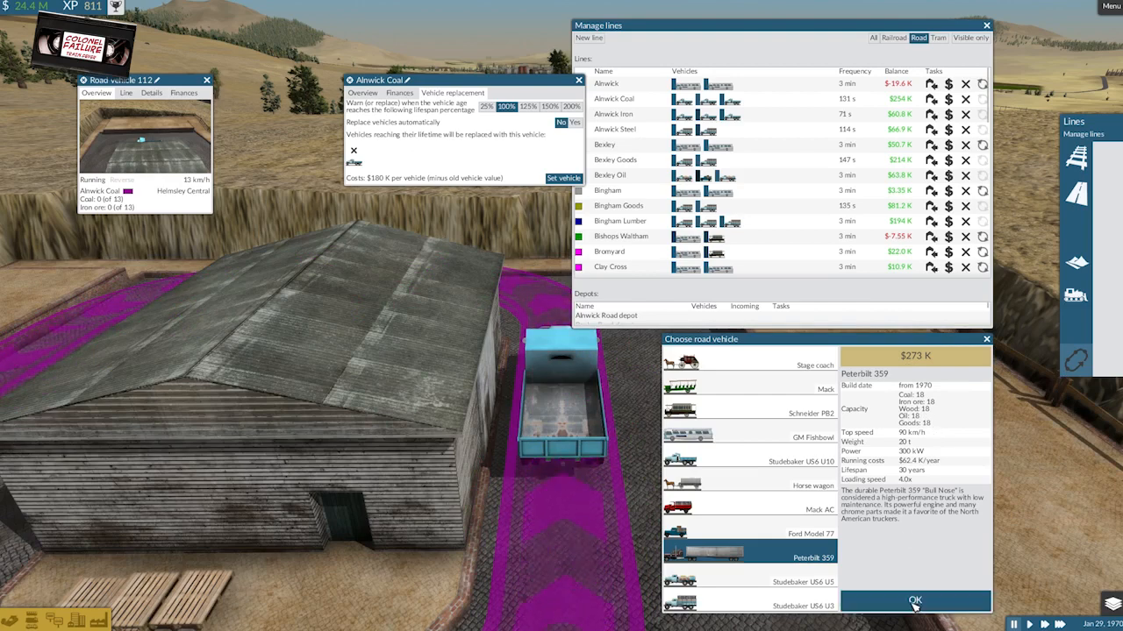
left_click(914, 601)
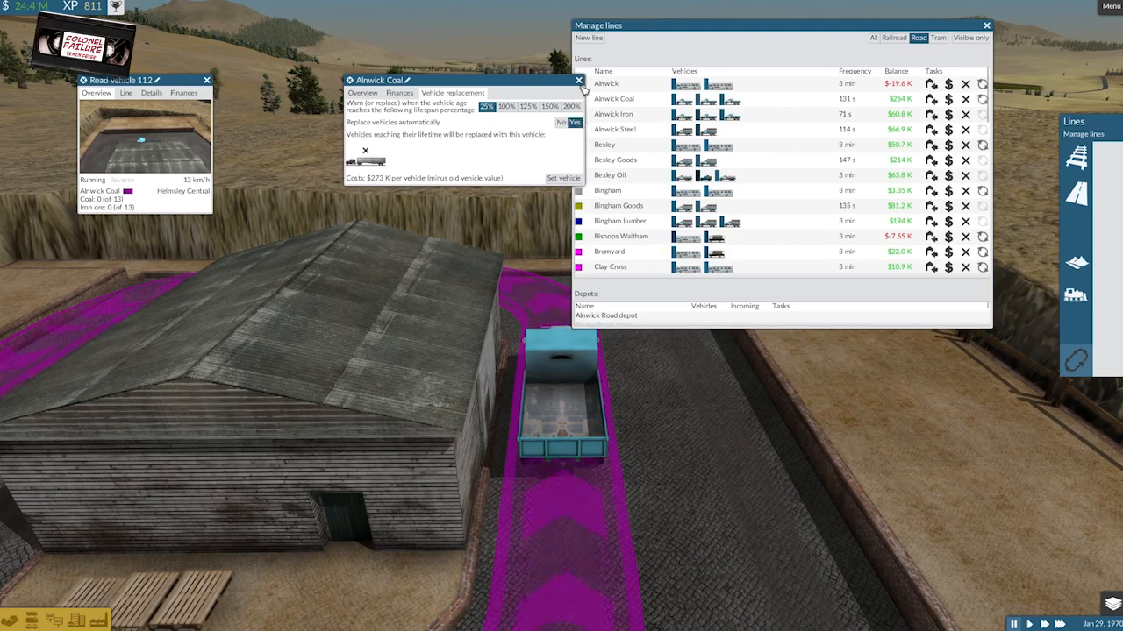
Select a second Alwick Coal truck running the new Peterbilt rig to show its info window.
left_click(579, 79)
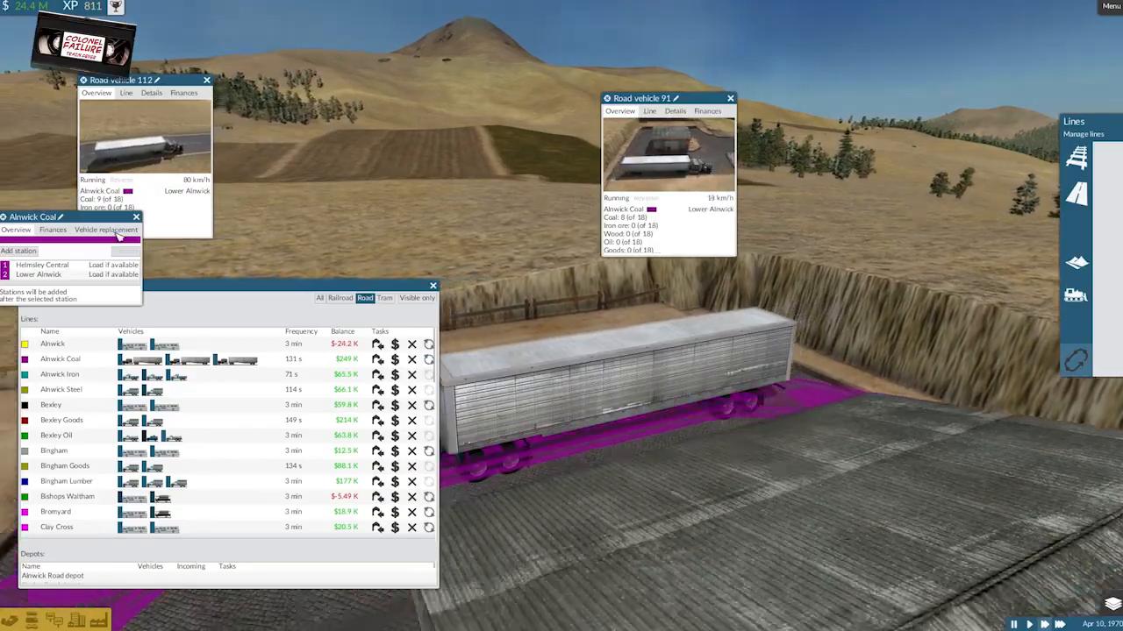
Close the Alwick Coal line window and the Manage lines overview, leaving the truck windows.
left_click(105, 228)
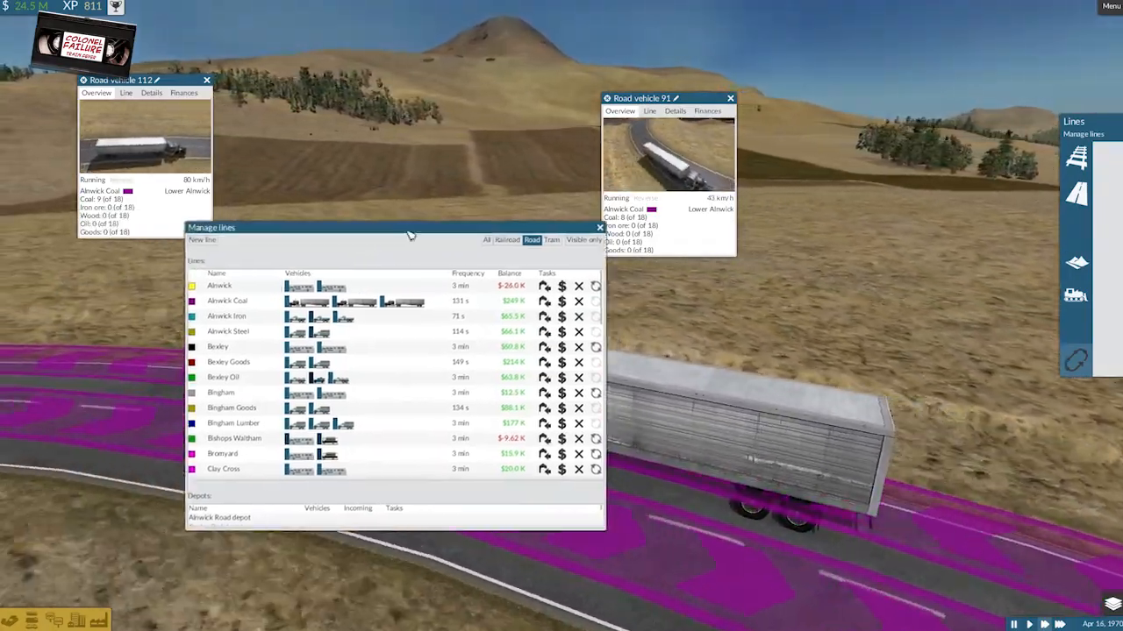
left_click_drag(407, 228, 351, 276)
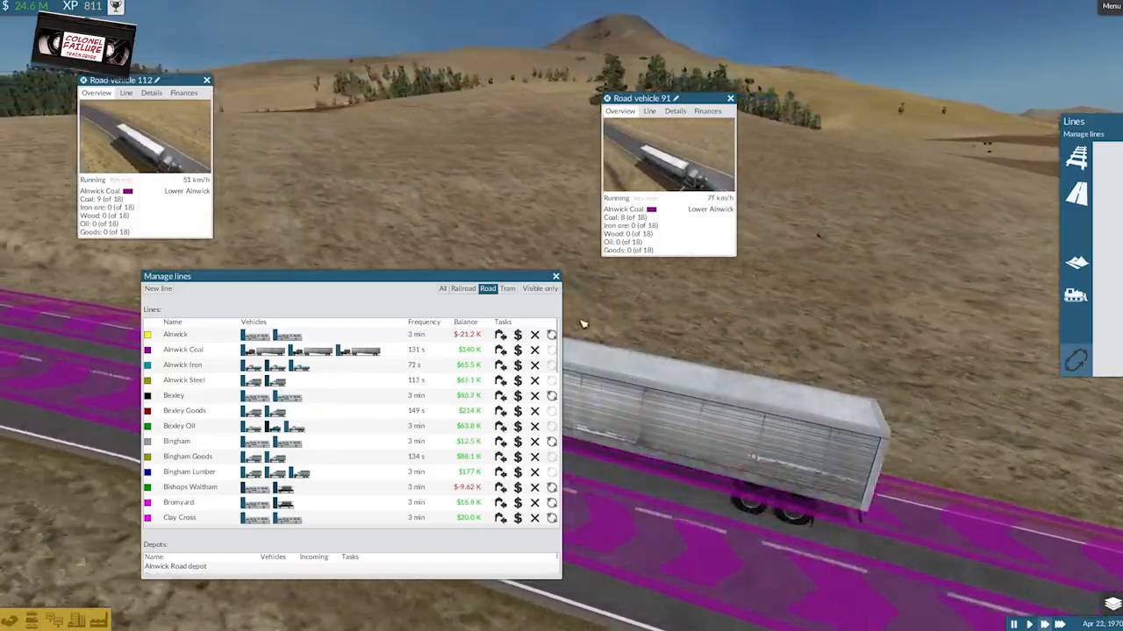
left_click(554, 277)
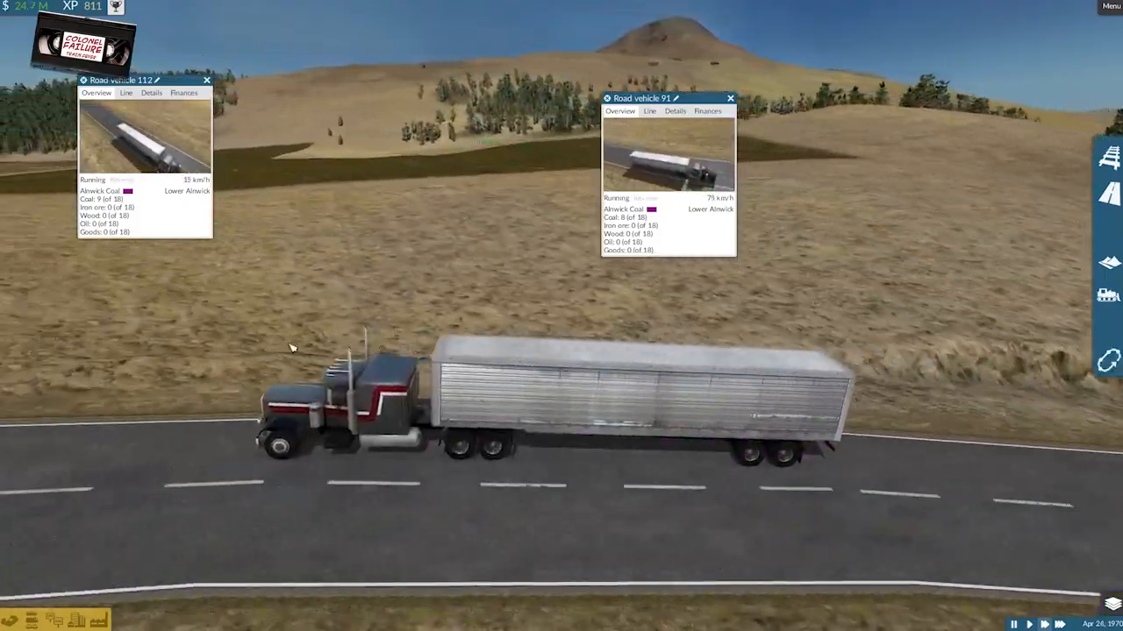
Dismiss the road vehicle 113 window, move the view to the city station and inspect a stopped passenger train.
scroll("down", 3)
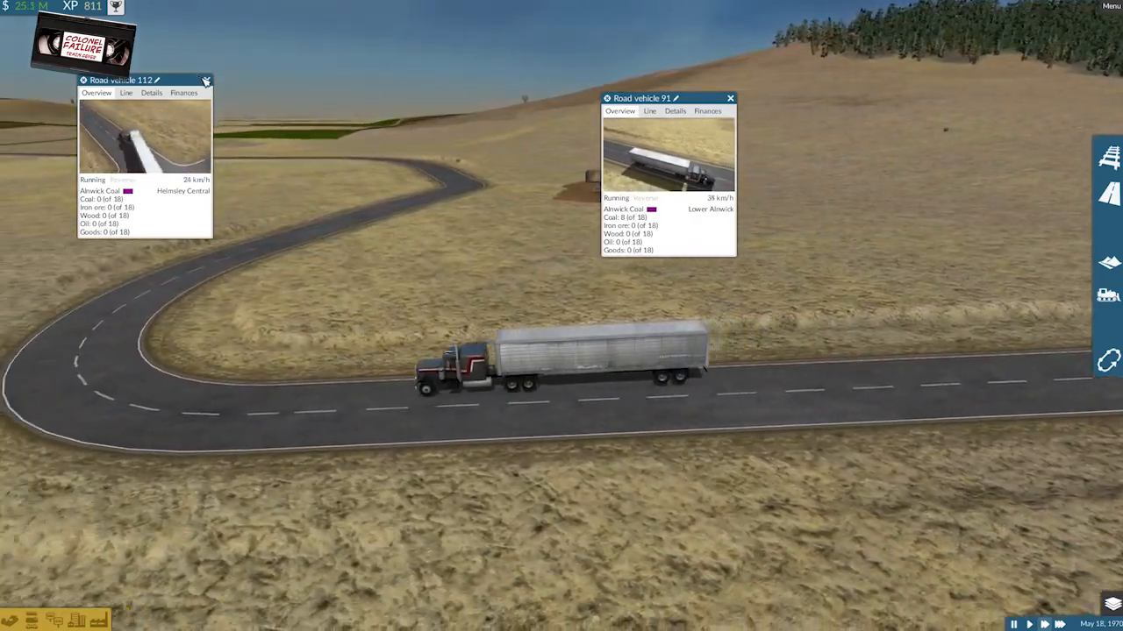
left_click(207, 81)
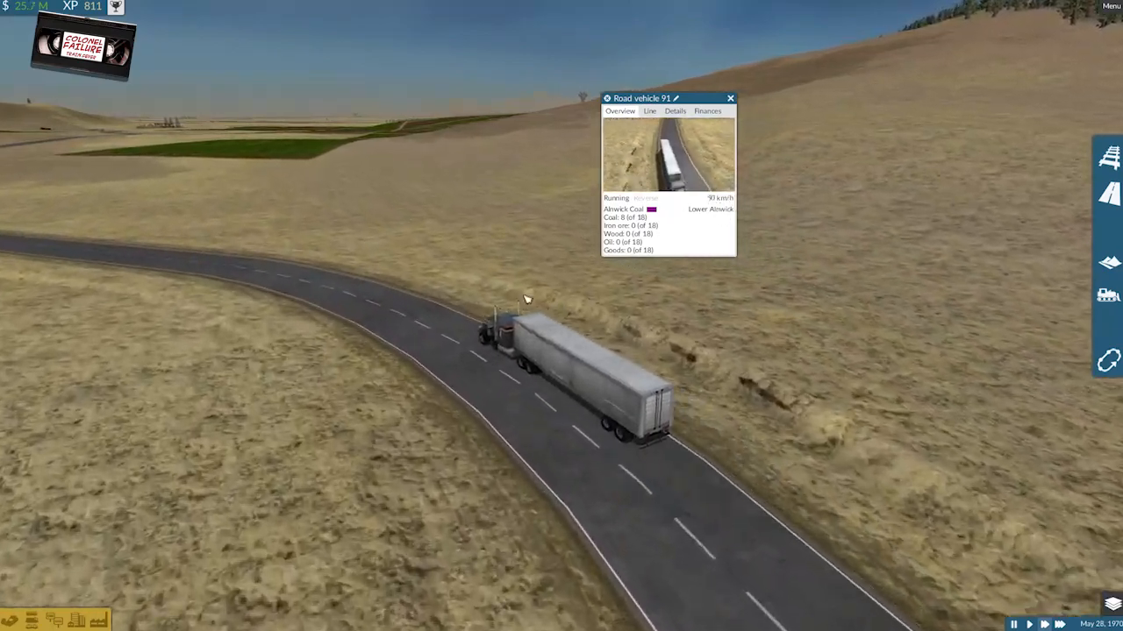
scroll("down", 3)
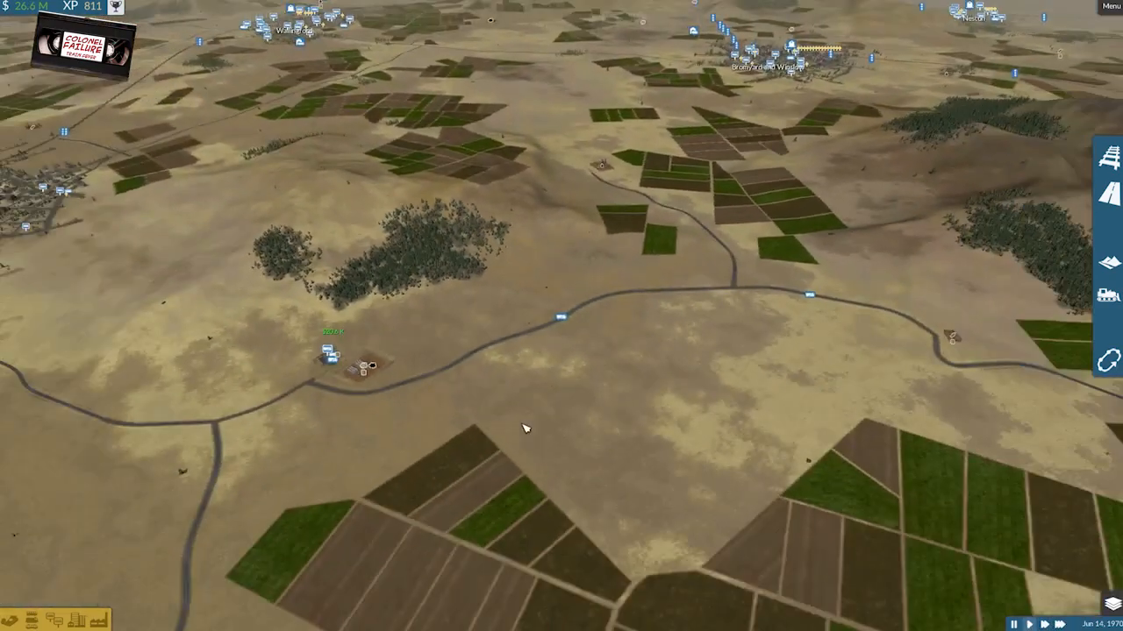
scroll("down", 3)
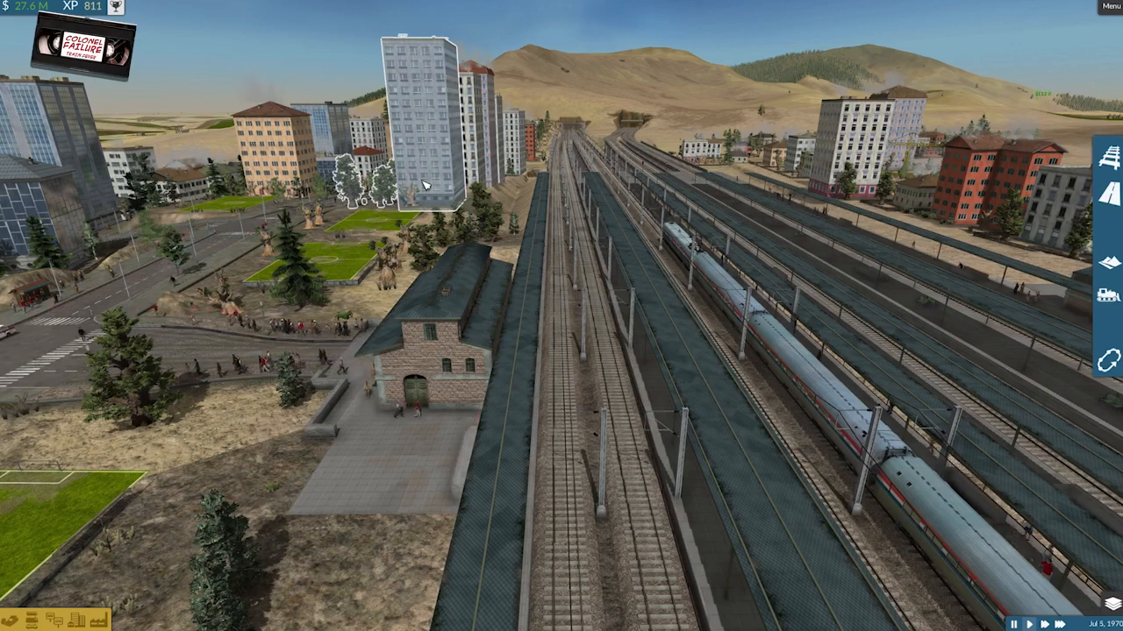
left_click(687, 246)
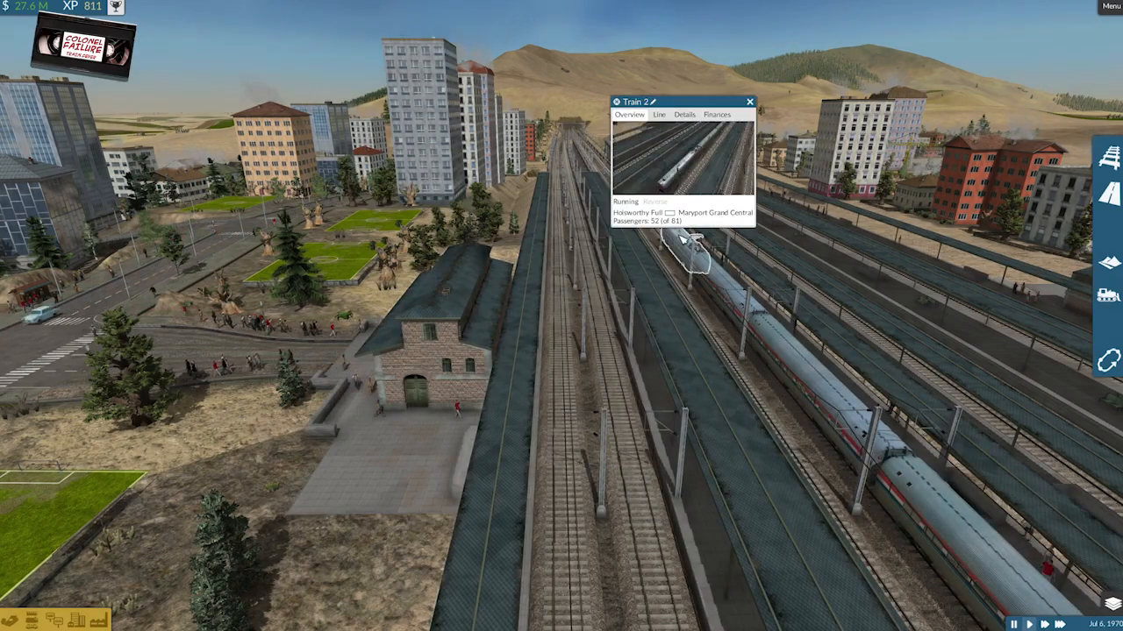